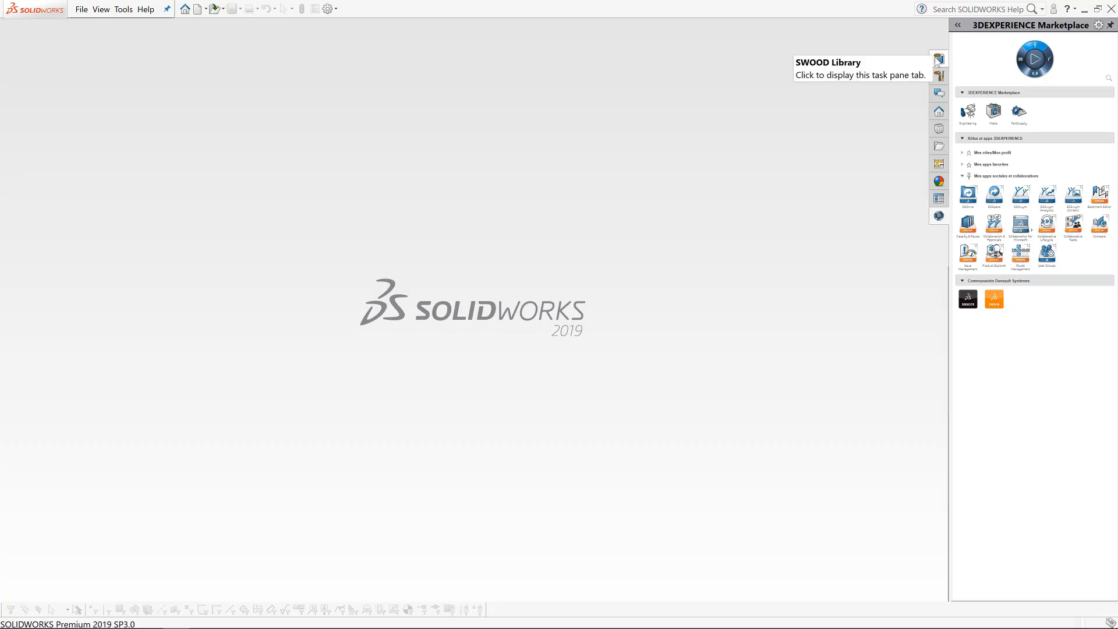
- Show the SWOOD library's frames and preview the Simple, With Plinth, Furniture and Reception Desk frames
click(939, 59)
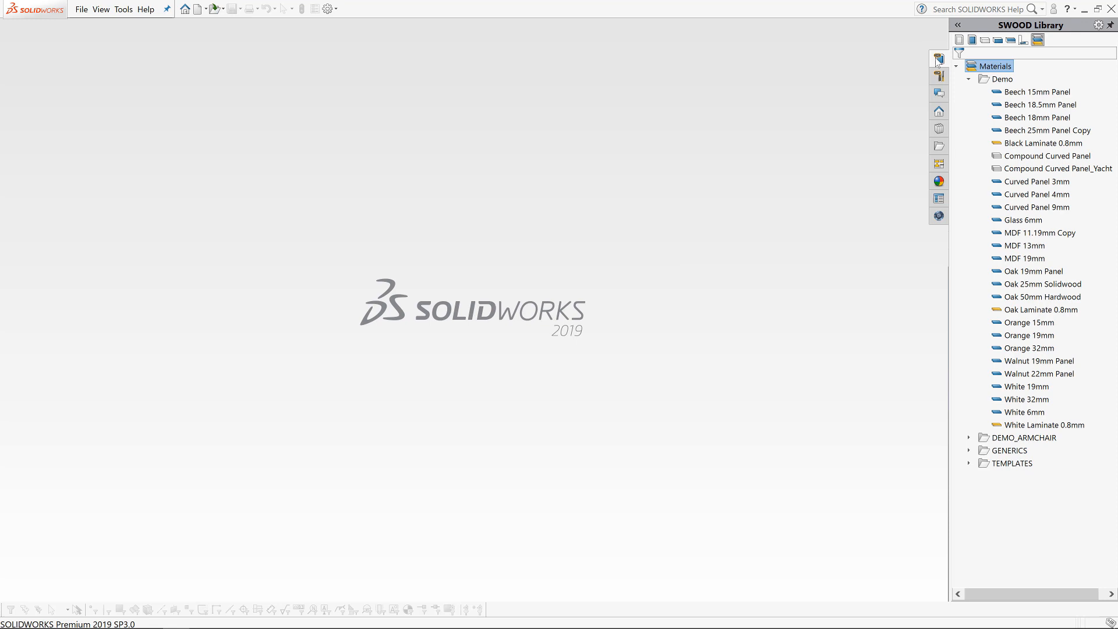
click(958, 40)
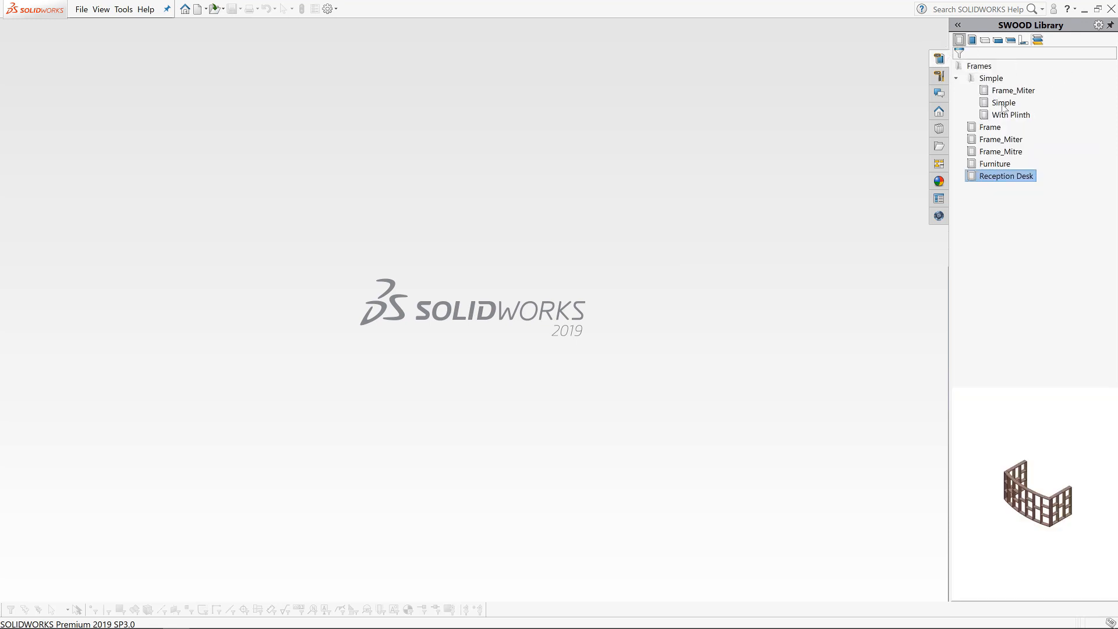
click(1002, 102)
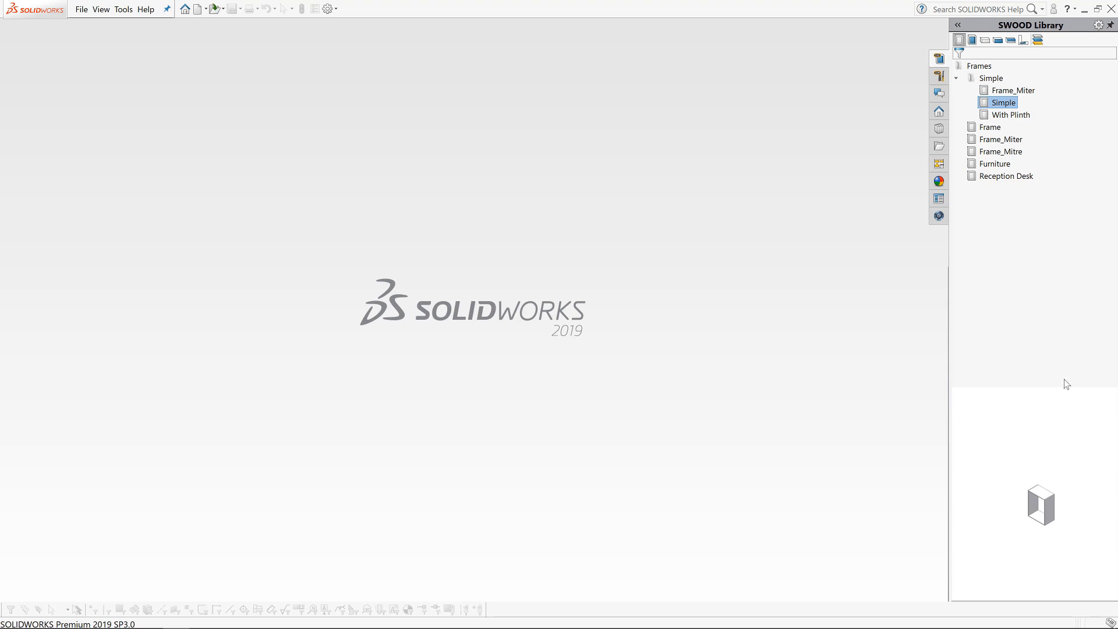
click(1010, 115)
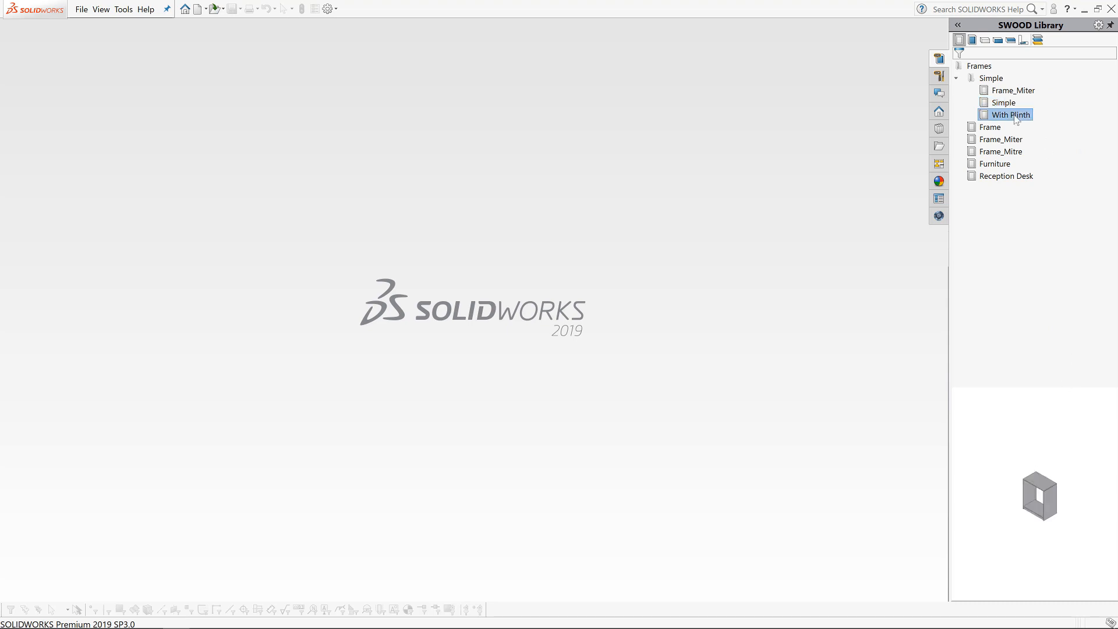
mouse_move(1003, 168)
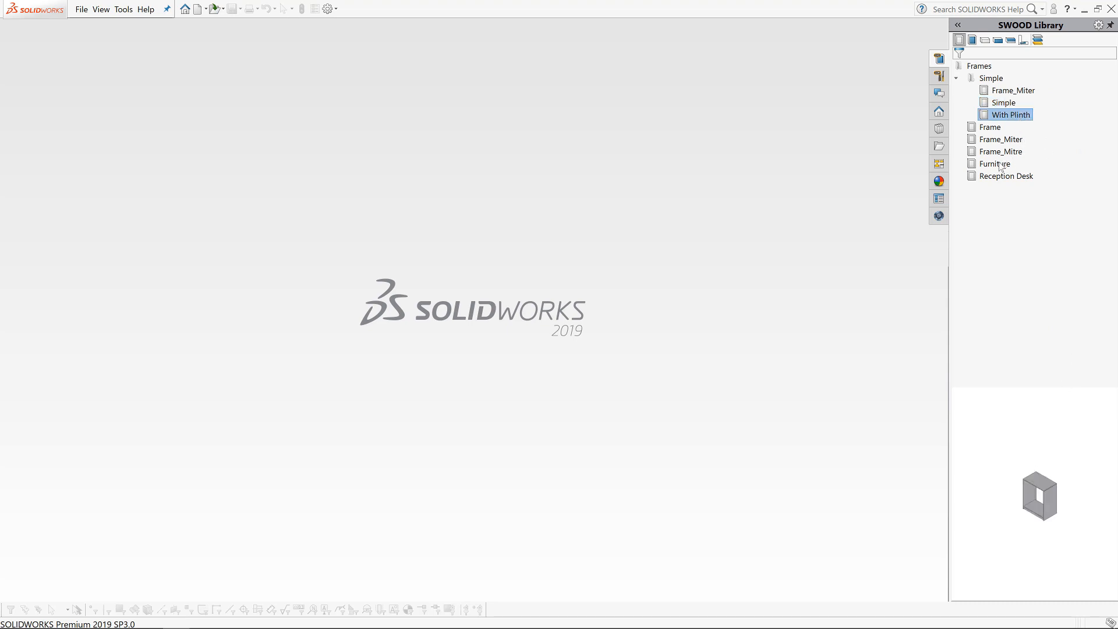
click(997, 163)
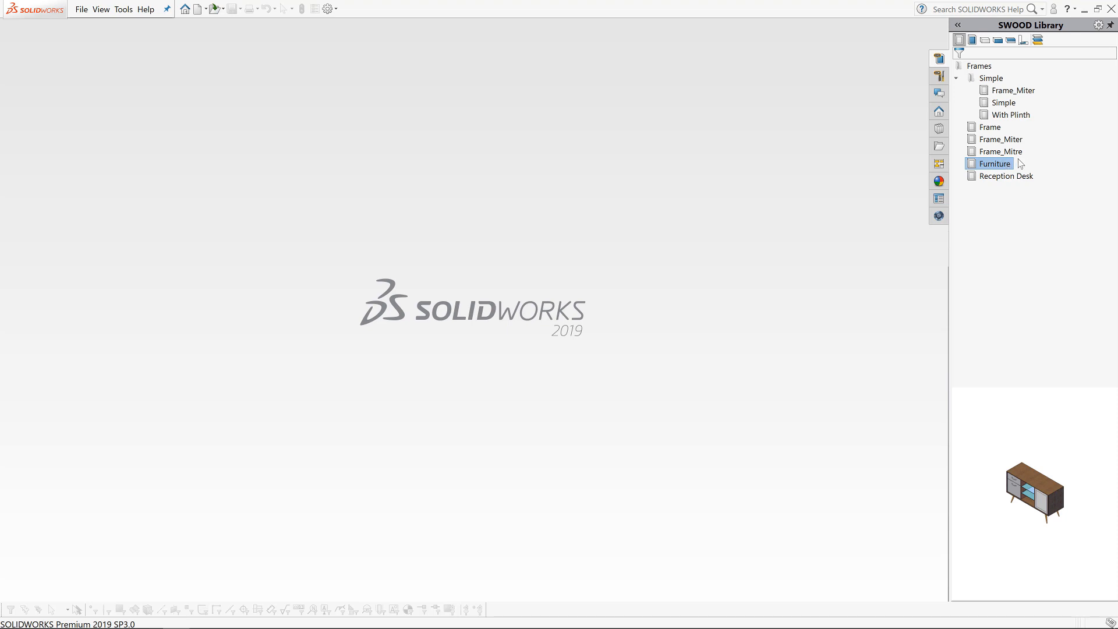
mouse_move(1024, 183)
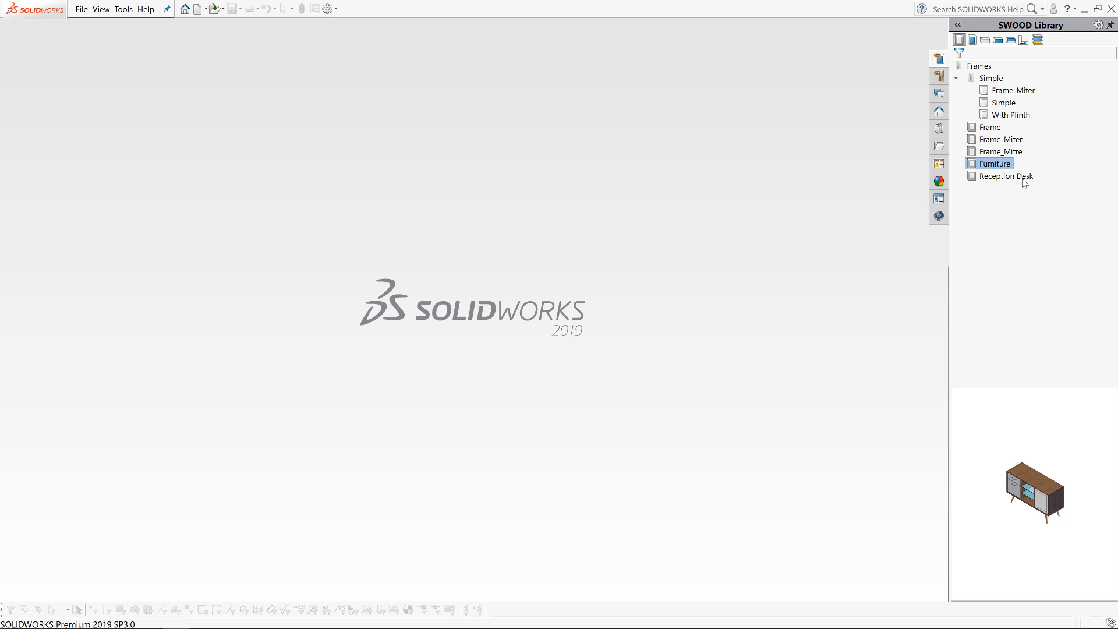
click(1007, 176)
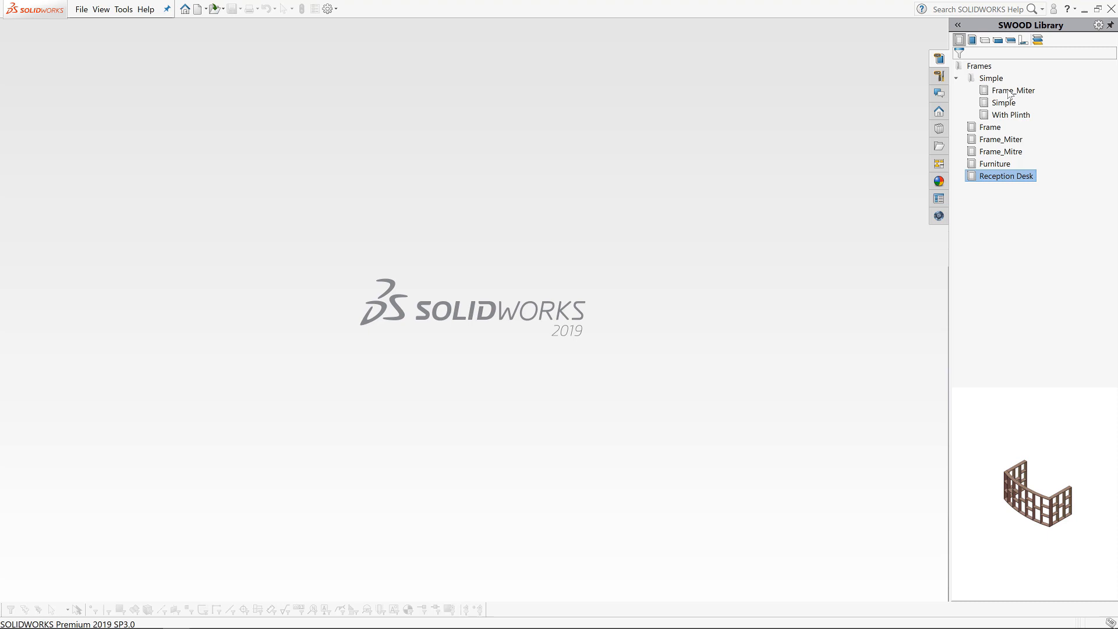
- Browse the SWOODBox collection's Doors, Drawers and Handles categories
click(971, 40)
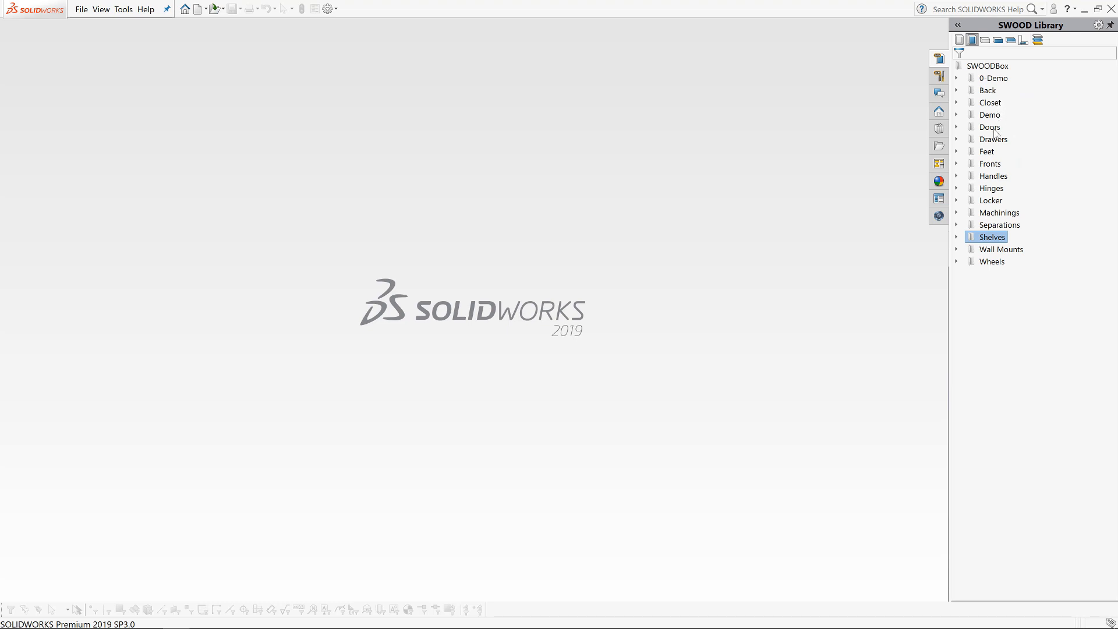
click(990, 127)
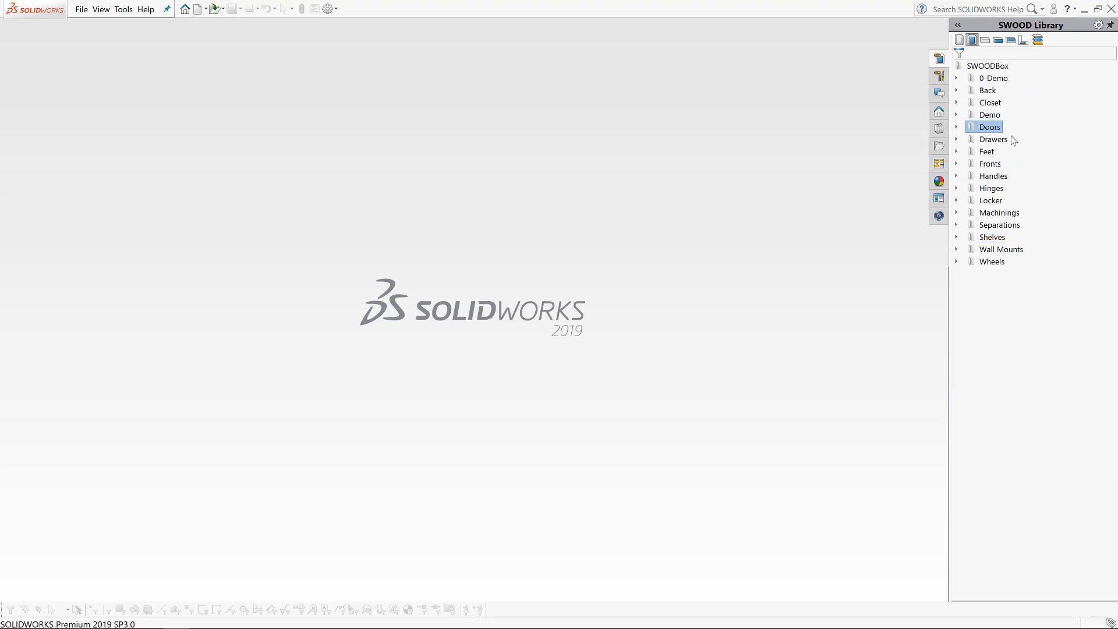
click(994, 138)
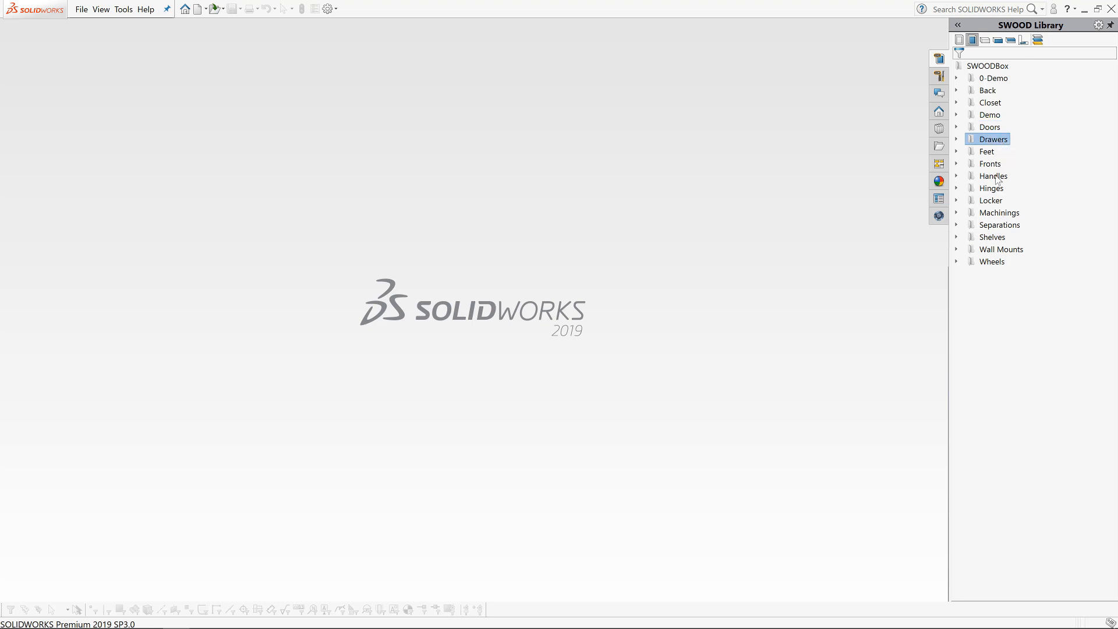
click(994, 176)
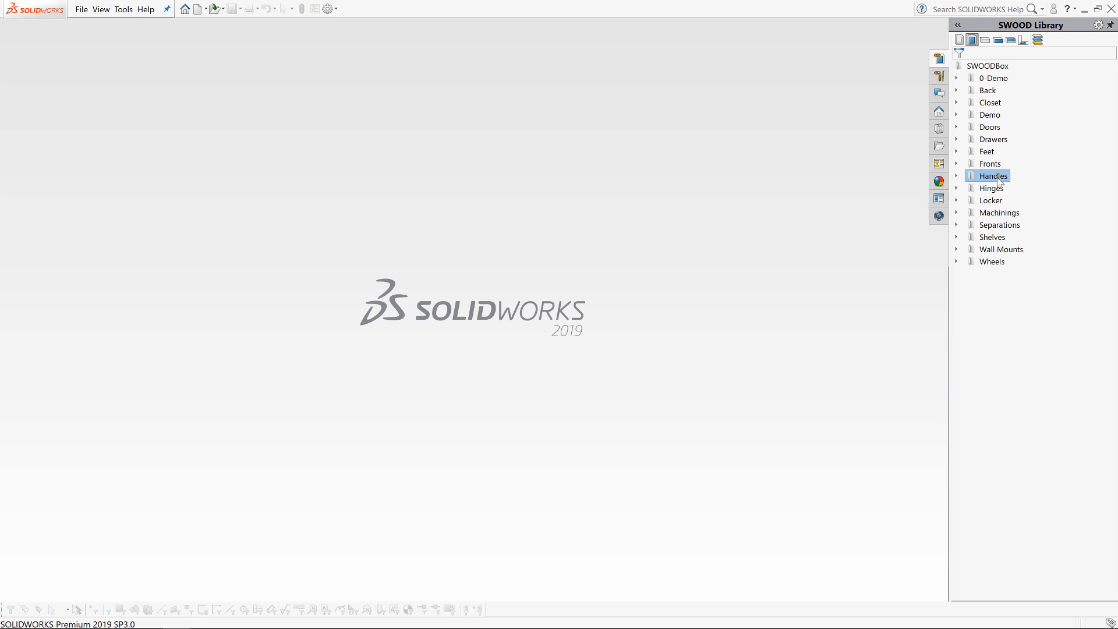
mouse_move(1002, 198)
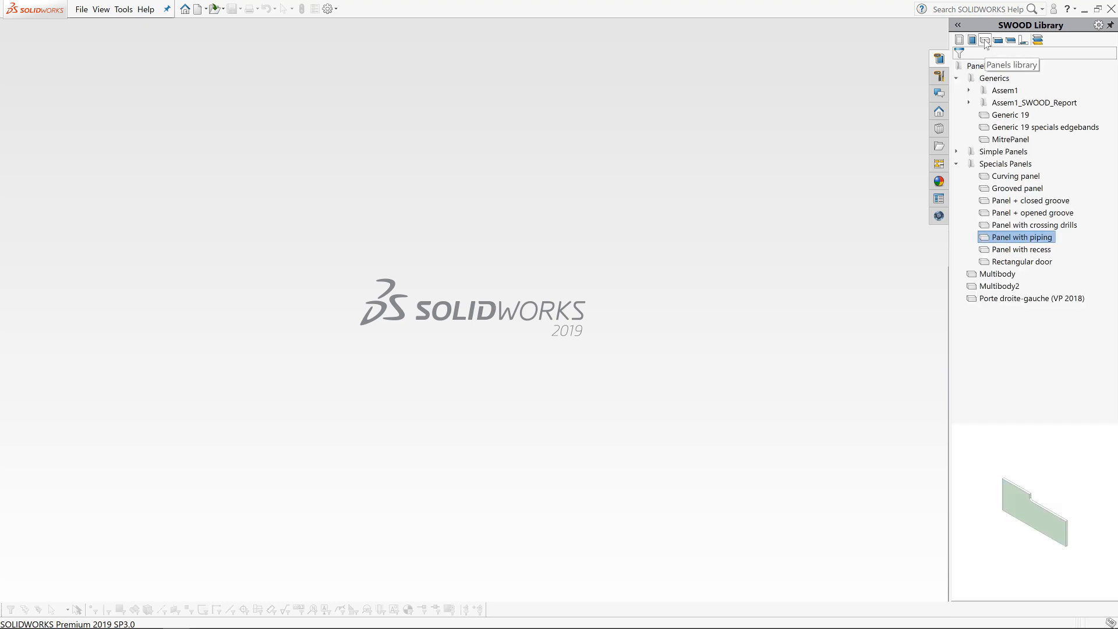
- Preview the Generic 19, Grooved and Panel with piping panels, then the edgebands list
click(1011, 115)
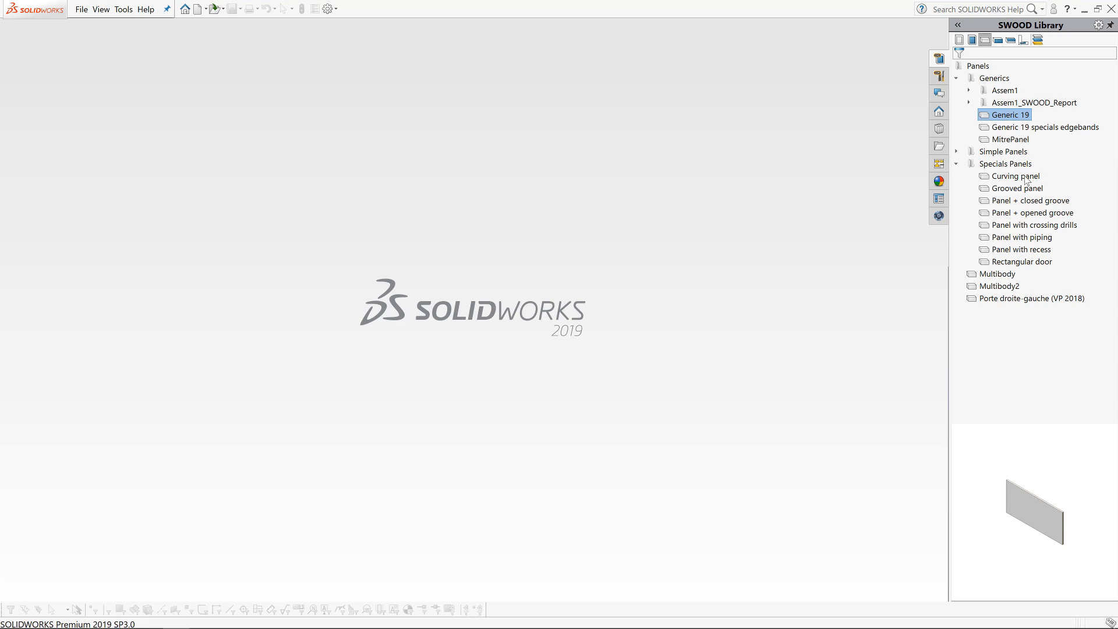
click(1016, 187)
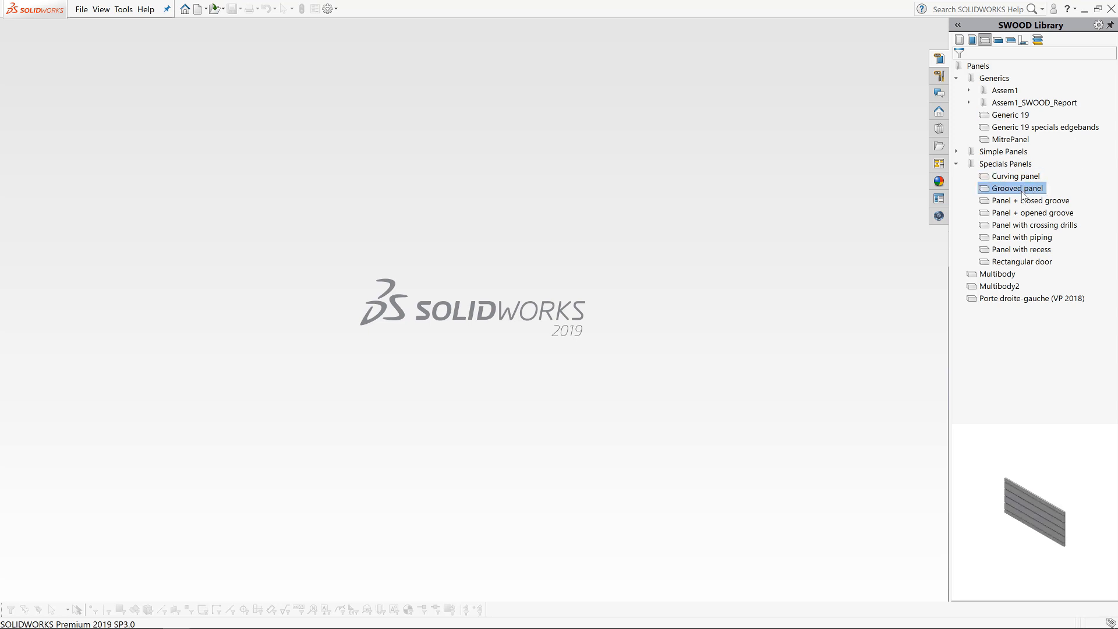
click(1022, 236)
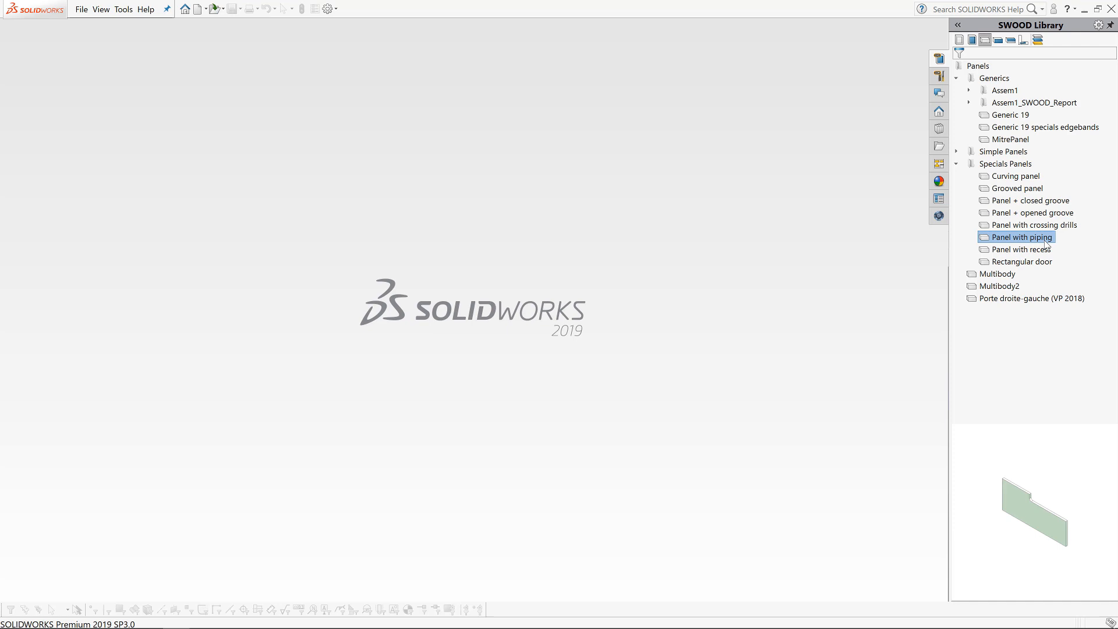
mouse_move(998, 41)
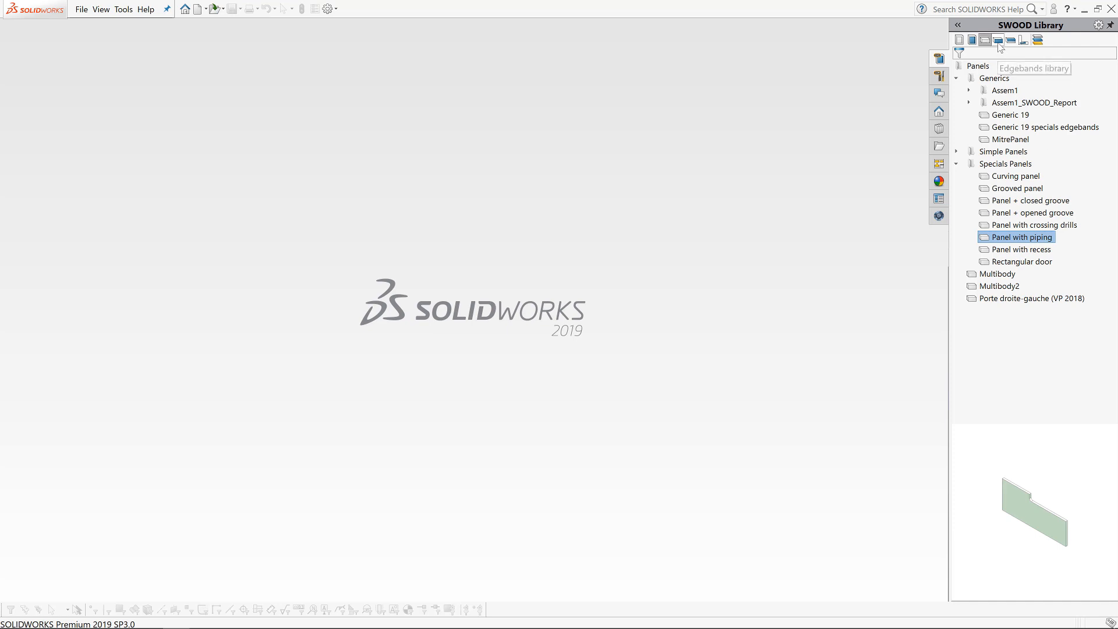
click(998, 39)
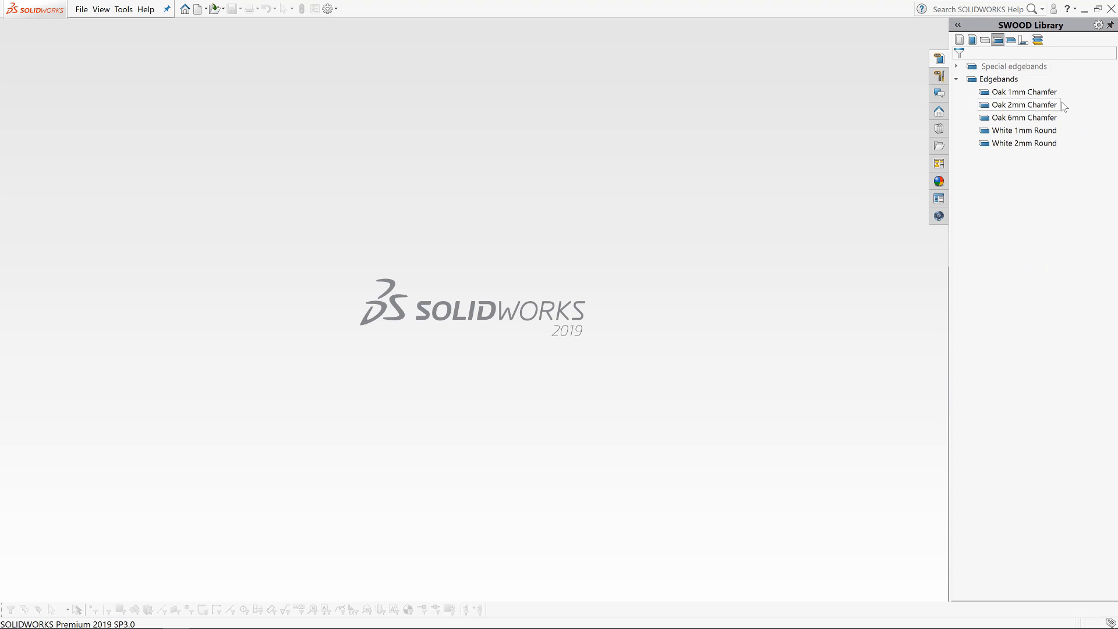
mouse_move(1024, 117)
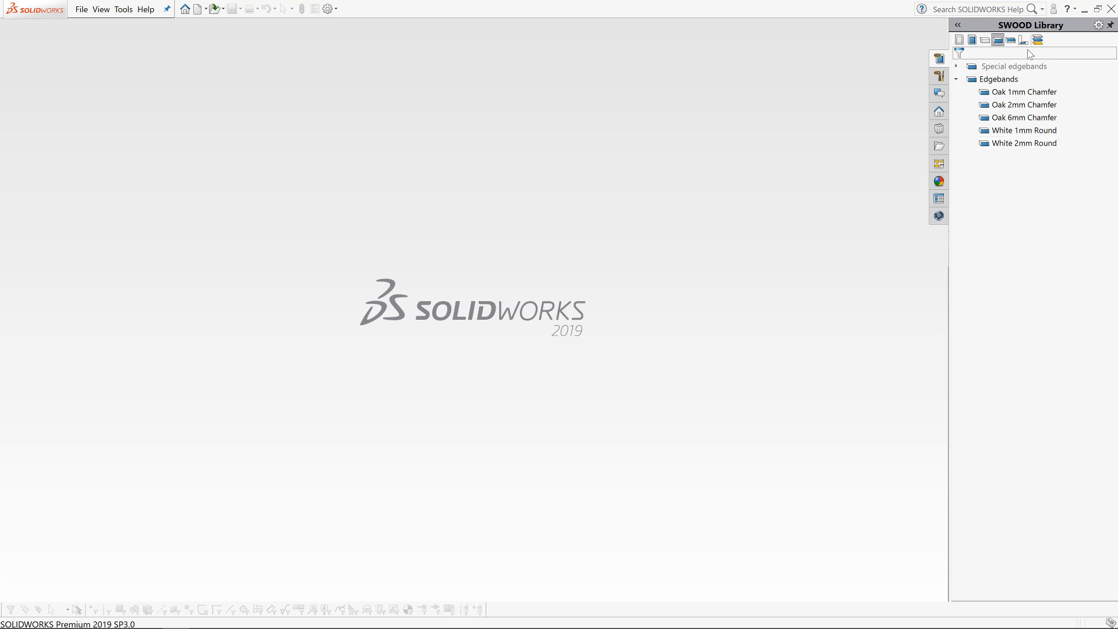
- Browse the profiling, connectors and materials lists and select Black Laminate 0.8mm
click(1011, 40)
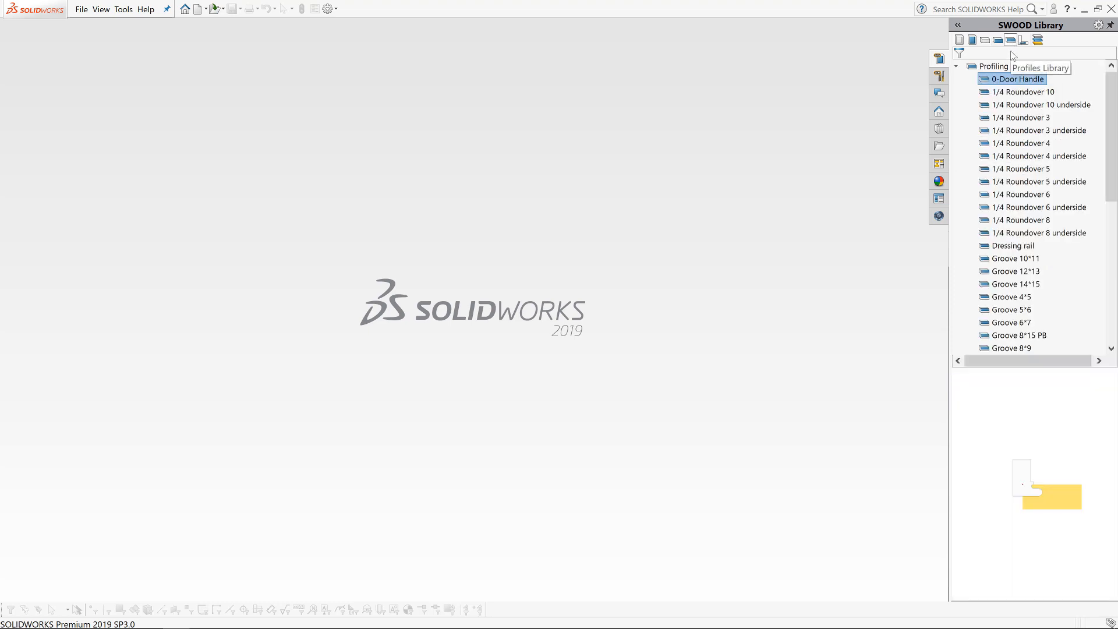
mouse_move(1065, 409)
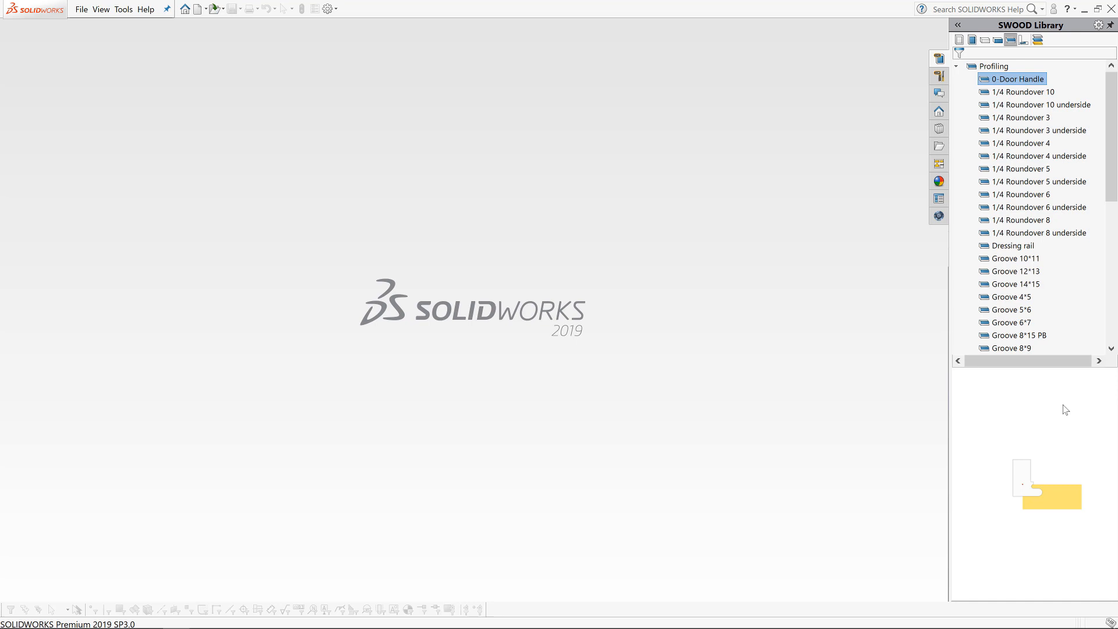
mouse_move(1063, 519)
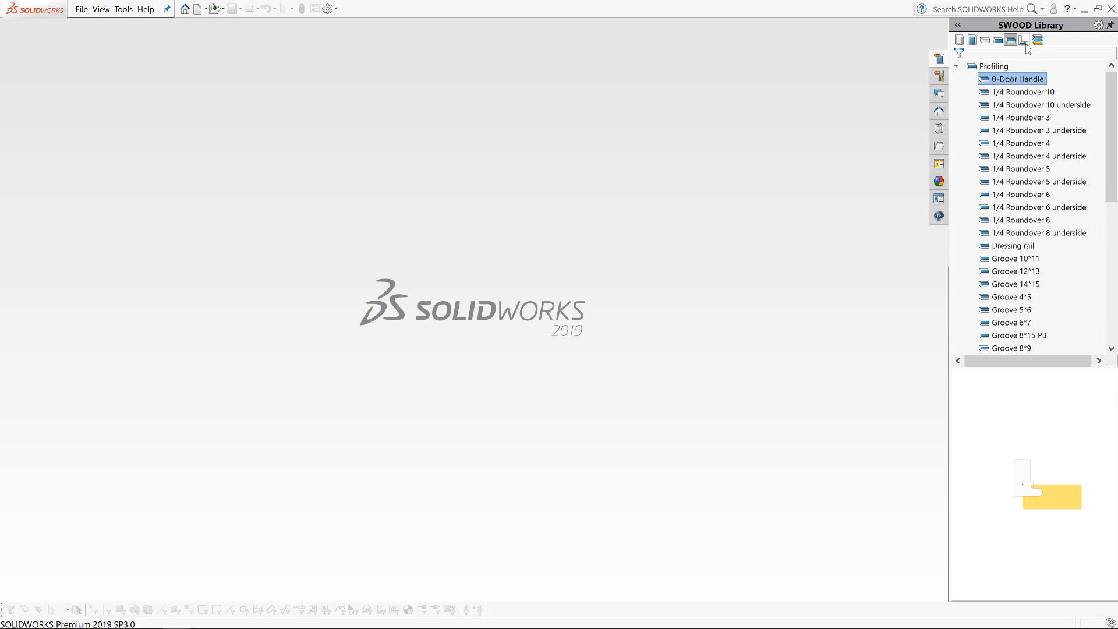
click(1024, 40)
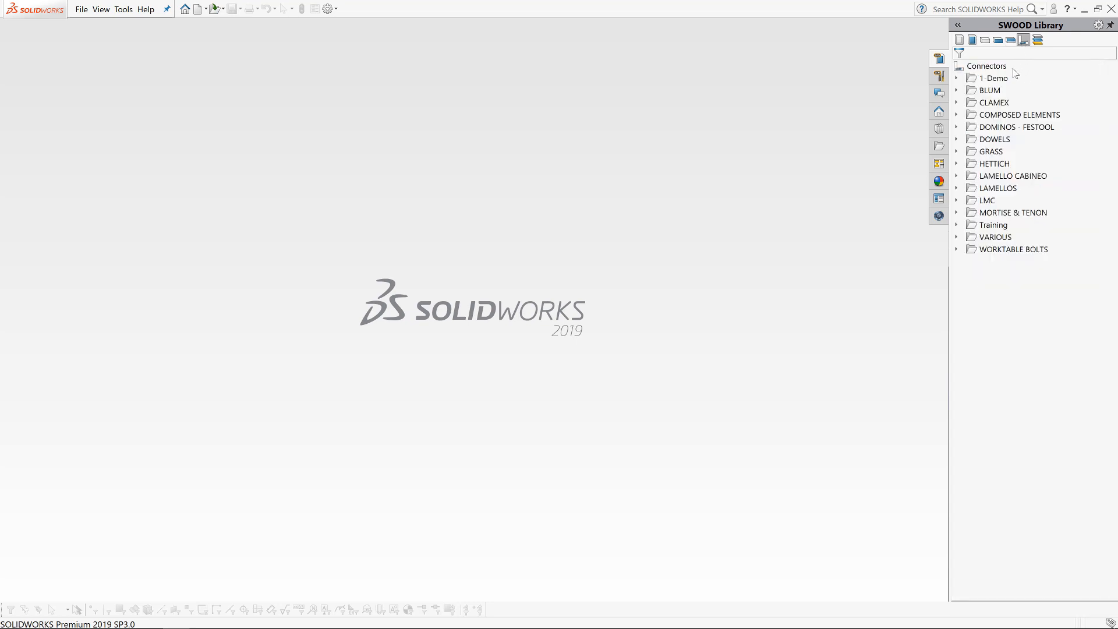
mouse_move(987, 90)
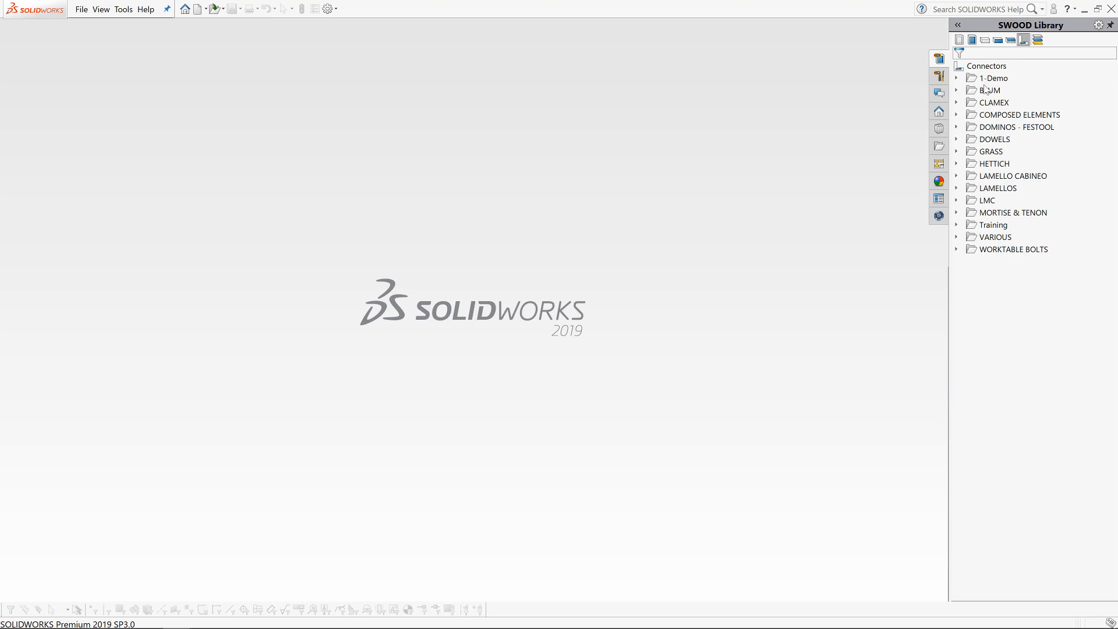
mouse_move(1001, 107)
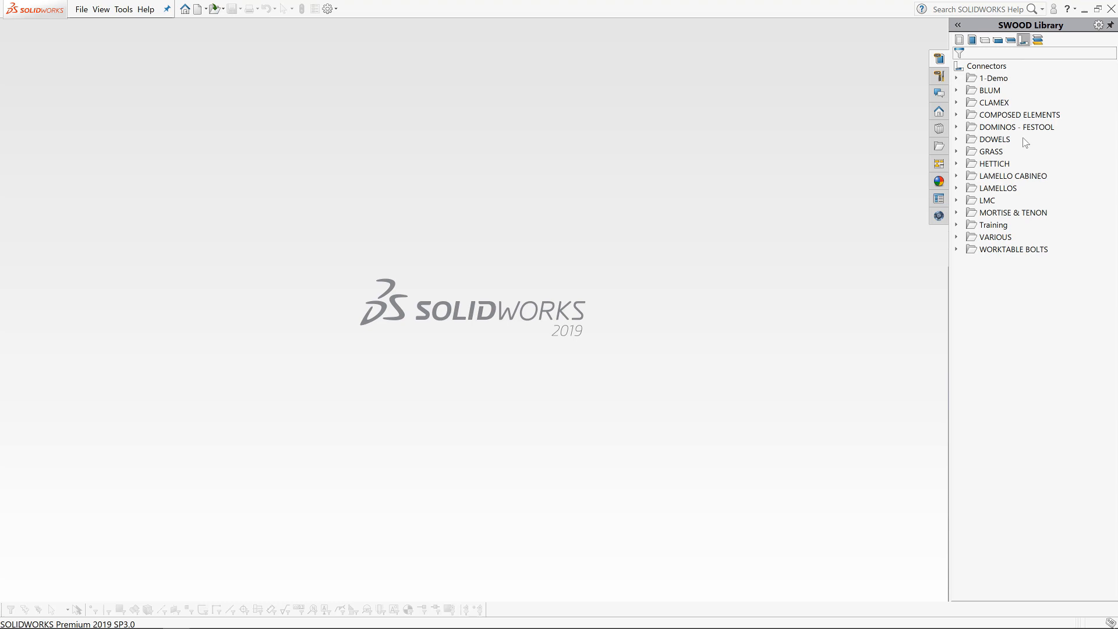
mouse_move(1011, 160)
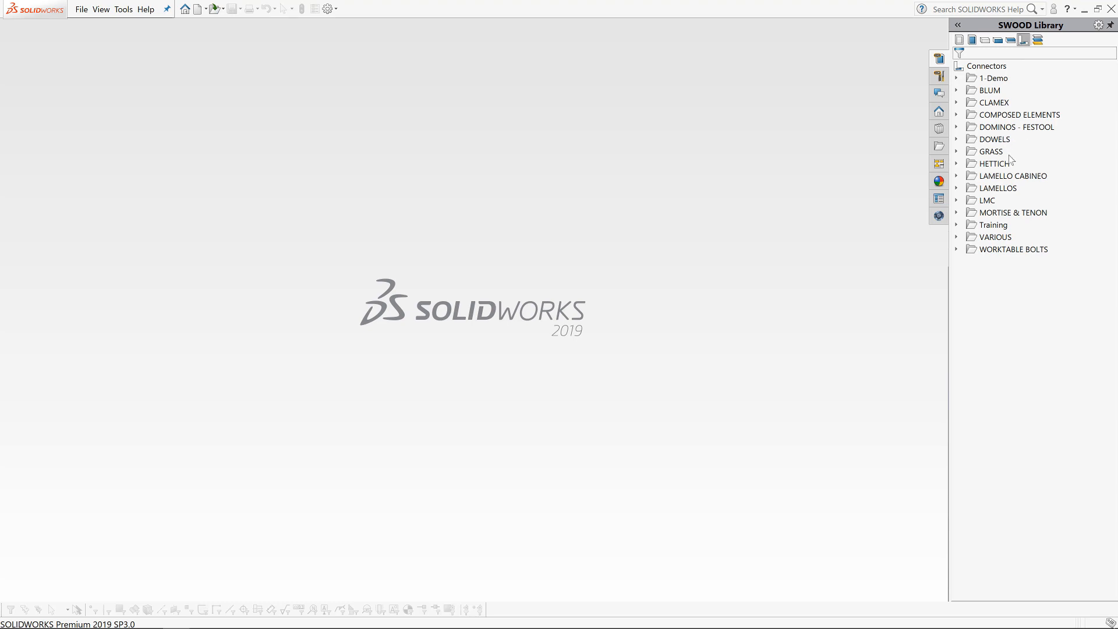
mouse_move(1018, 198)
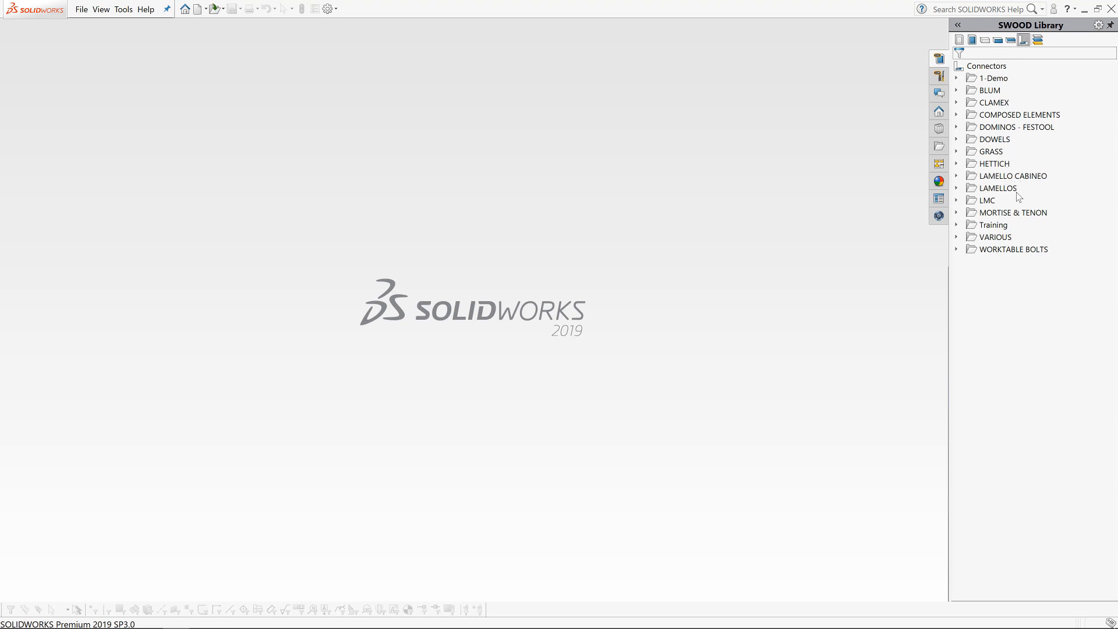
mouse_move(1007, 212)
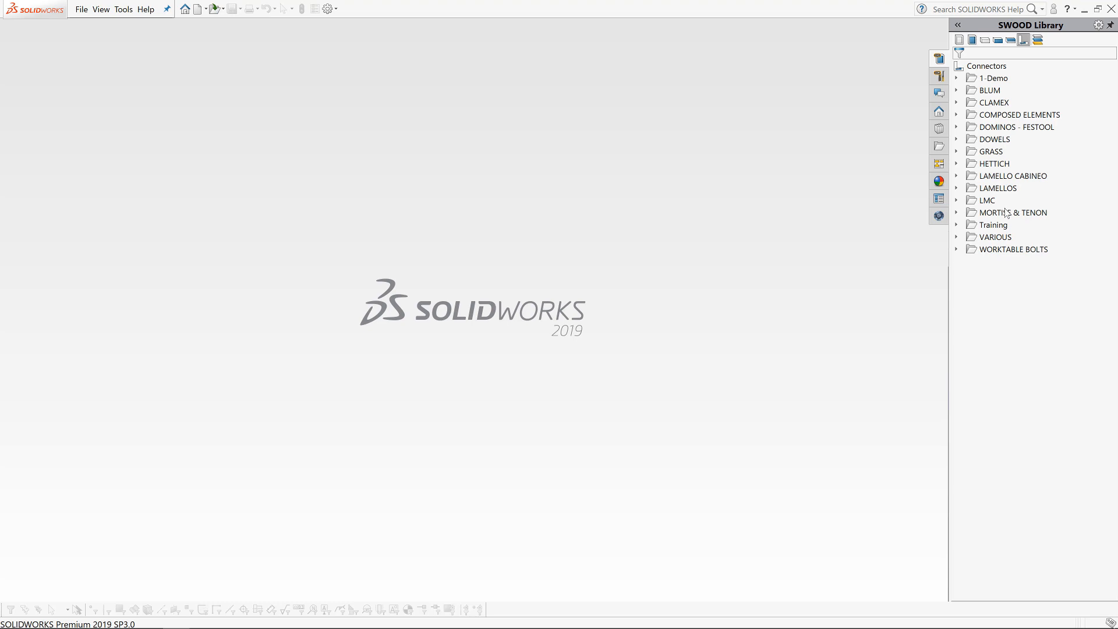
click(1038, 40)
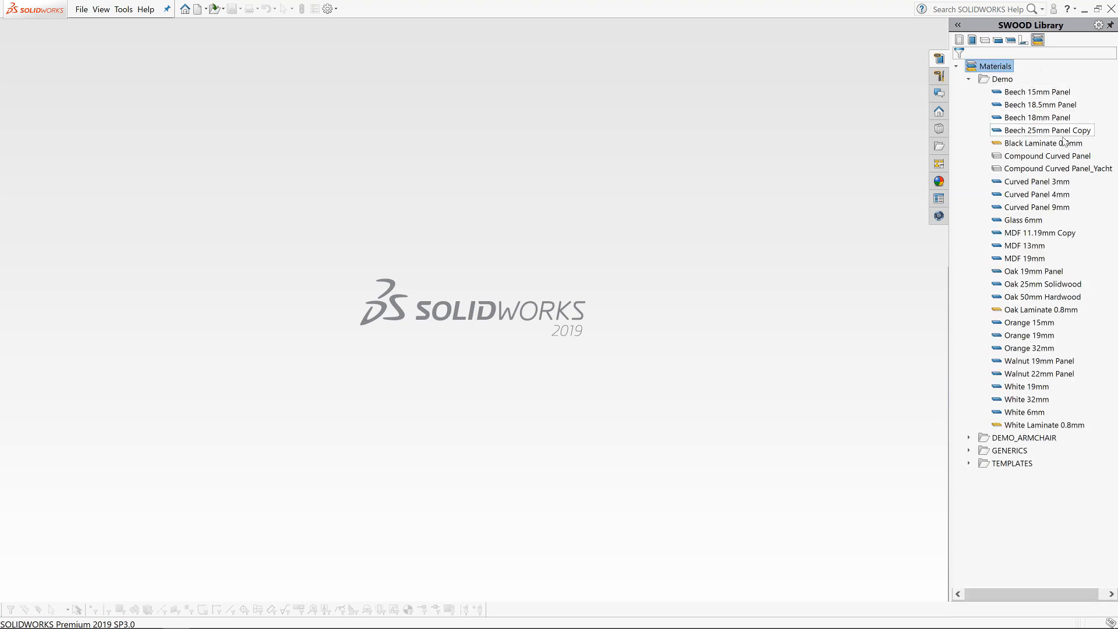
click(1040, 142)
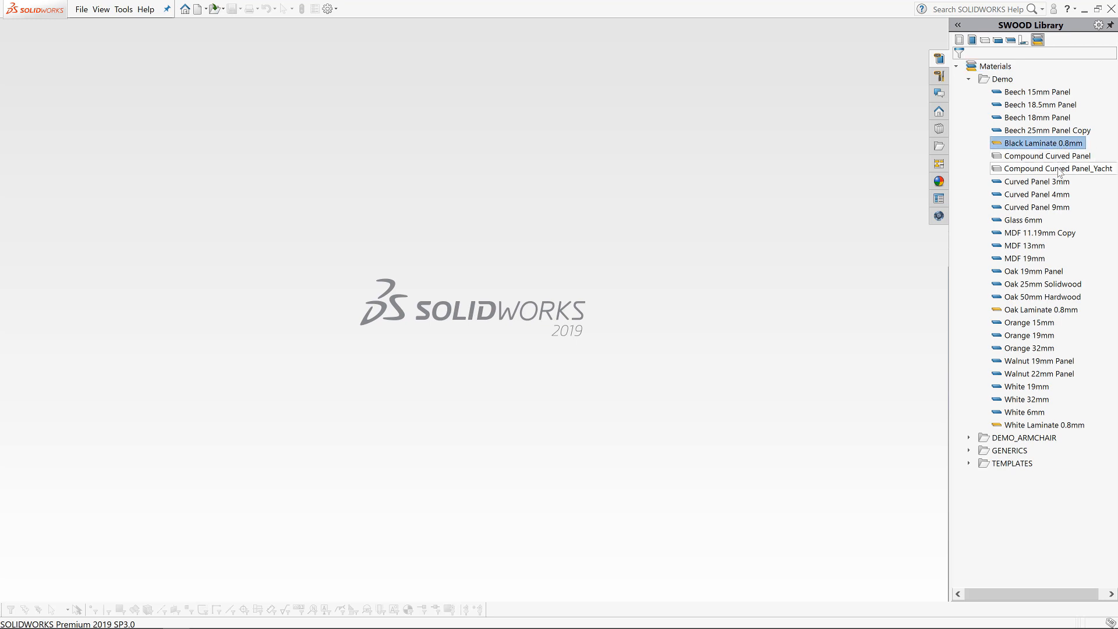
mouse_move(1052, 293)
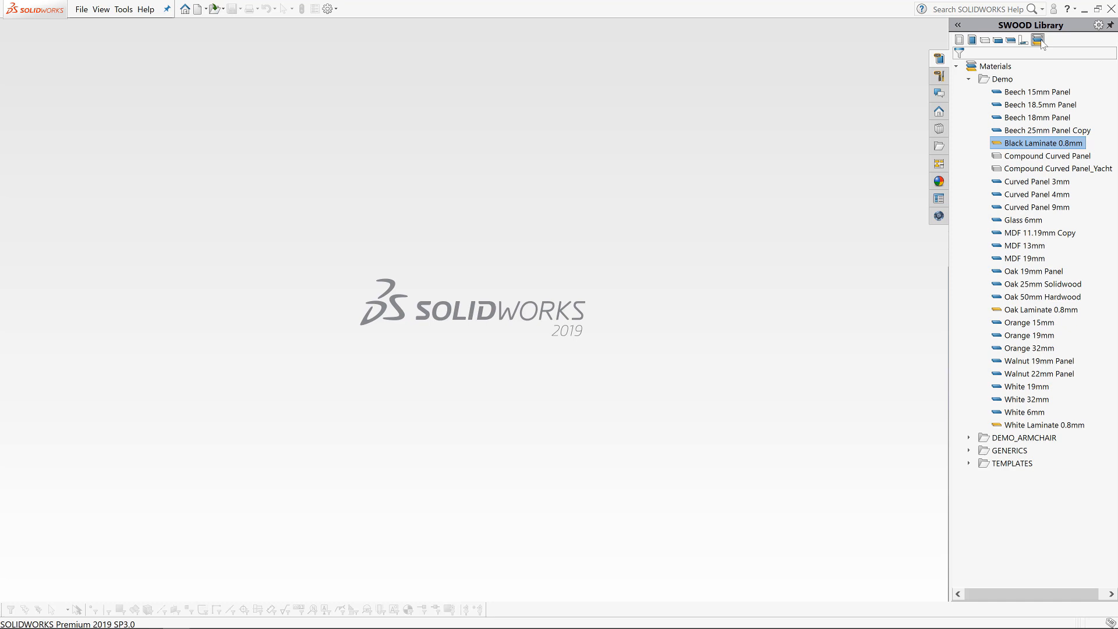
mouse_move(769, 219)
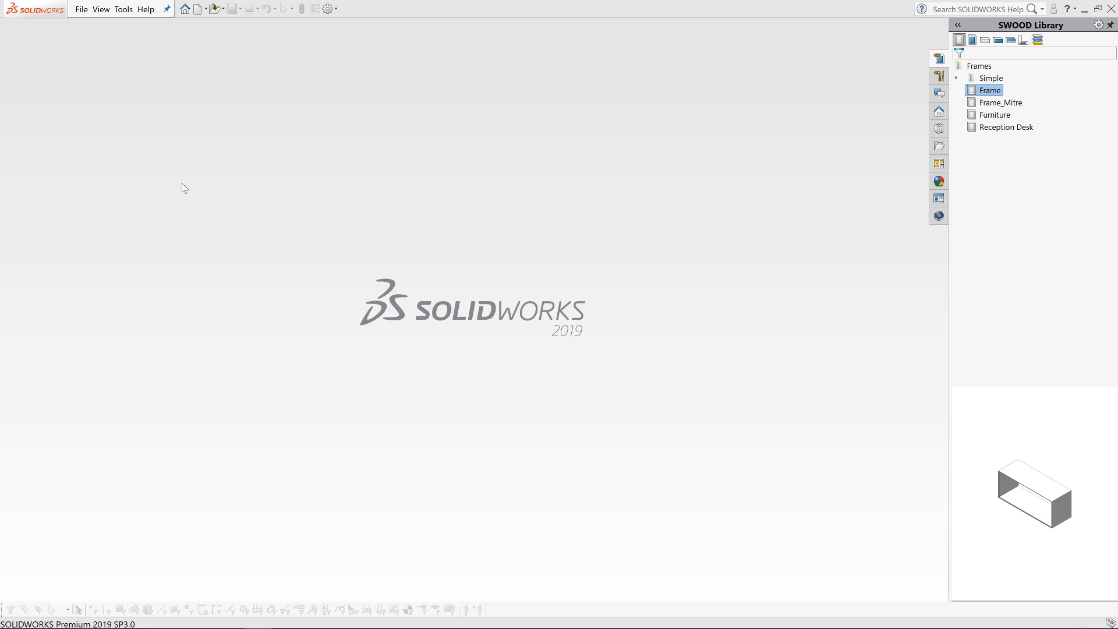
- Start a new assembly from the Frame template and resize it to width 1200 and height 450
click(123, 8)
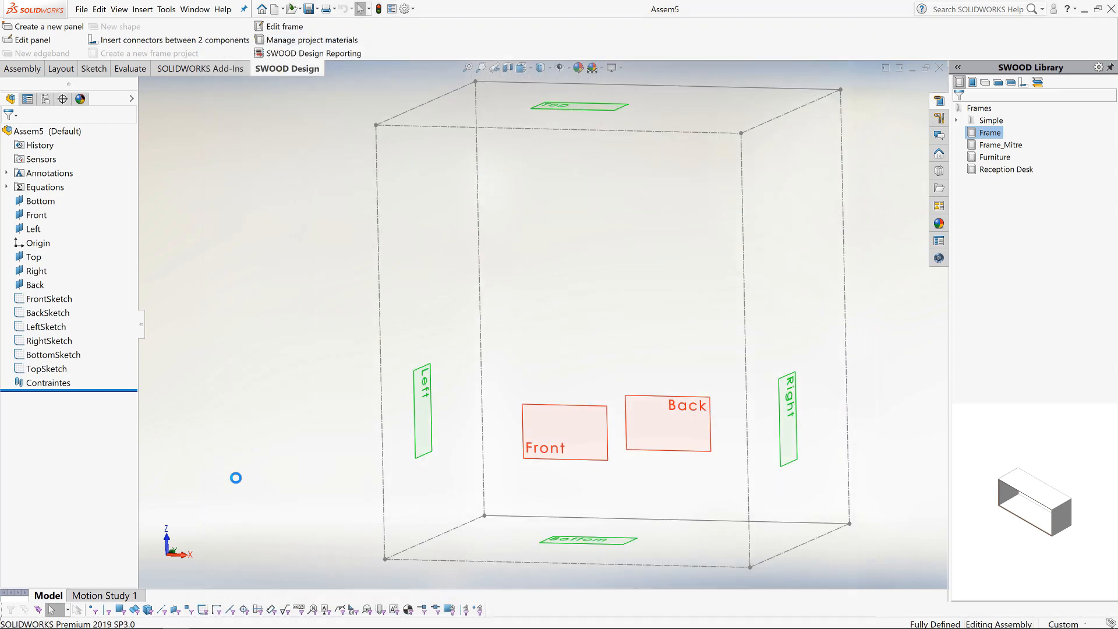
click(283, 26)
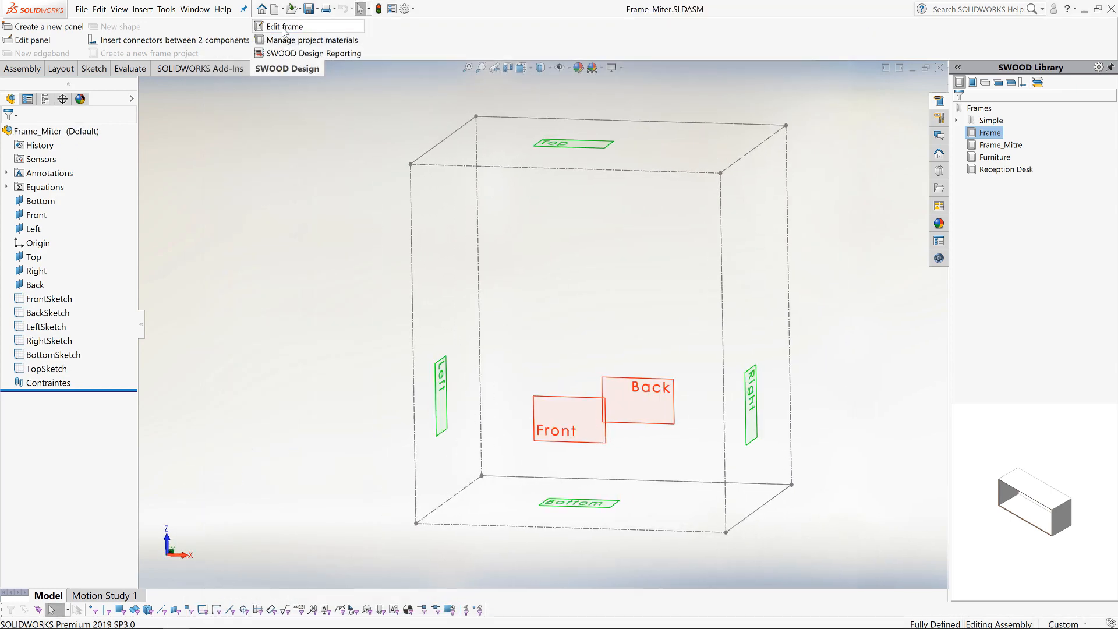
click(284, 27)
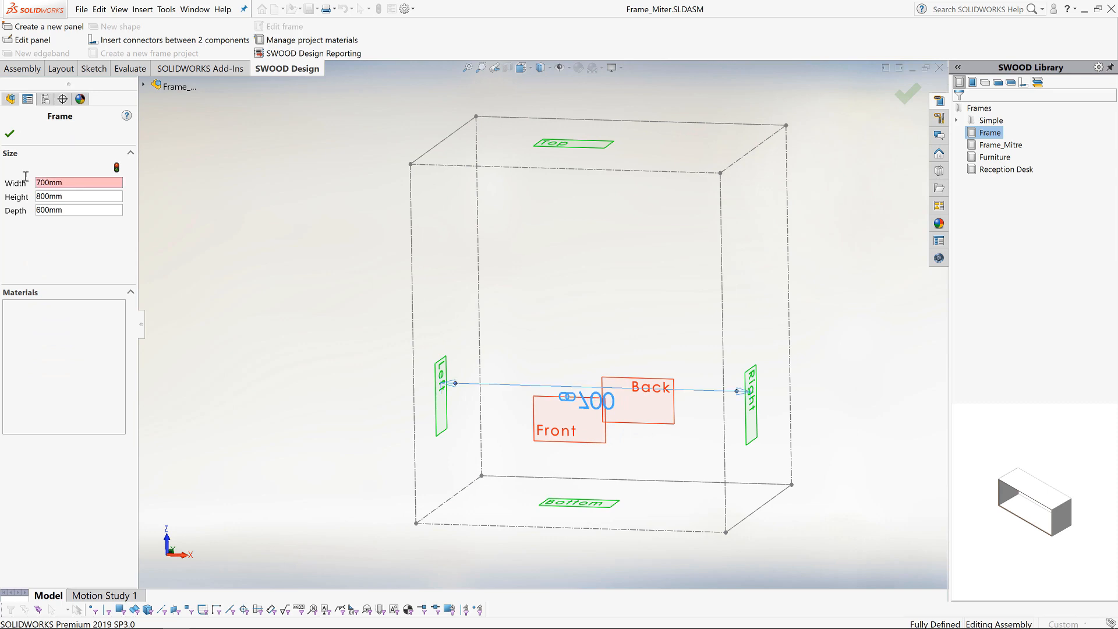
text(1200)
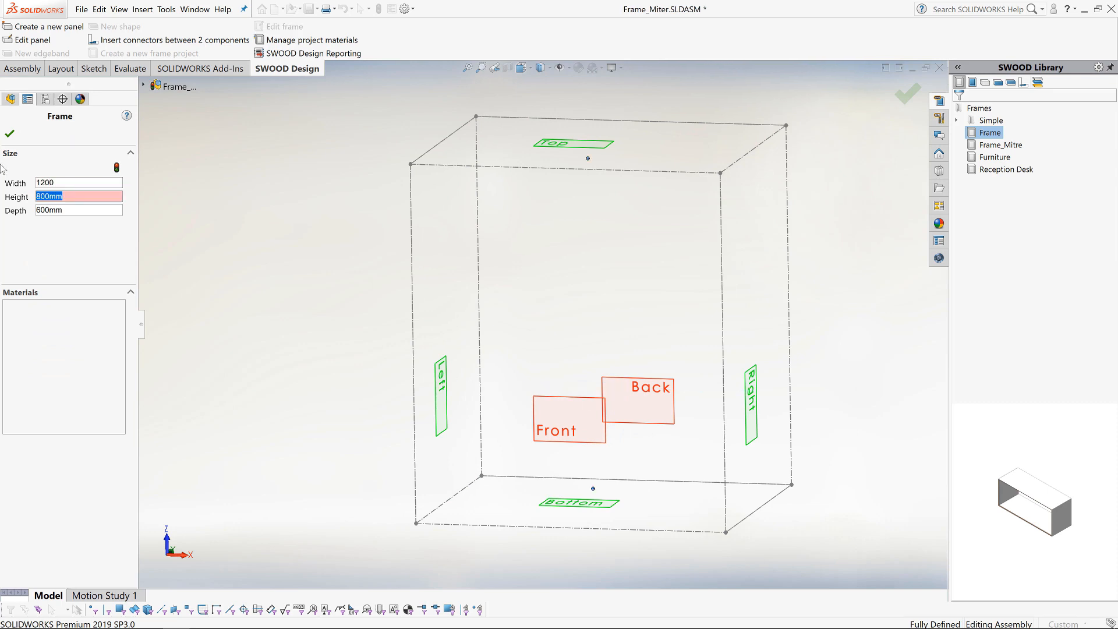
text(450)
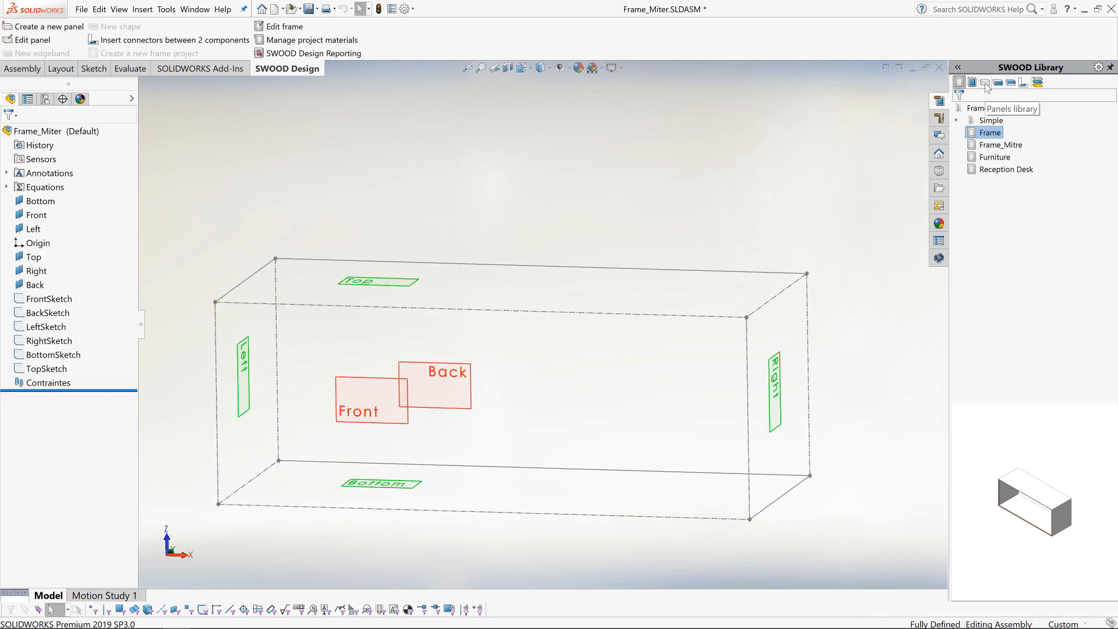
- Place MitrePanel panels on the frame faces and accept the generated panels and mates
right_click(1005, 182)
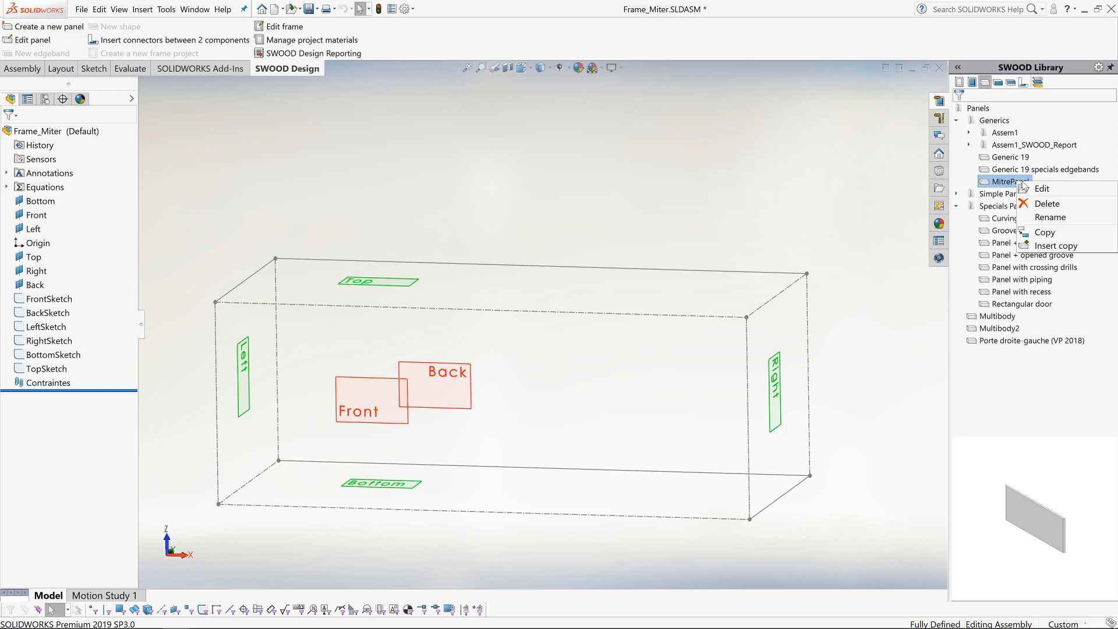
click(1041, 189)
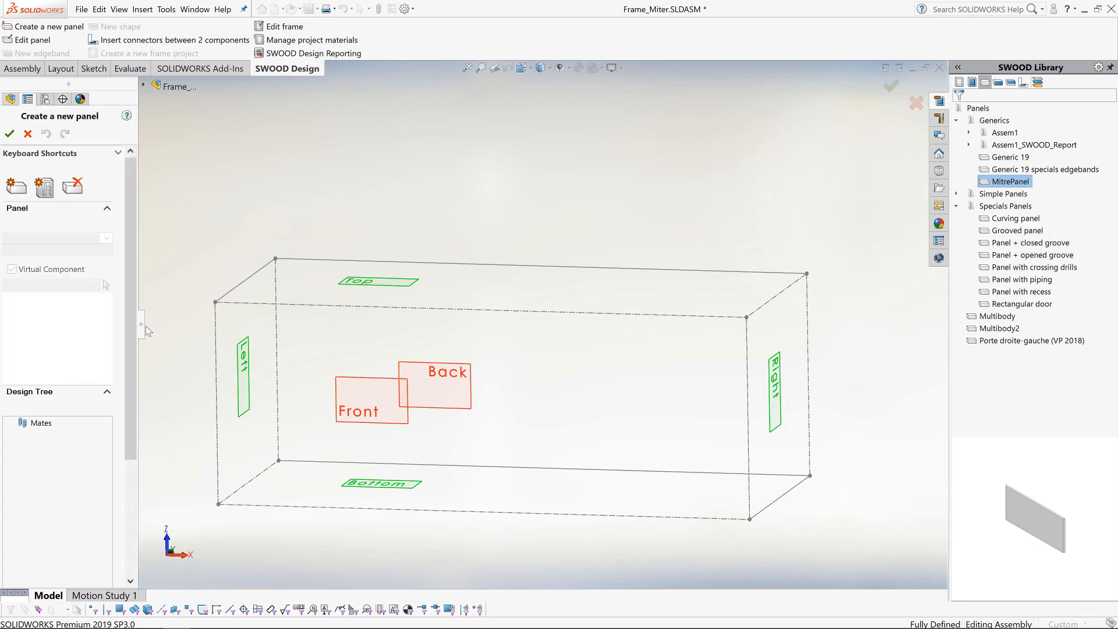
drag(141, 329, 200, 328)
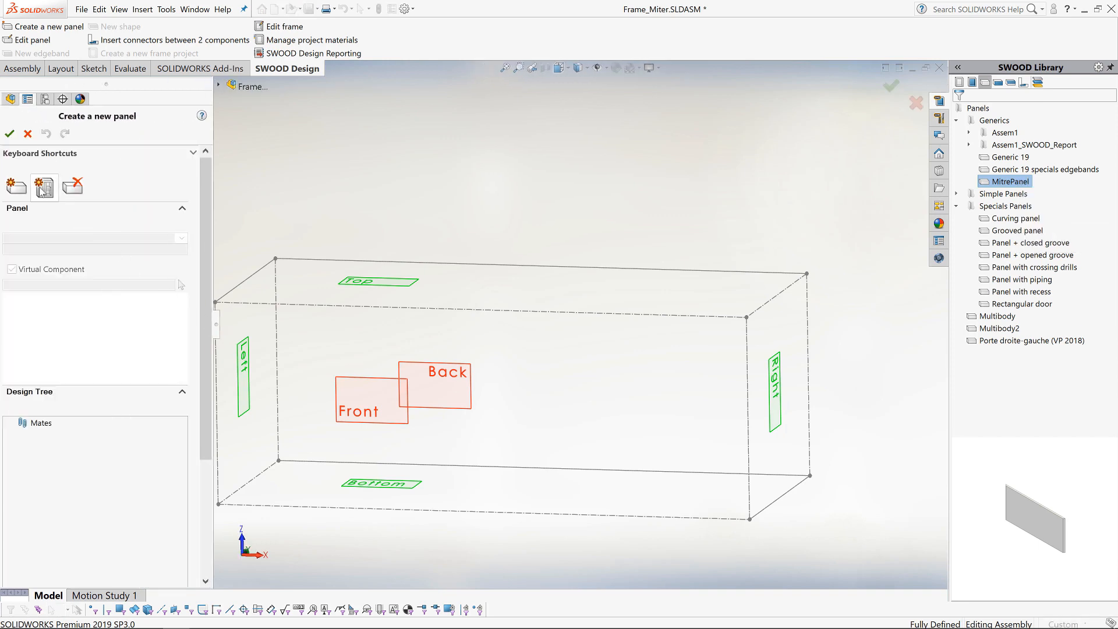
click(379, 281)
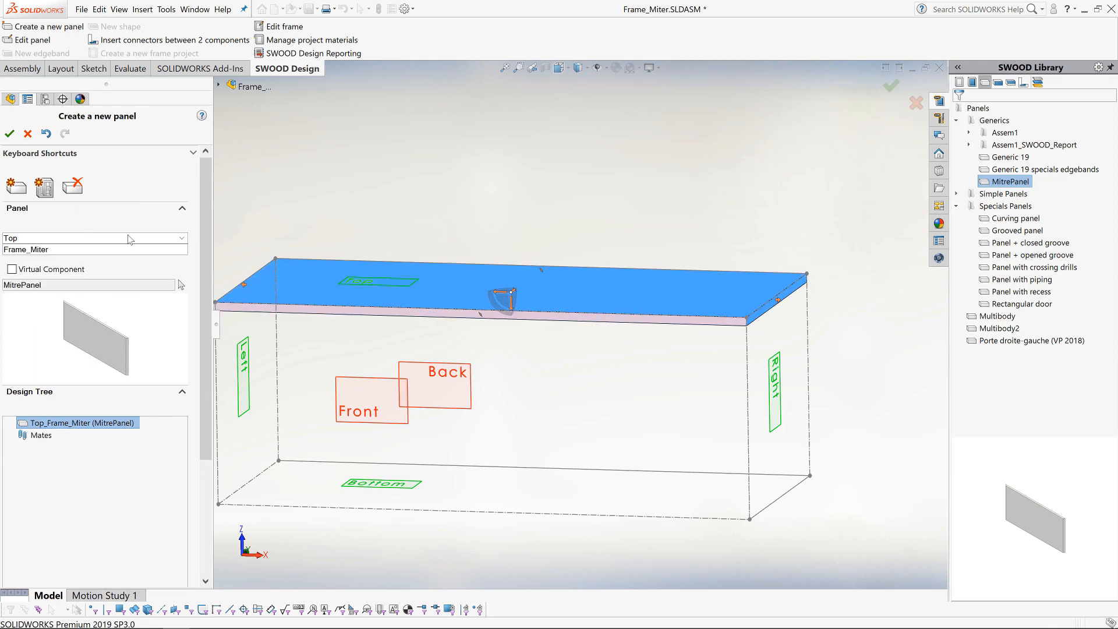
mouse_move(80, 163)
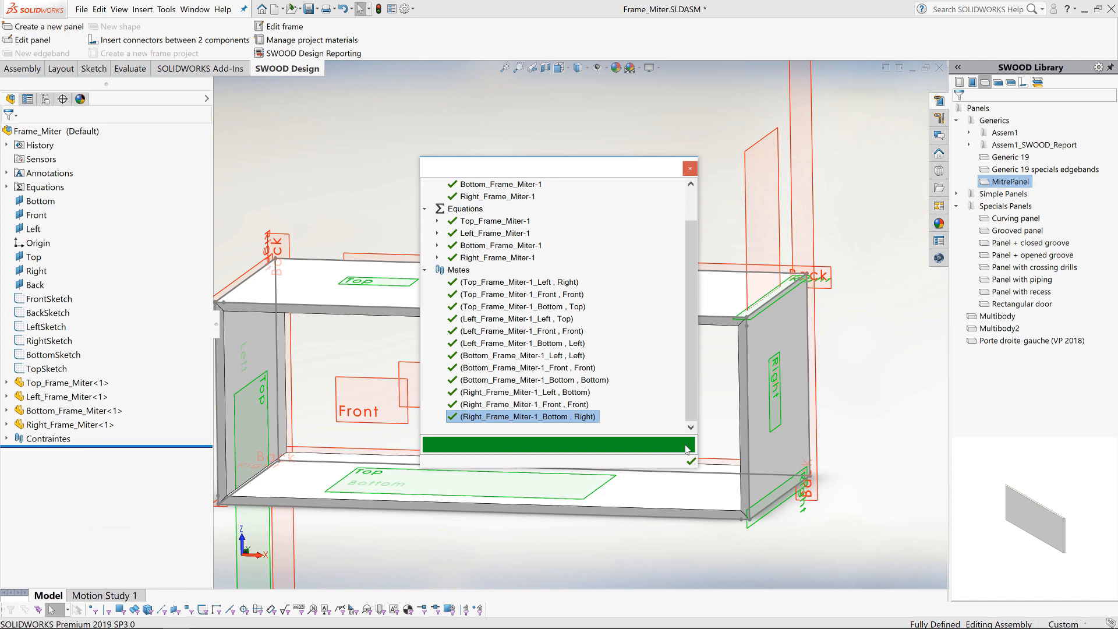
click(689, 167)
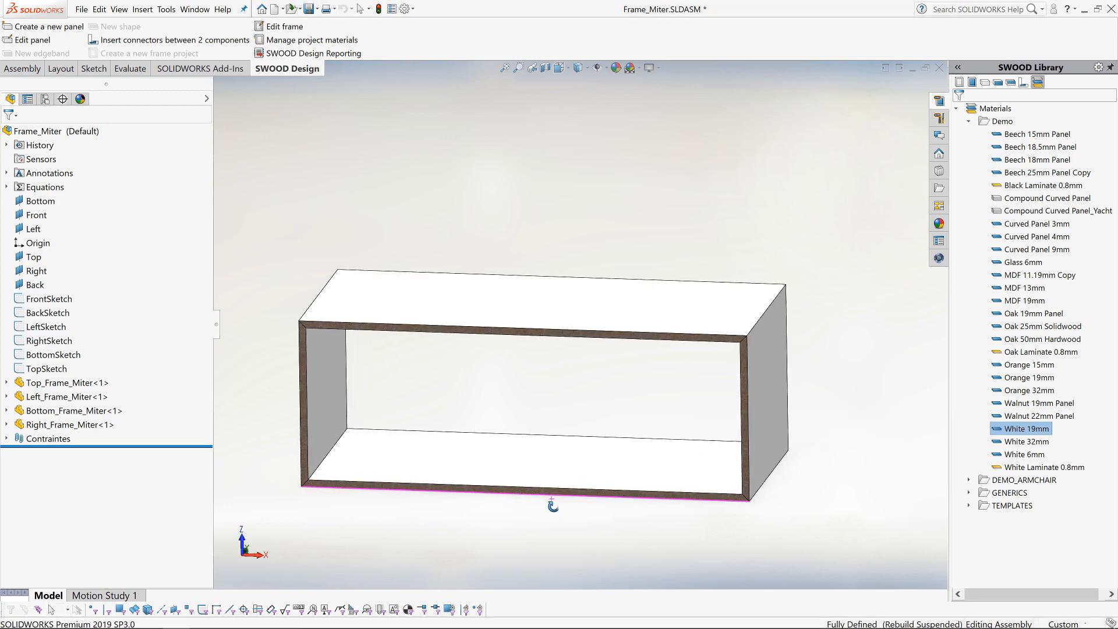
- Close the frame assembly and copy the Frame_Miter library frame
click(82, 8)
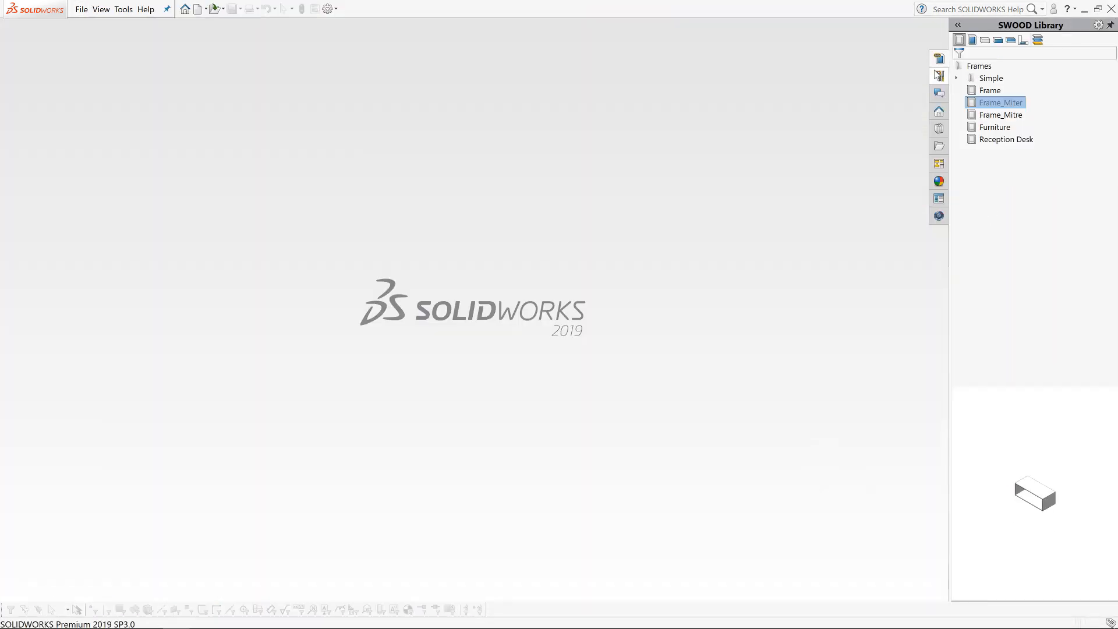
mouse_move(939, 74)
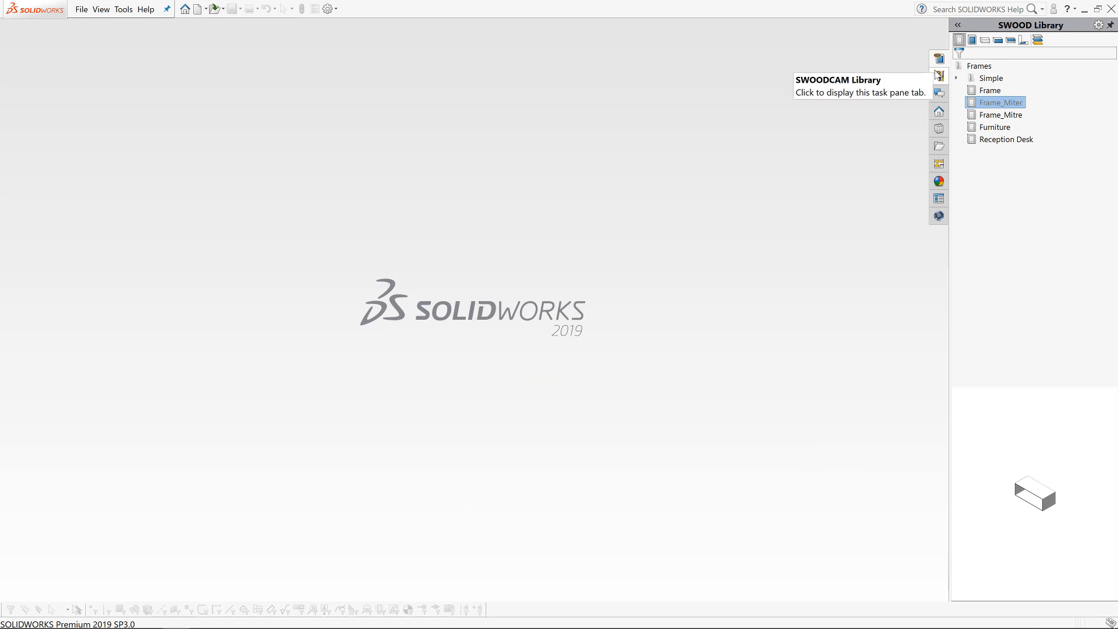
mouse_move(997, 194)
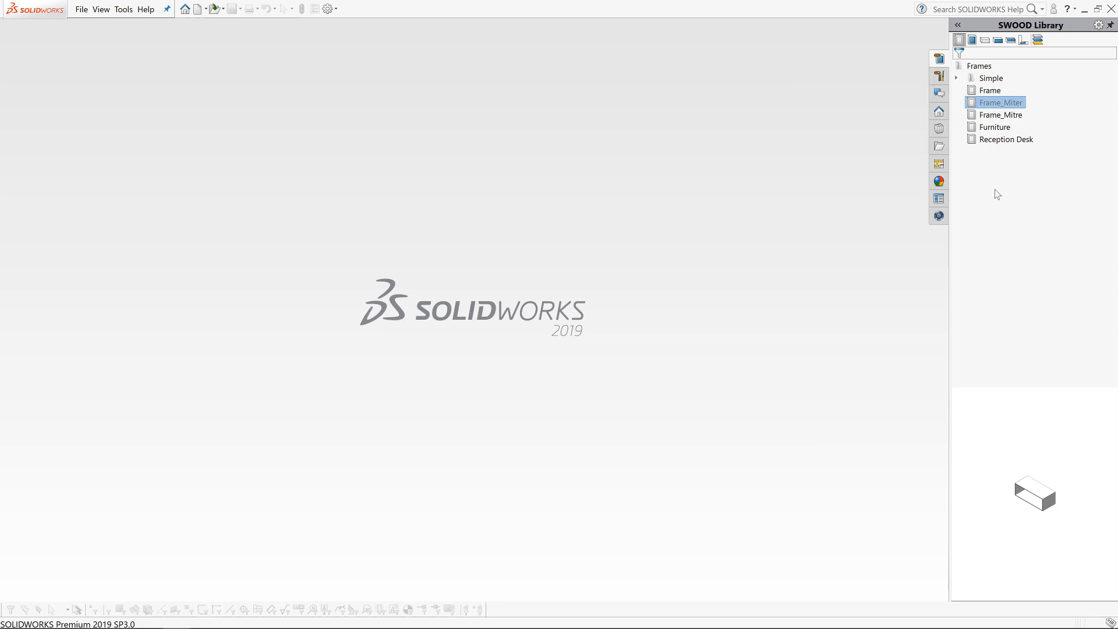
mouse_move(1009, 206)
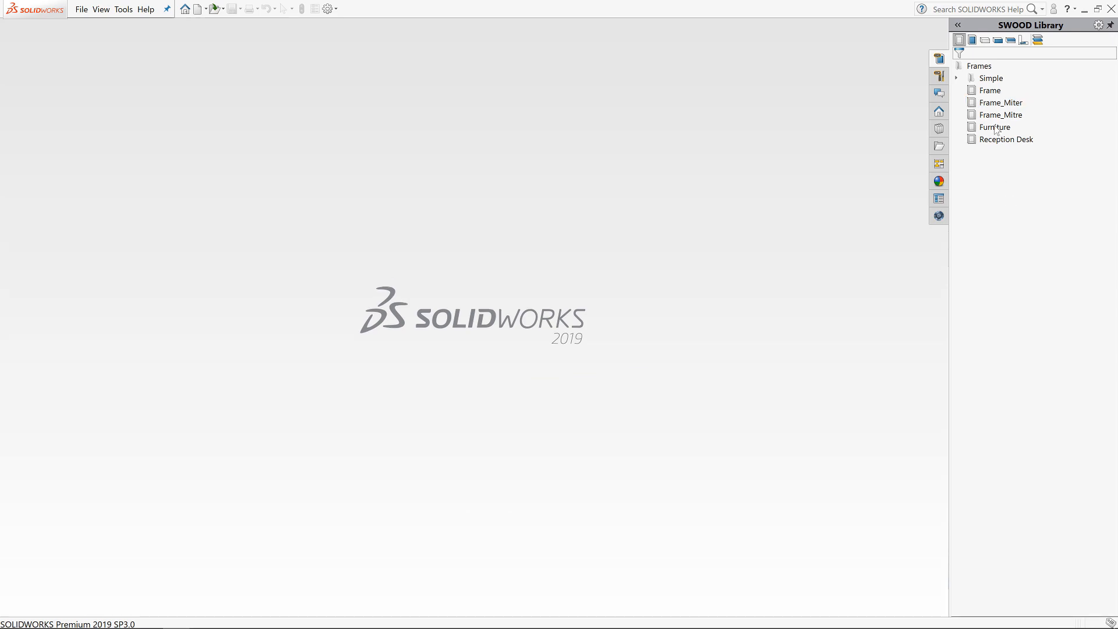
right_click(998, 102)
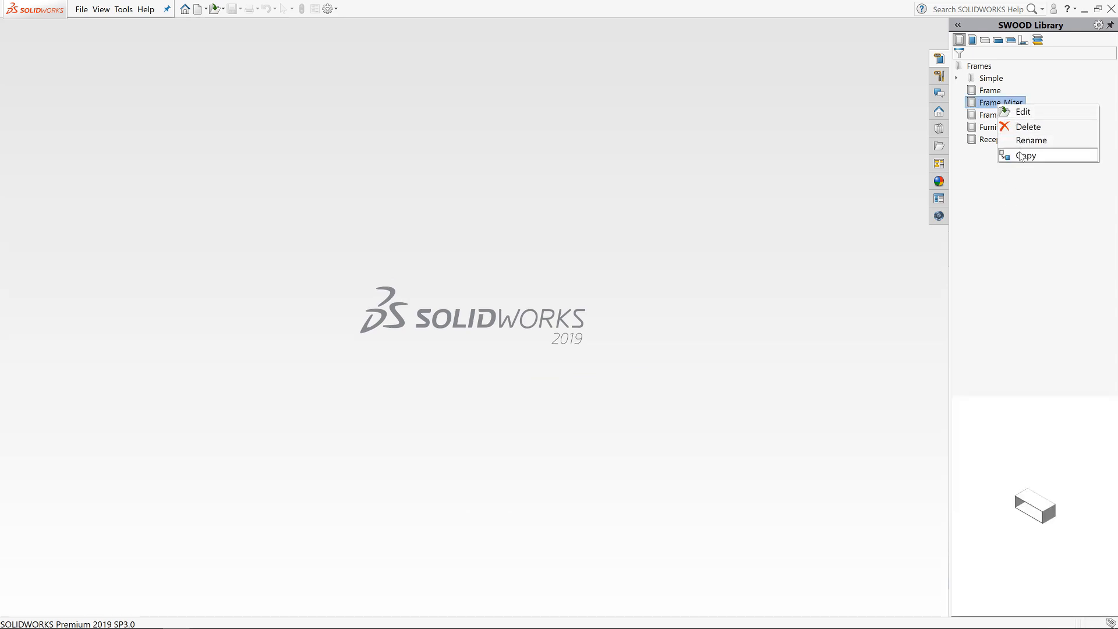
click(1027, 155)
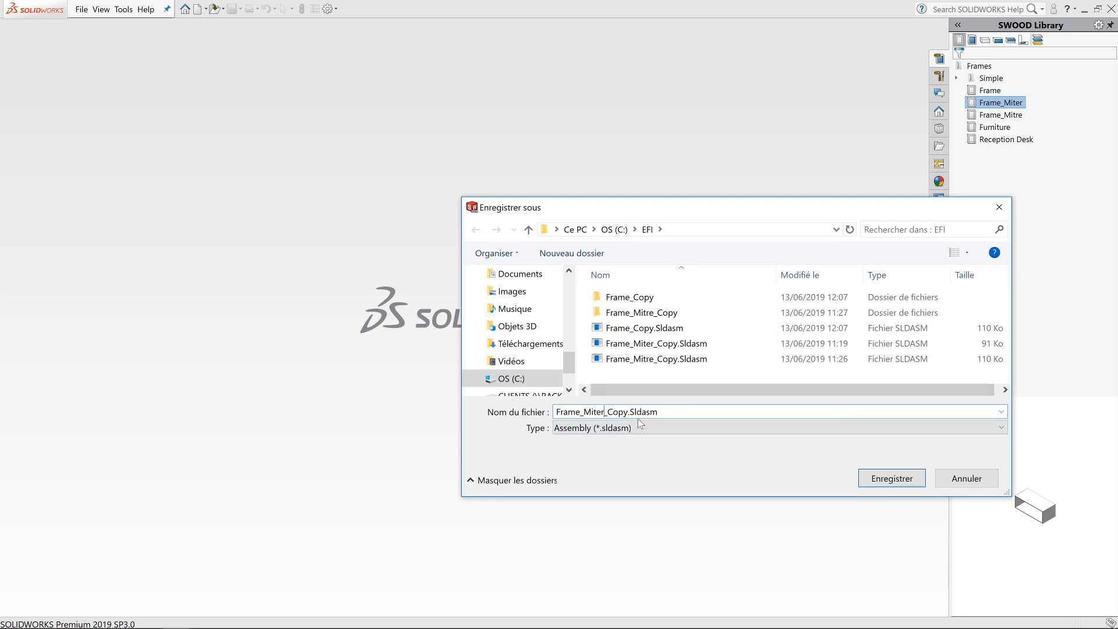
click(891, 477)
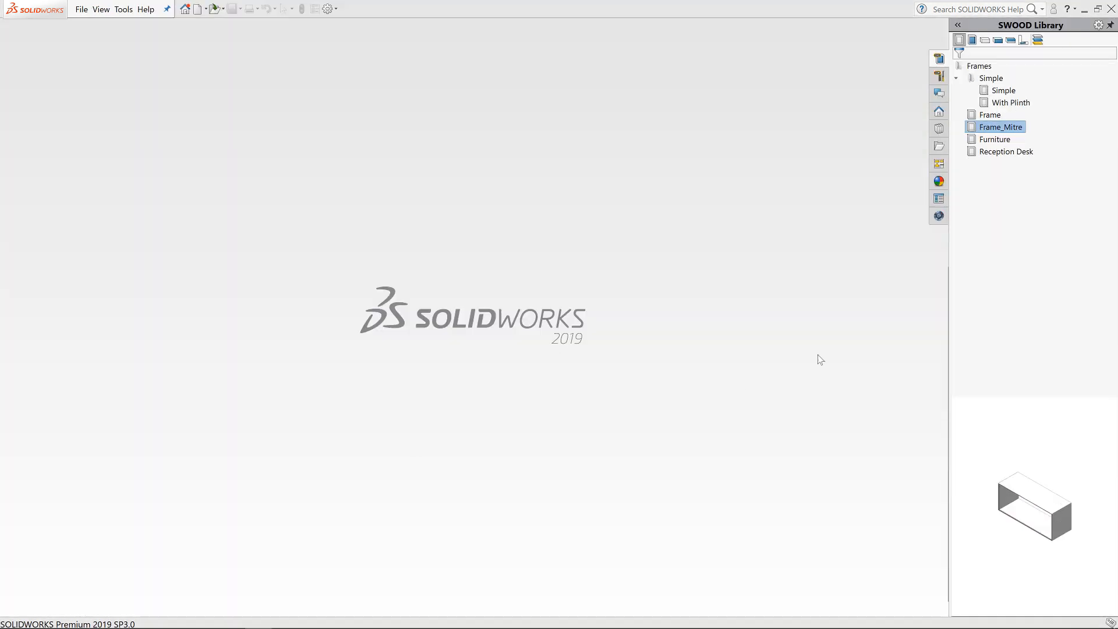
- Copy the Frame_Mitre library frame, saving it as Frame_Mitre_Copy.Sldasm
right_click(1002, 126)
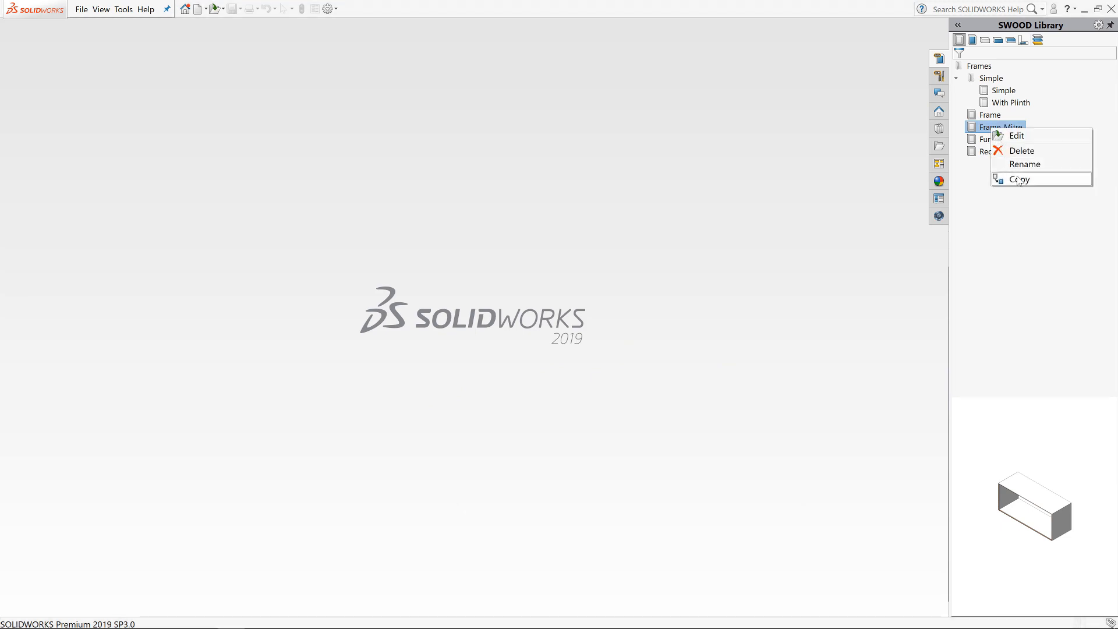
click(1018, 179)
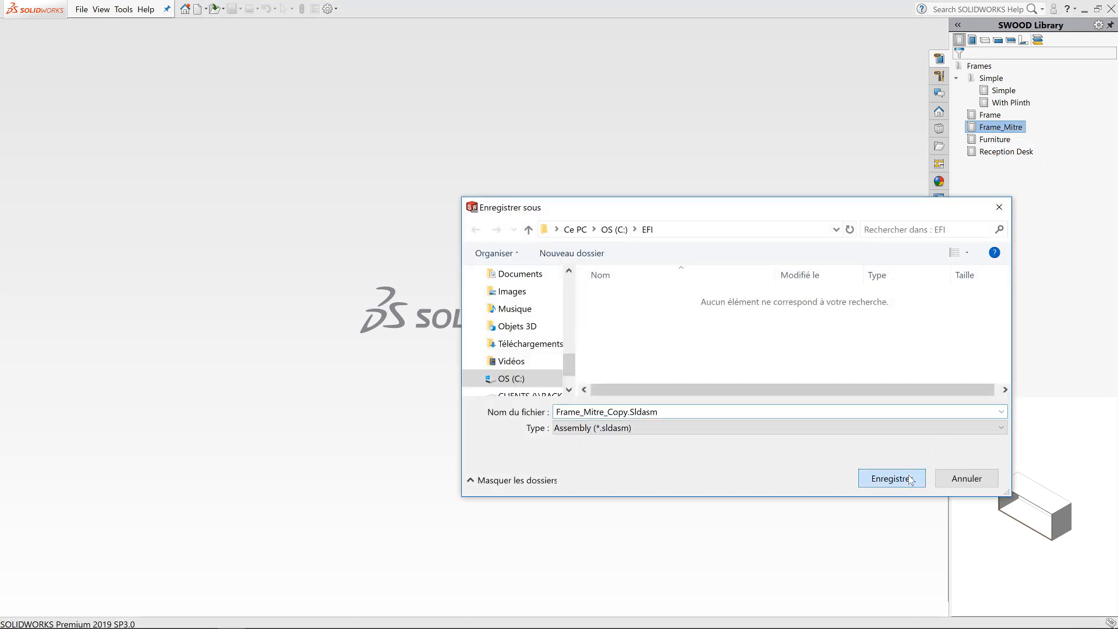
click(891, 477)
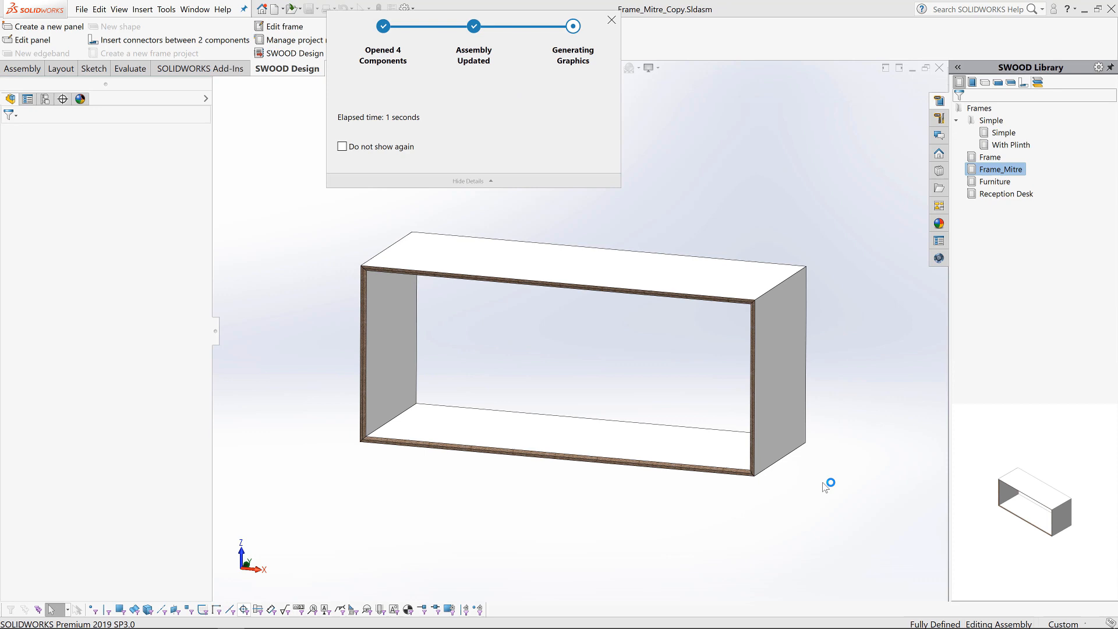
- Insert the 0-Back panel from the SWOODBox 0-Demo set onto the back of the frame
click(610, 20)
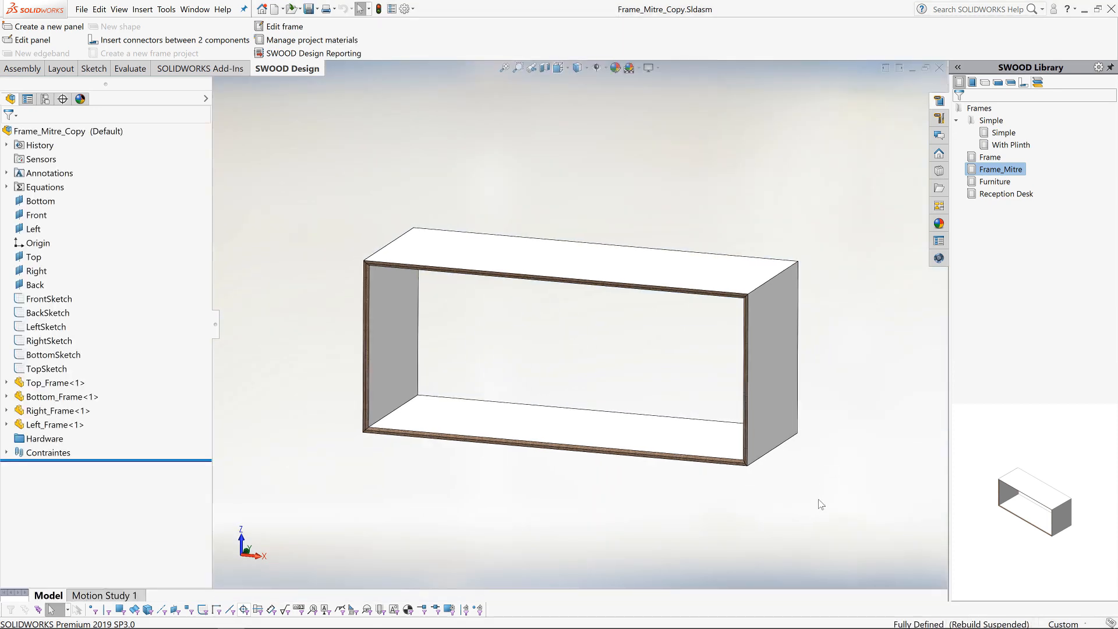
click(999, 133)
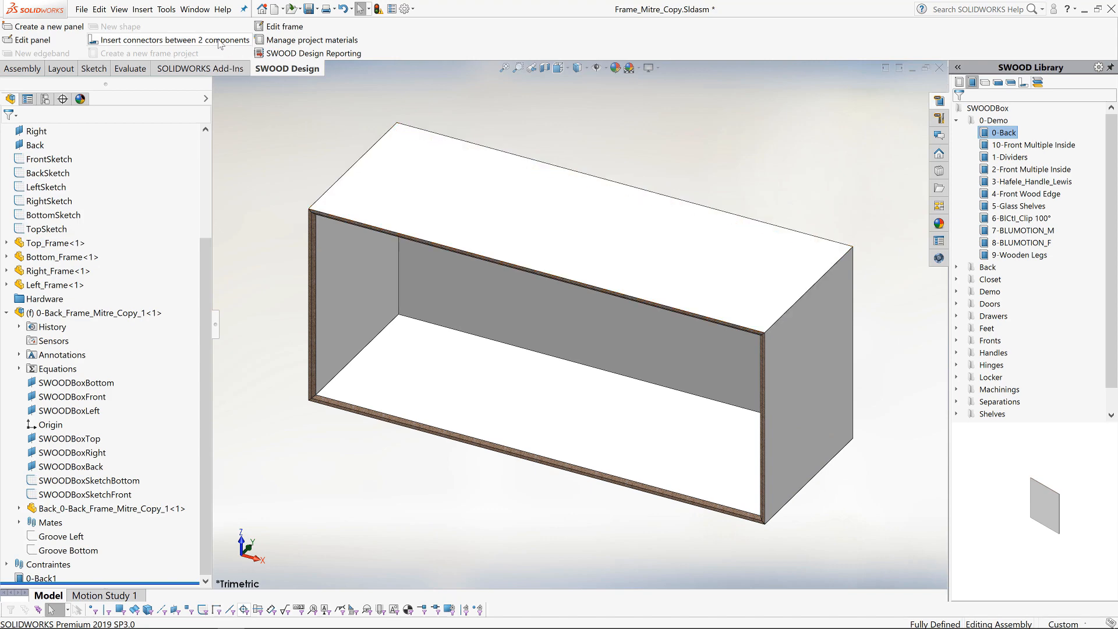
- Fit Double Cam connectors with reversed Y direction at the frame joints and confirm
click(169, 39)
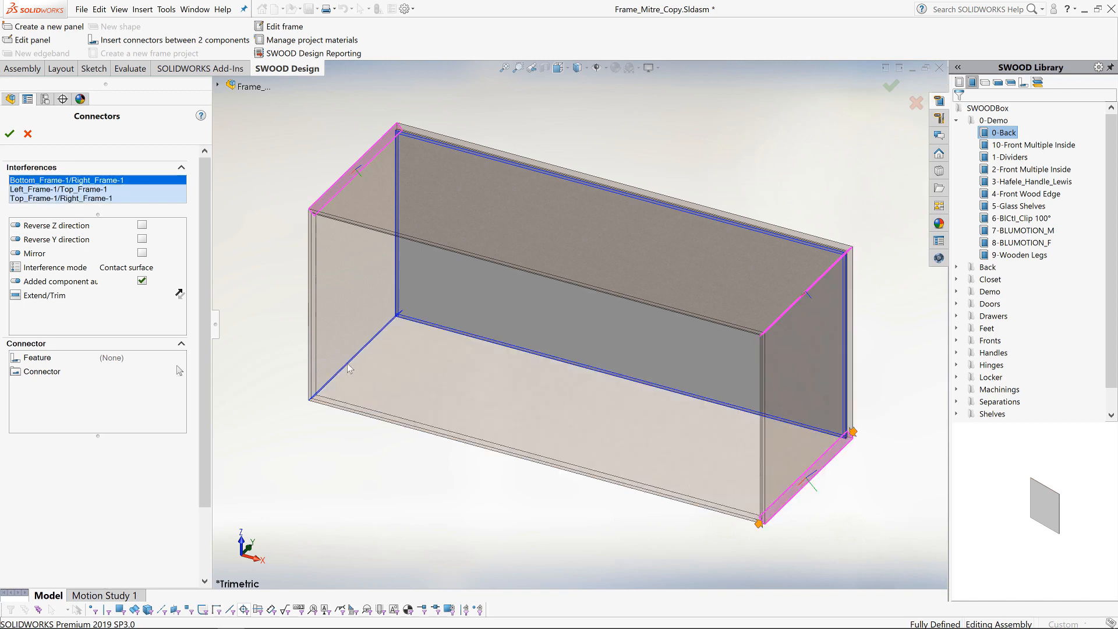
click(141, 238)
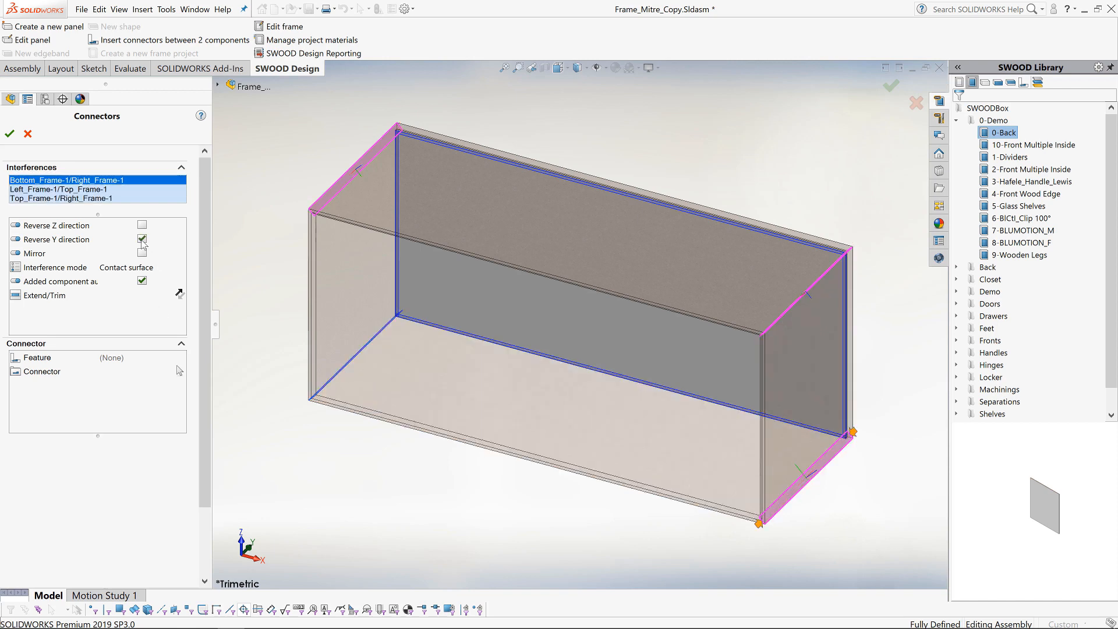
click(64, 189)
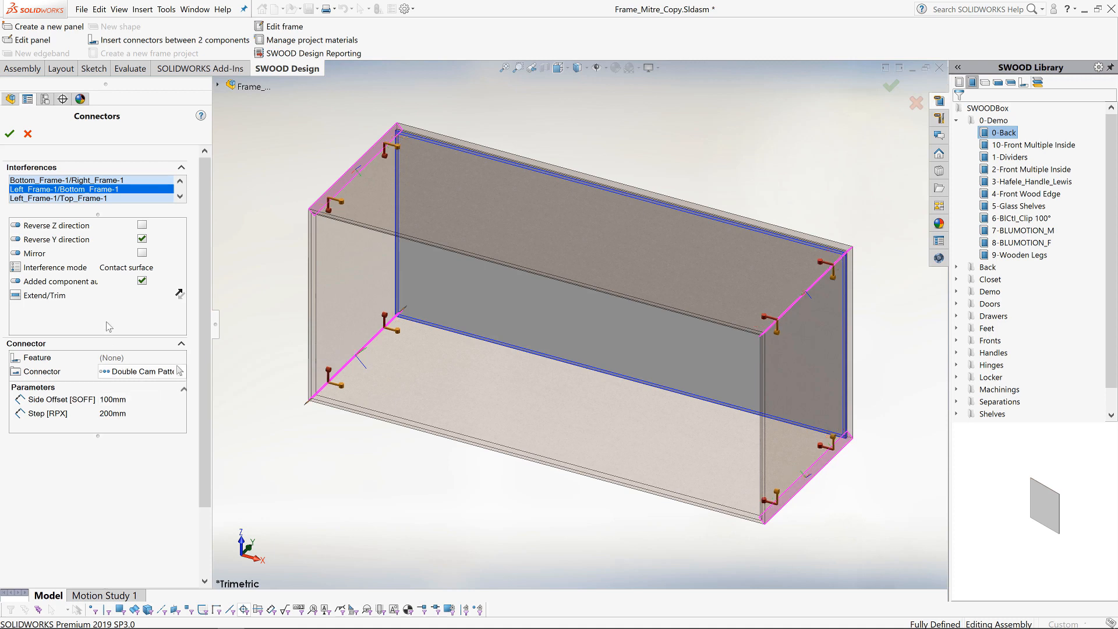
click(10, 134)
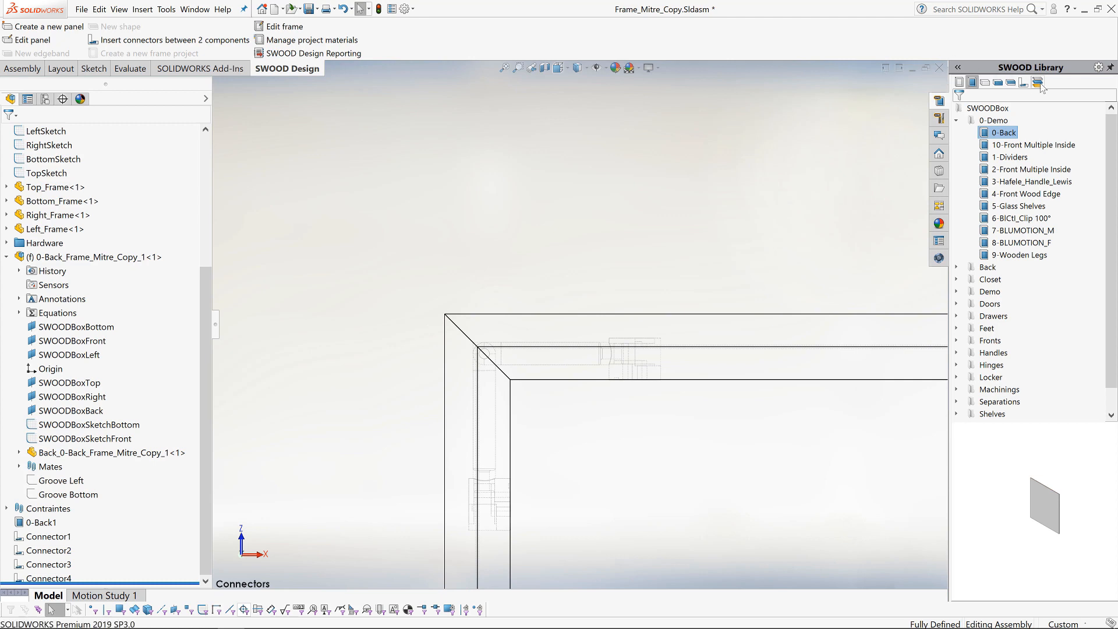
- Apply Walnut 22mm Panel material from the library to the whole frame
click(1038, 82)
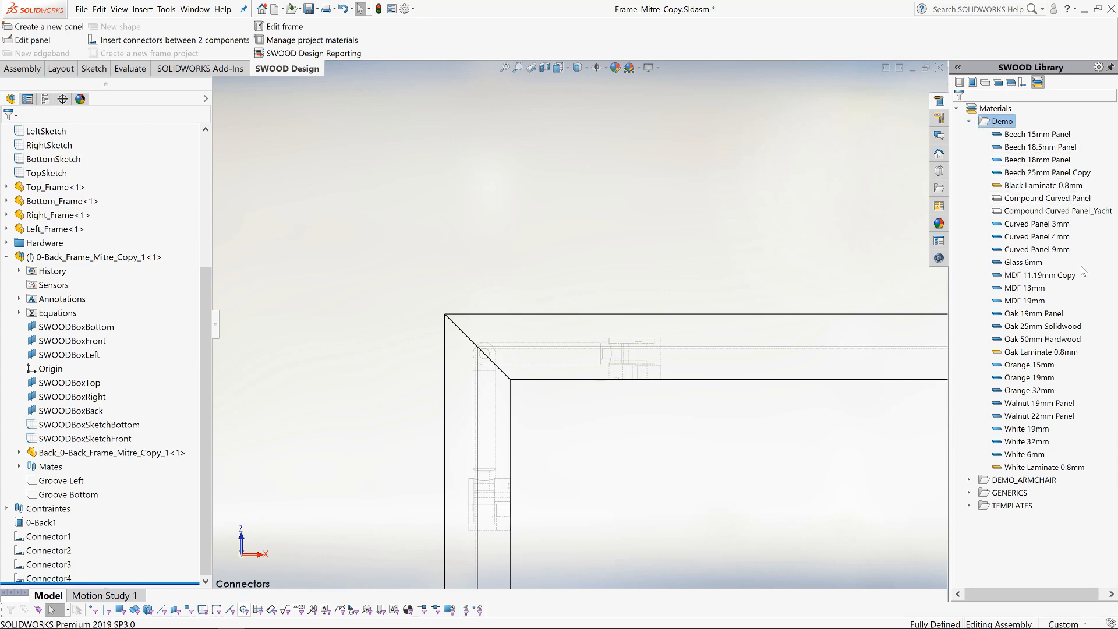
click(1041, 416)
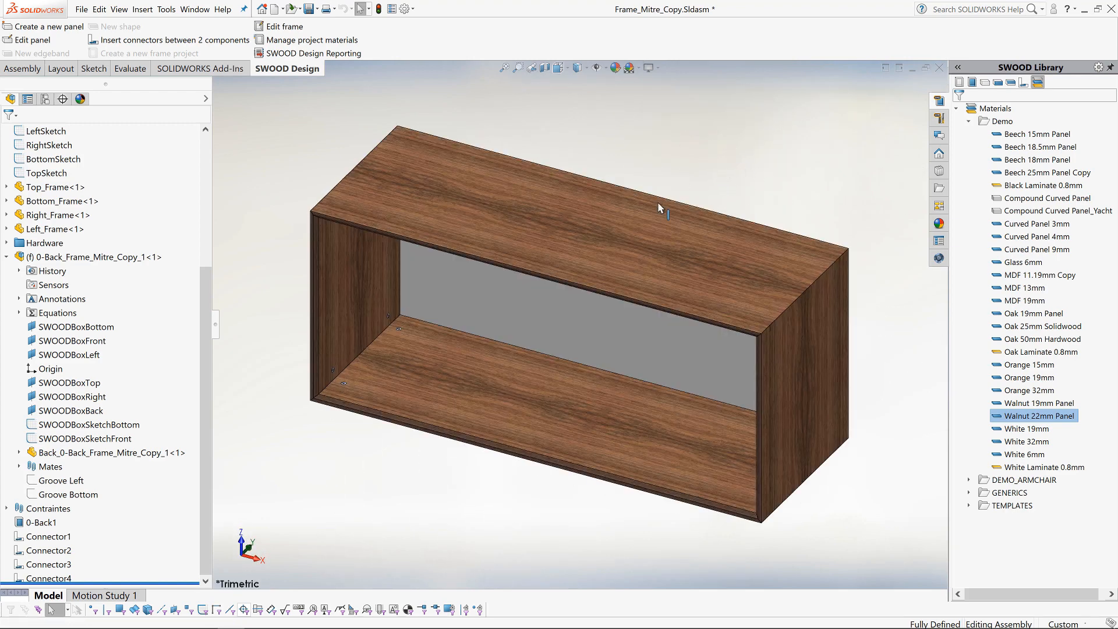
- Edit the top panel: 90° length direction and stock extension values 25 and 50
click(500, 185)
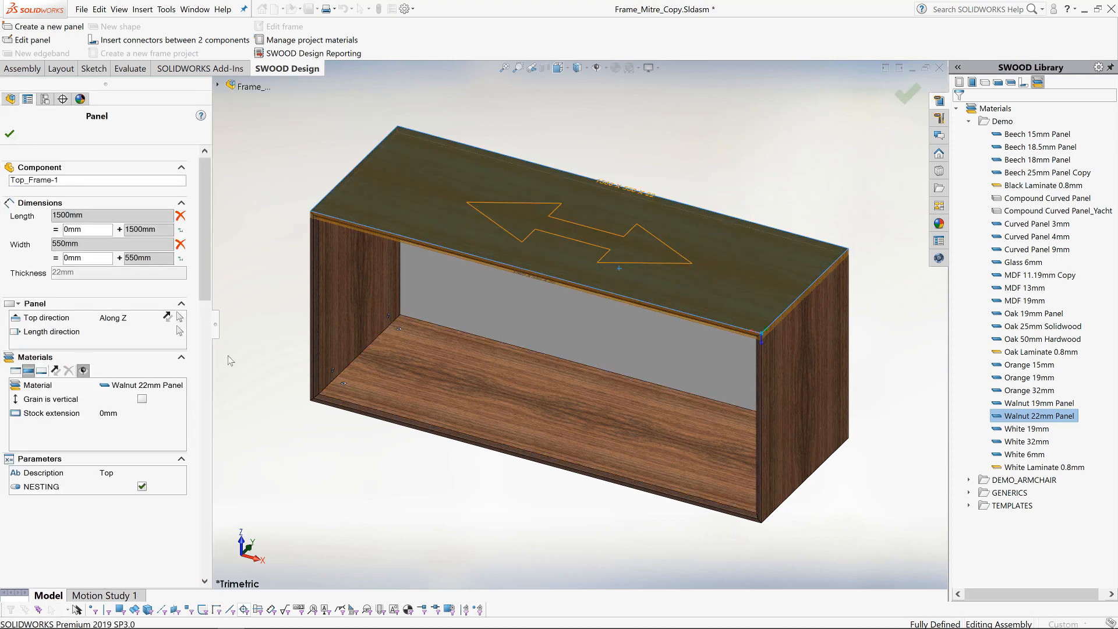
click(180, 330)
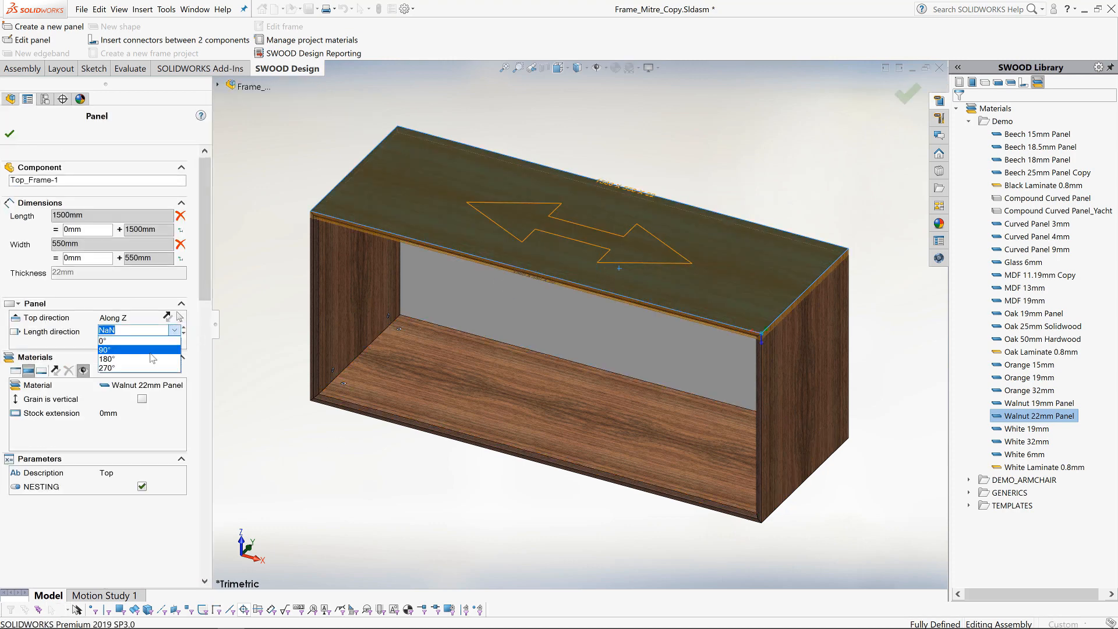
click(106, 349)
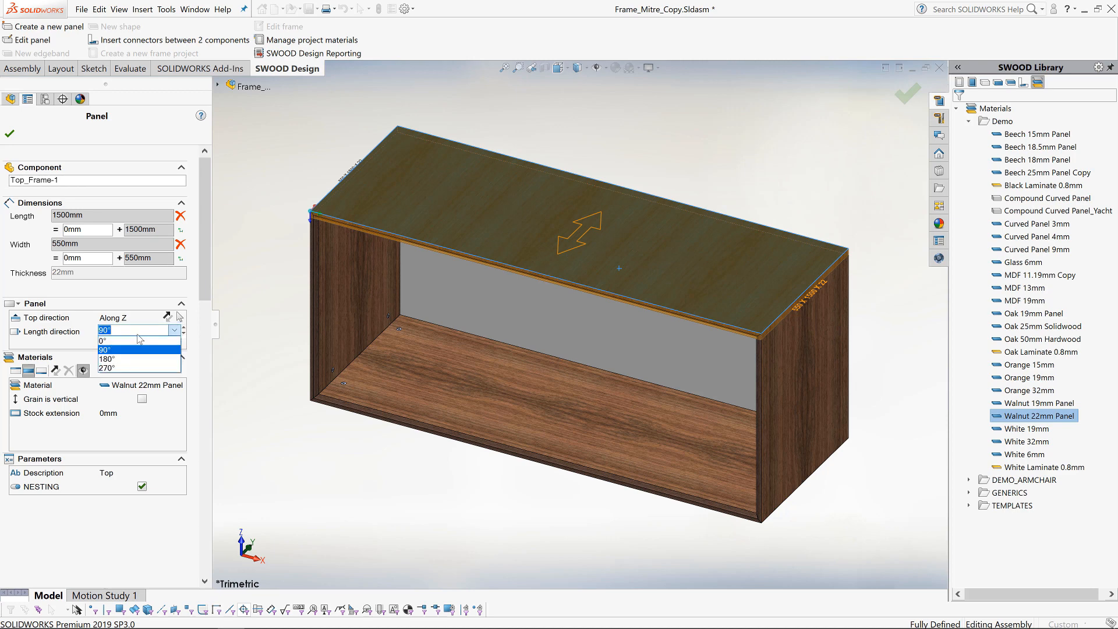
text(25)
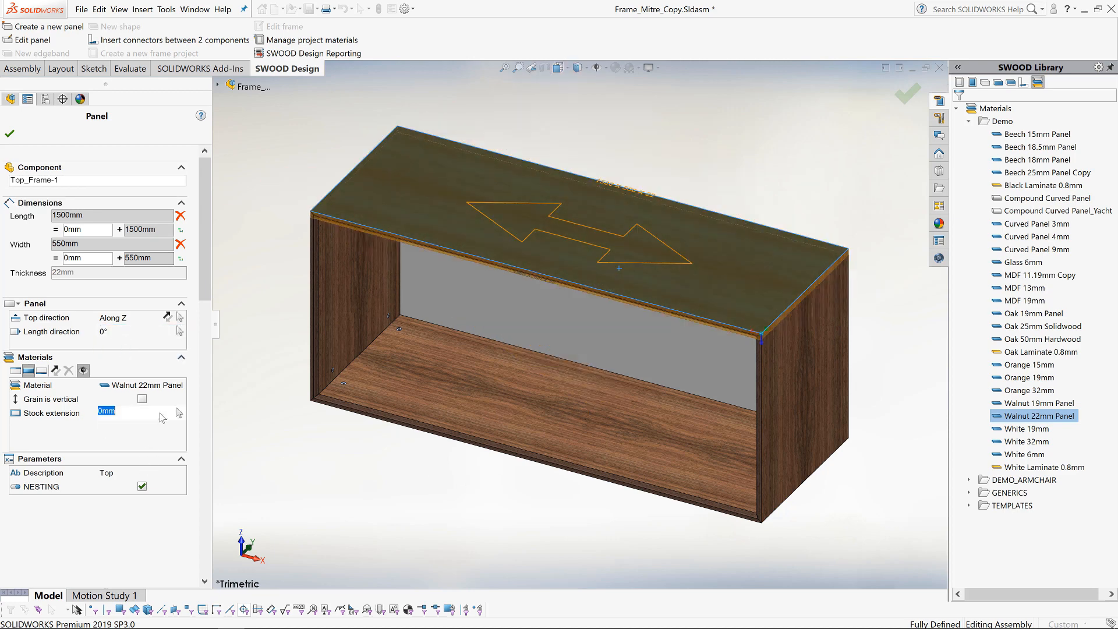
text(50)
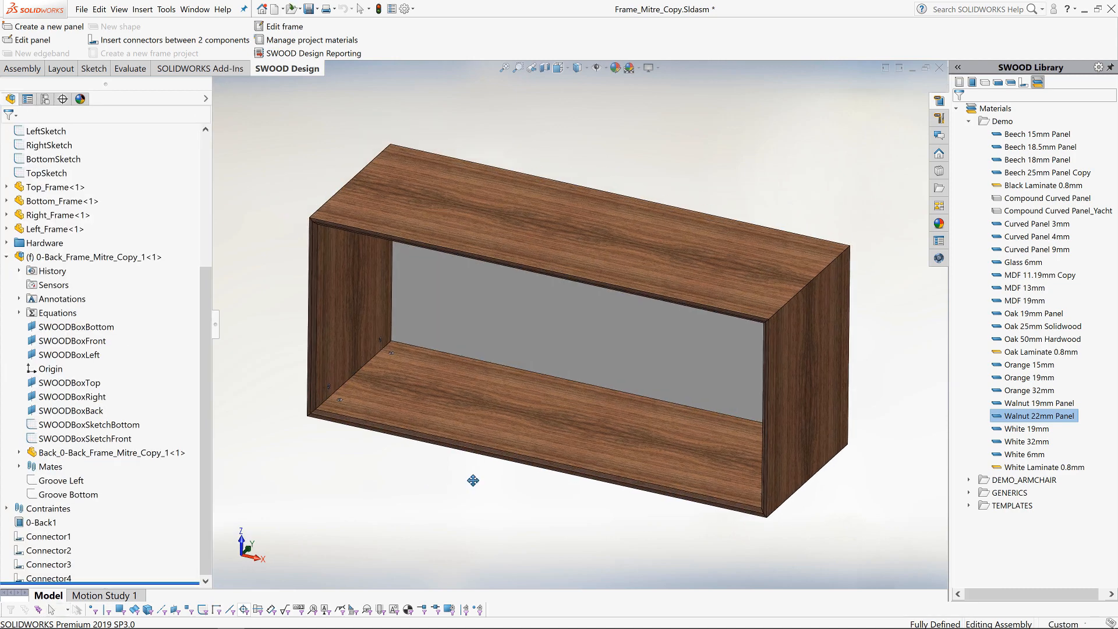
- Insert 1-Dividers into the carcass with the quantity set to two
click(970, 82)
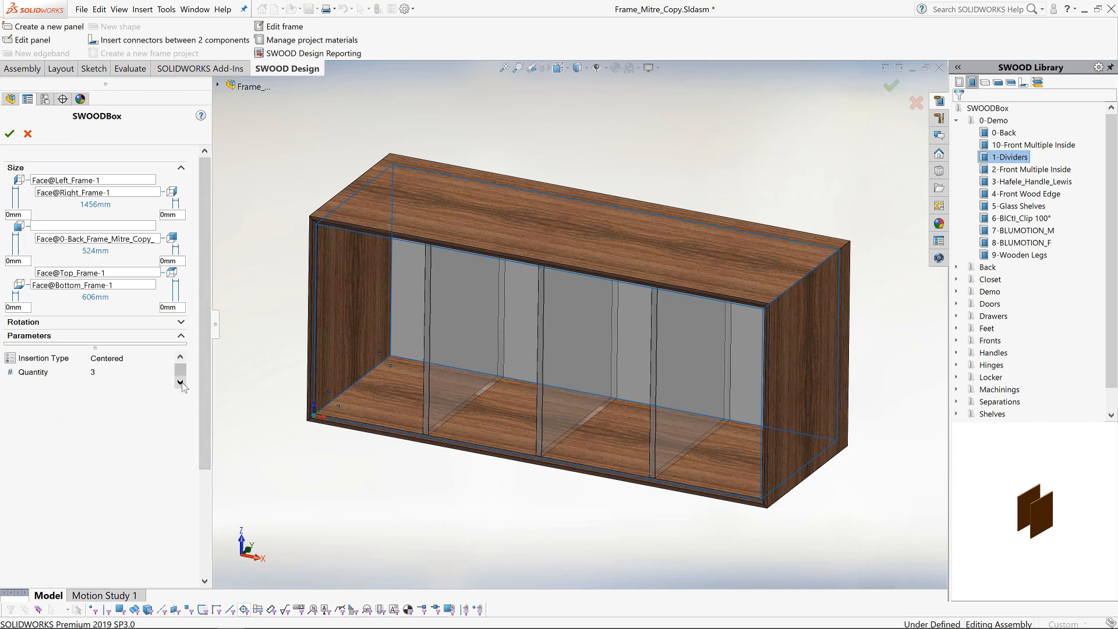
click(181, 374)
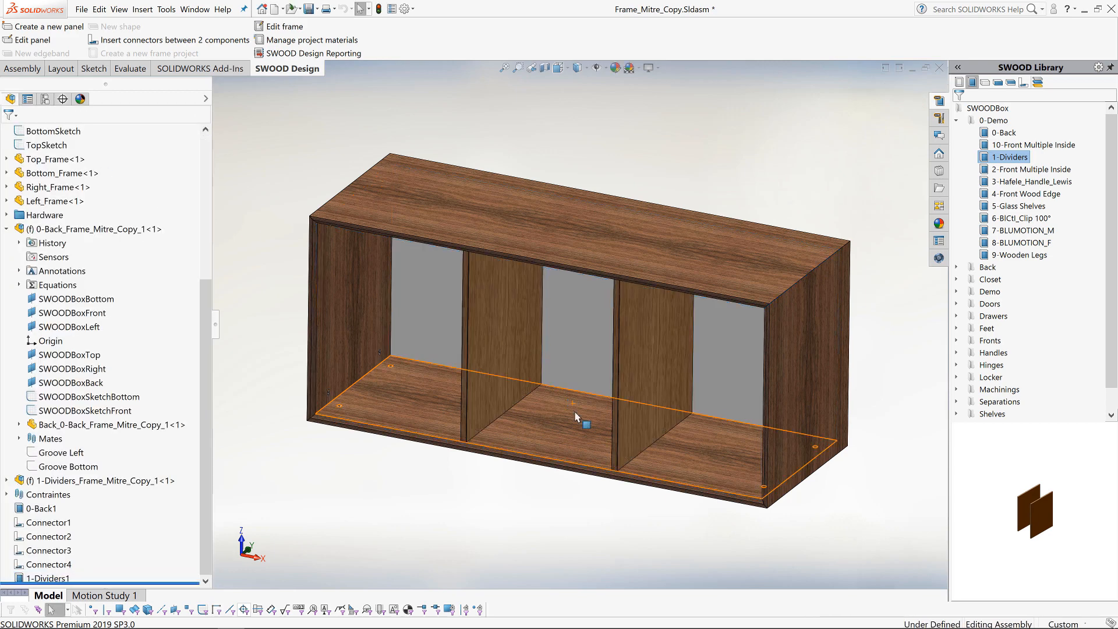
- Fill the left compartment with 2-Front Multiple Inside, unequal faces with a 400mm top front
click(1033, 169)
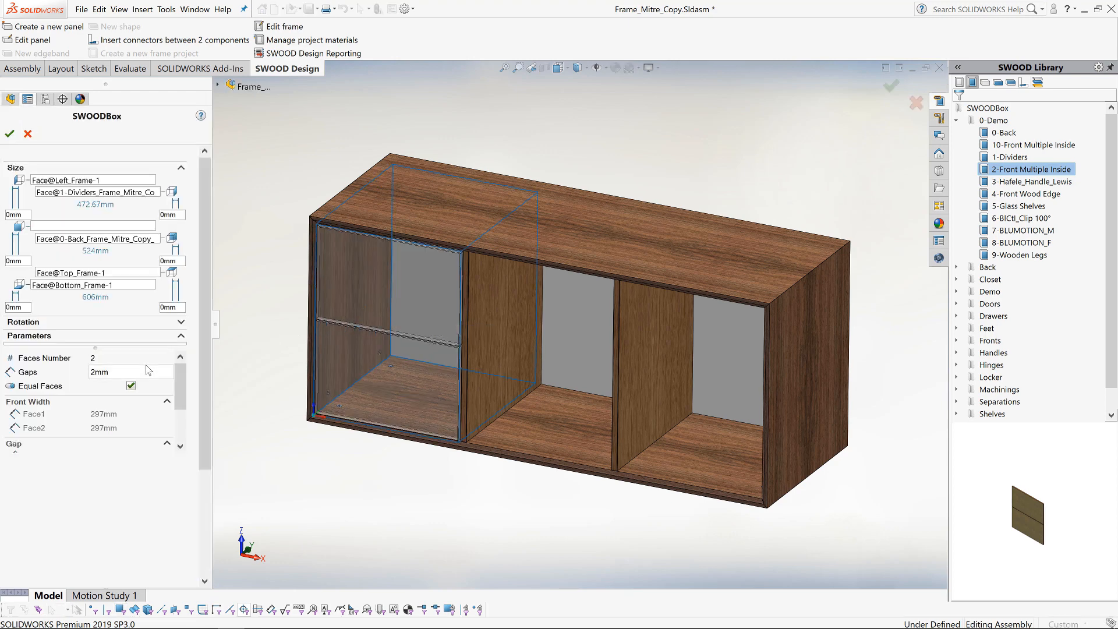
click(132, 385)
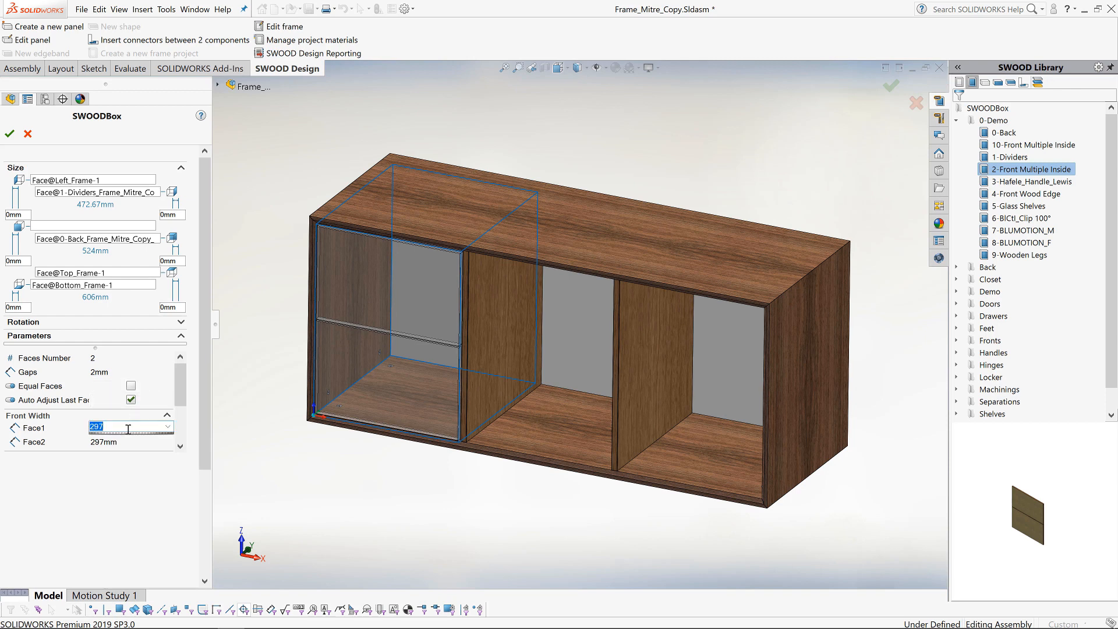
text(400mm)
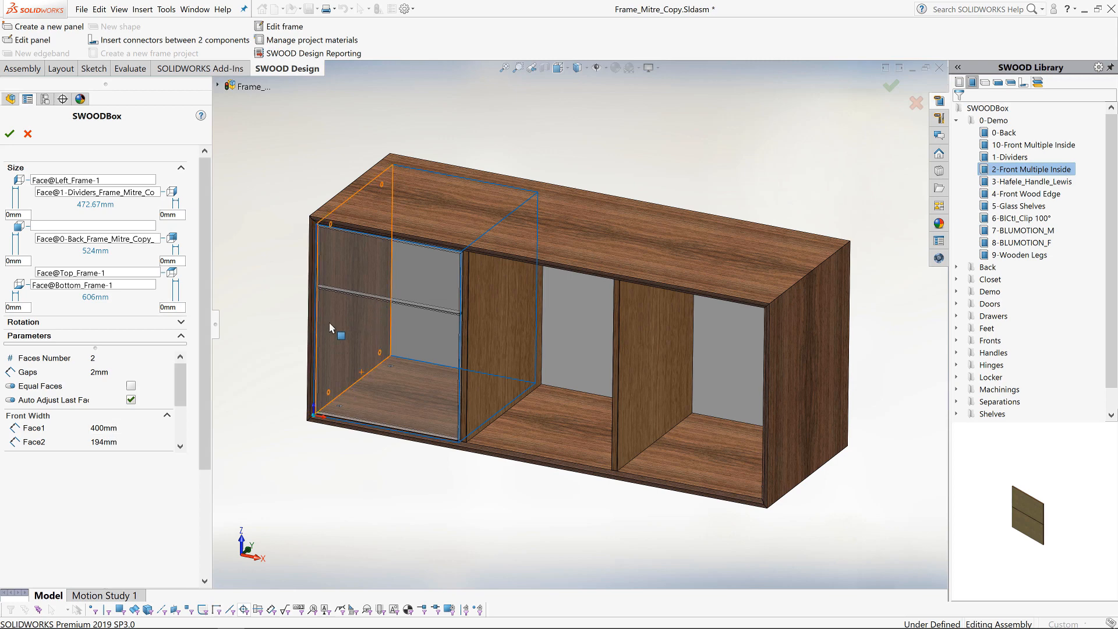
click(10, 133)
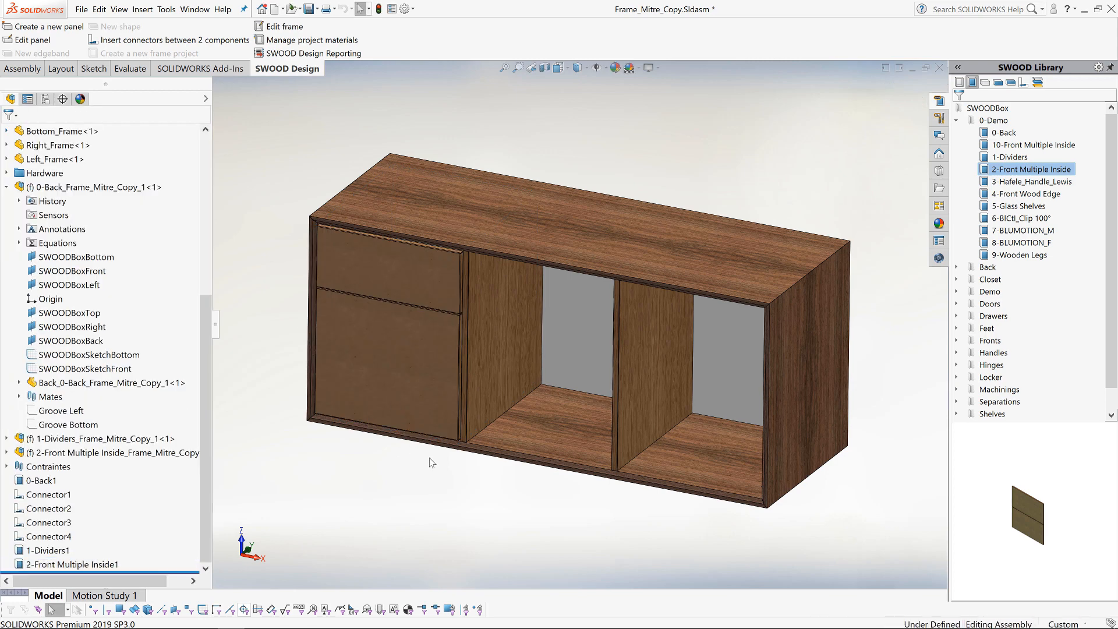
- Open the fronts sub-assembly, apply Oak 6mm Chamfer edgebanding and 3-Hafele_Handle_Lewis handles
click(114, 452)
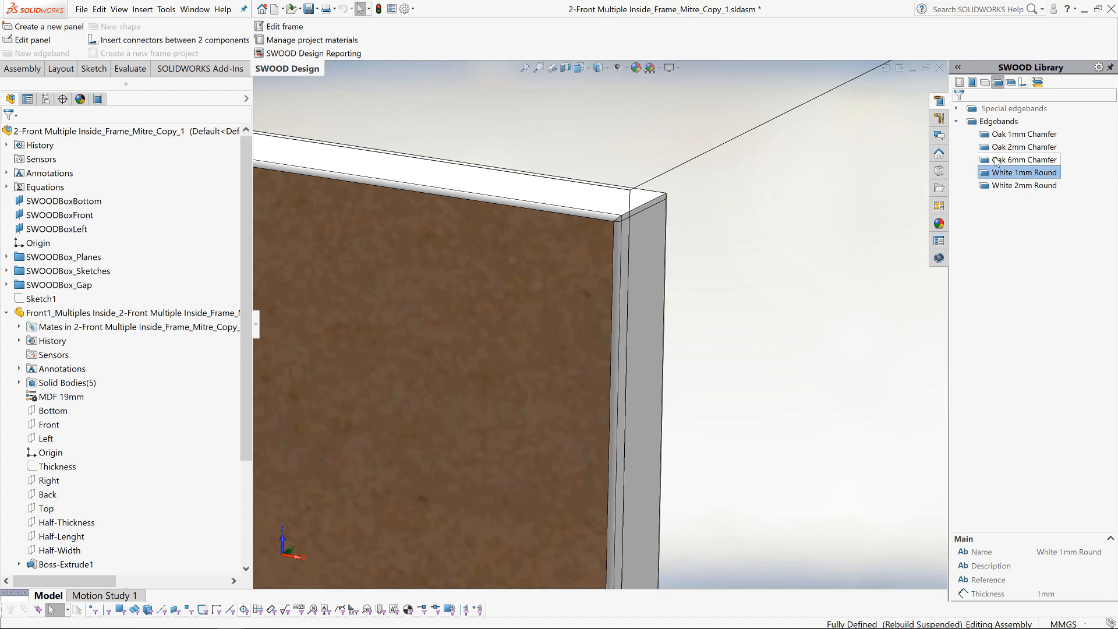
click(1025, 160)
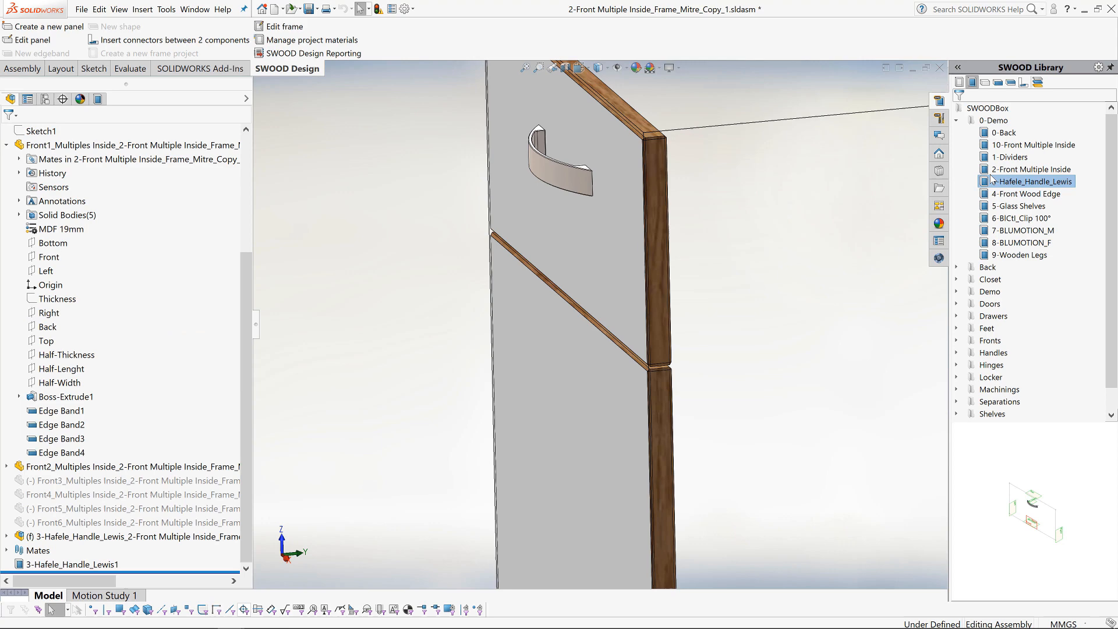
mouse_move(574, 388)
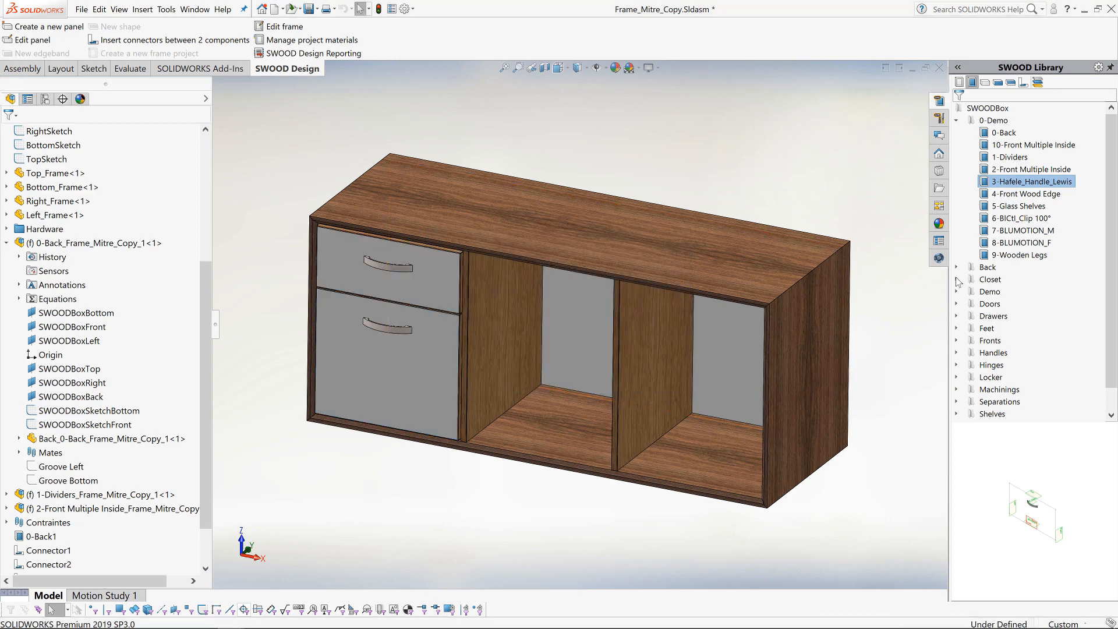
click(1027, 194)
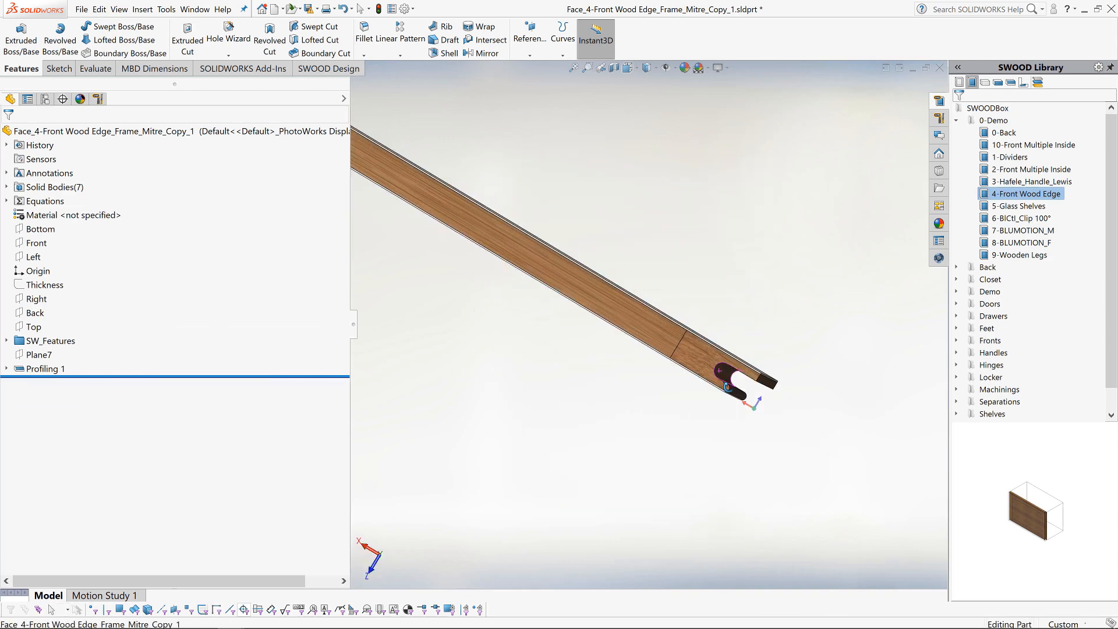
- Return from the front panel's profiling part to the sideboard assembly window
click(46, 369)
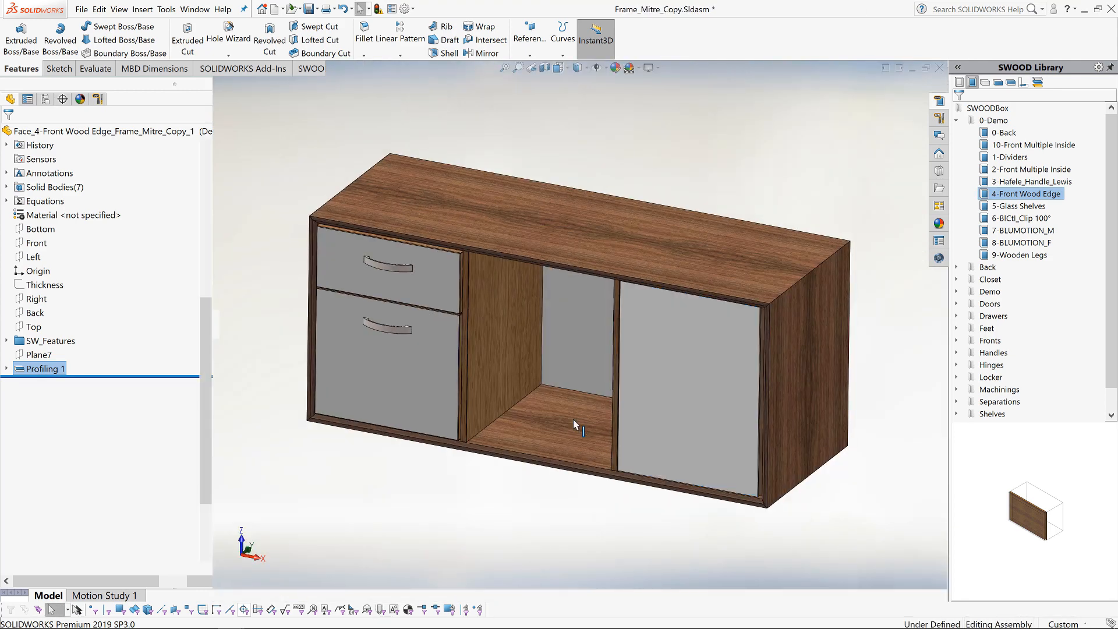
- Insert 5-Glass Shelves into the middle bay with a manual quantity of 2, then reach the 7-BLUMOTION_M options
click(1020, 205)
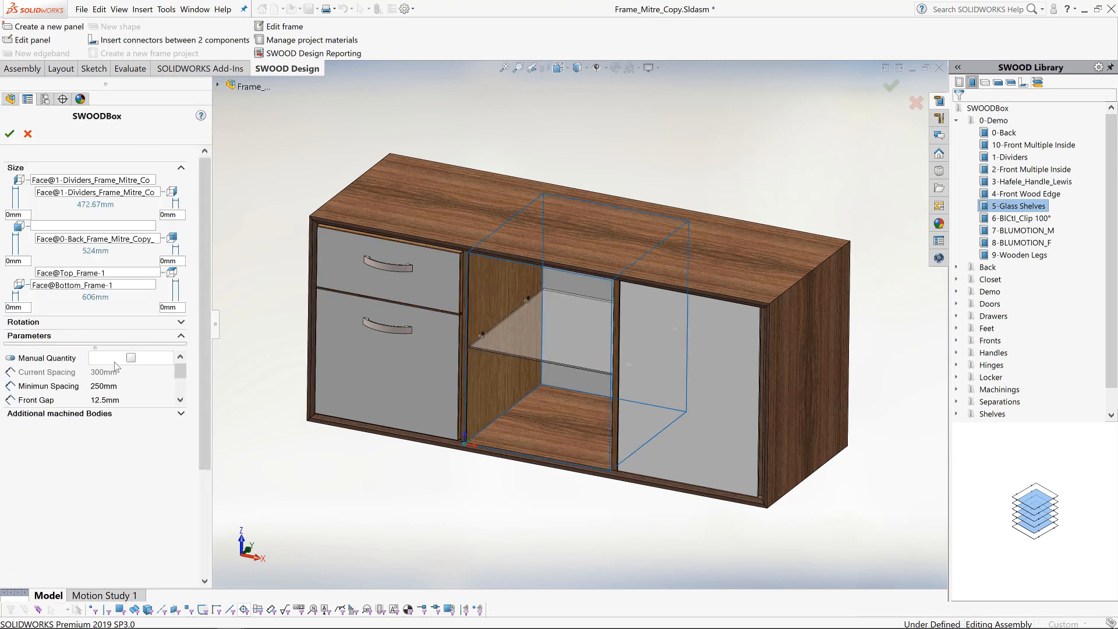
click(130, 357)
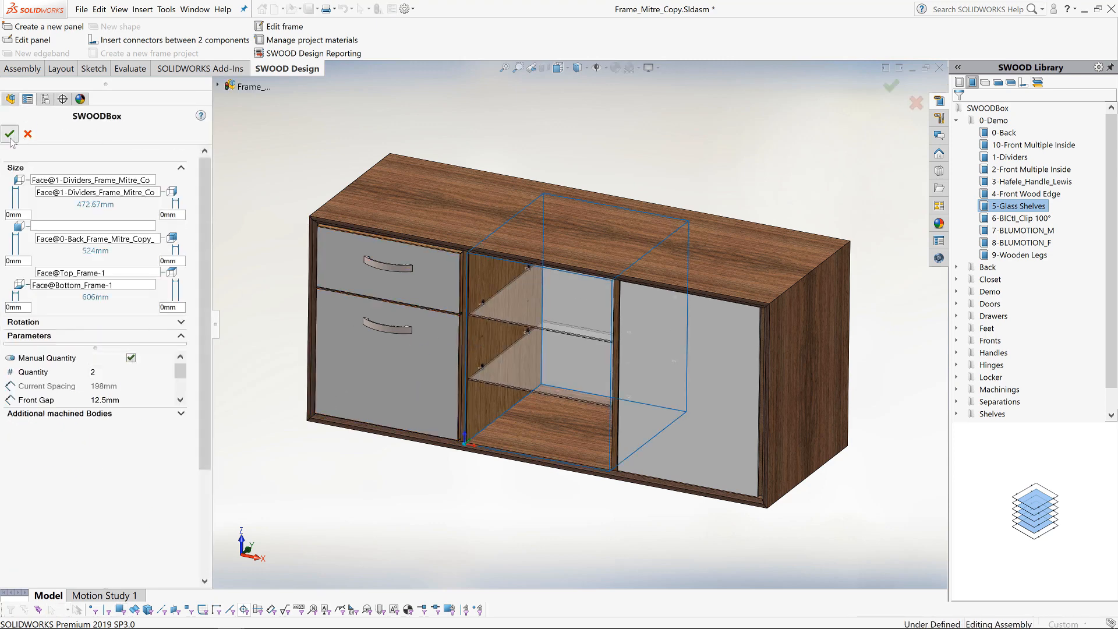
click(10, 135)
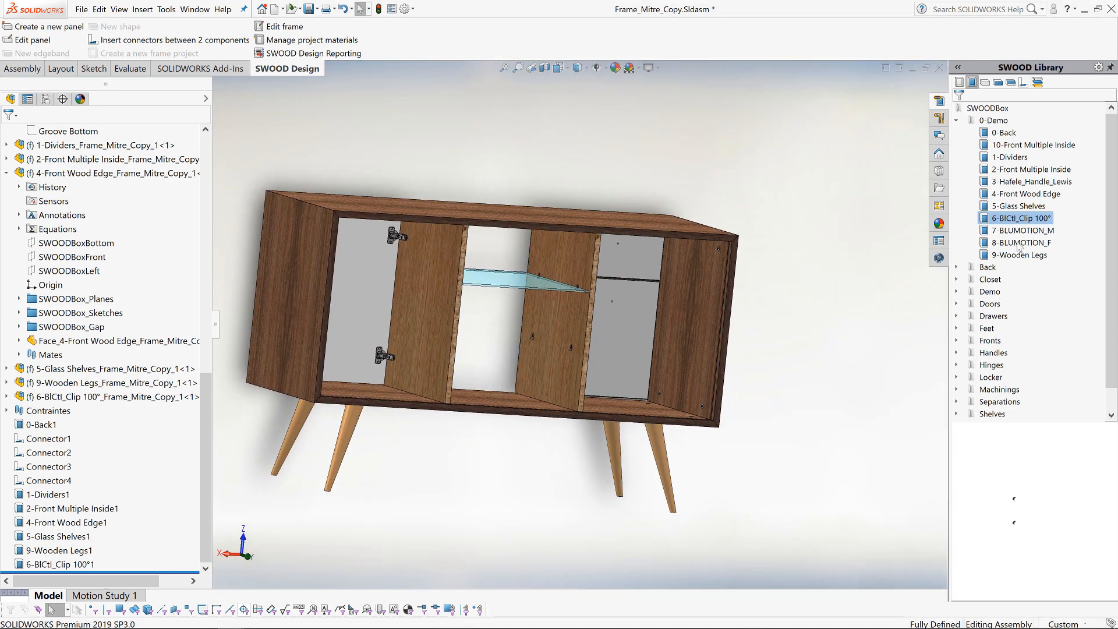
right_click(1019, 231)
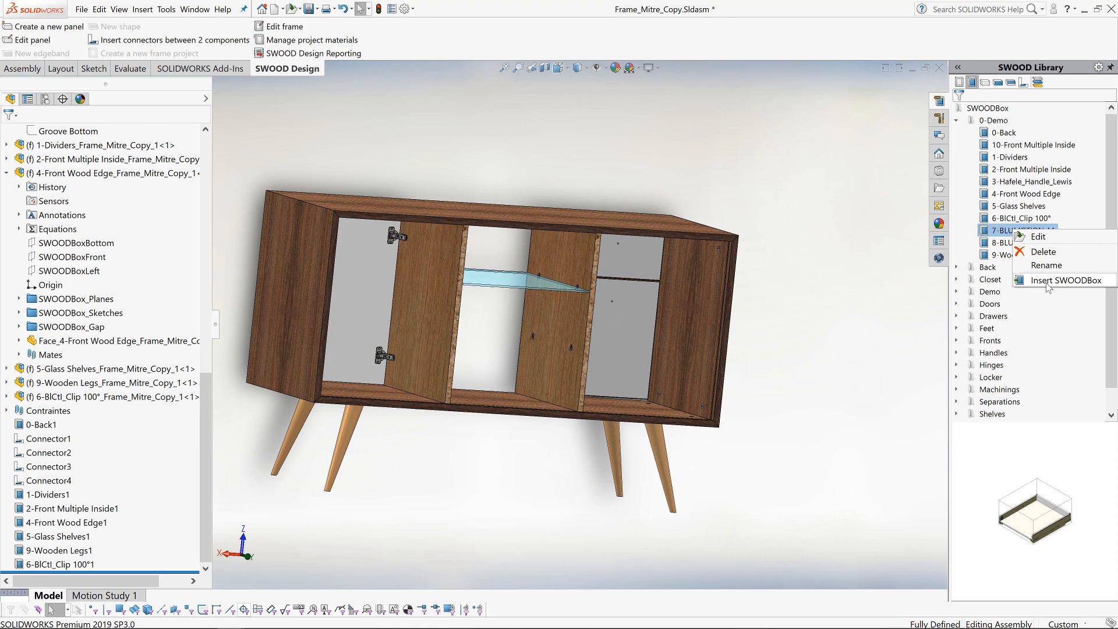
- Insert the BLUMOTION_M SWOODBox behind the left fronts by picking its bounding faces
click(1068, 280)
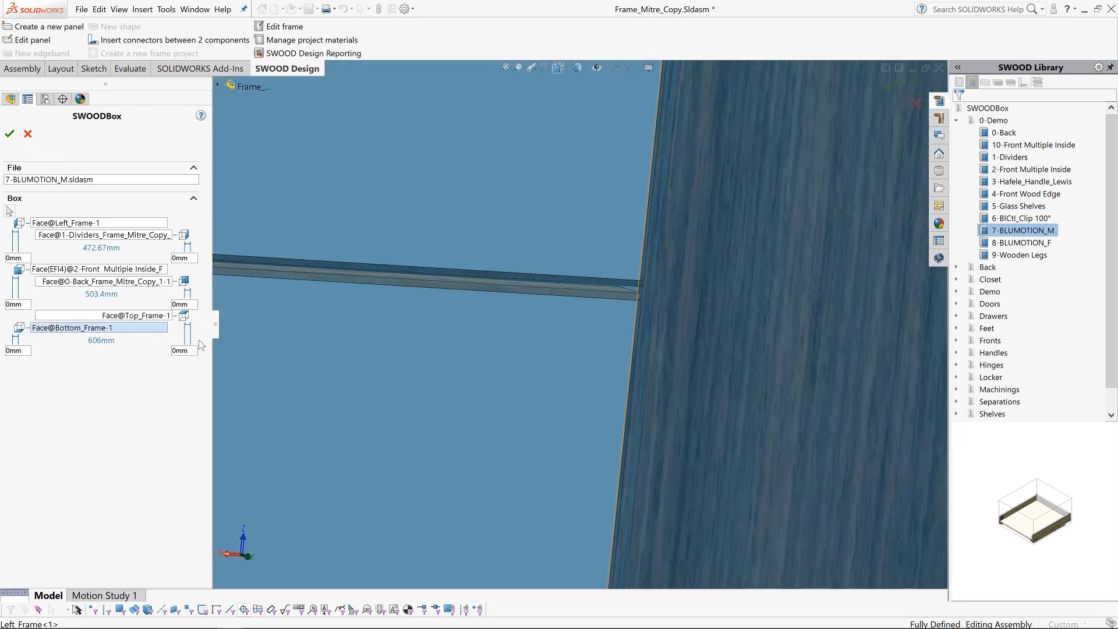
click(640, 283)
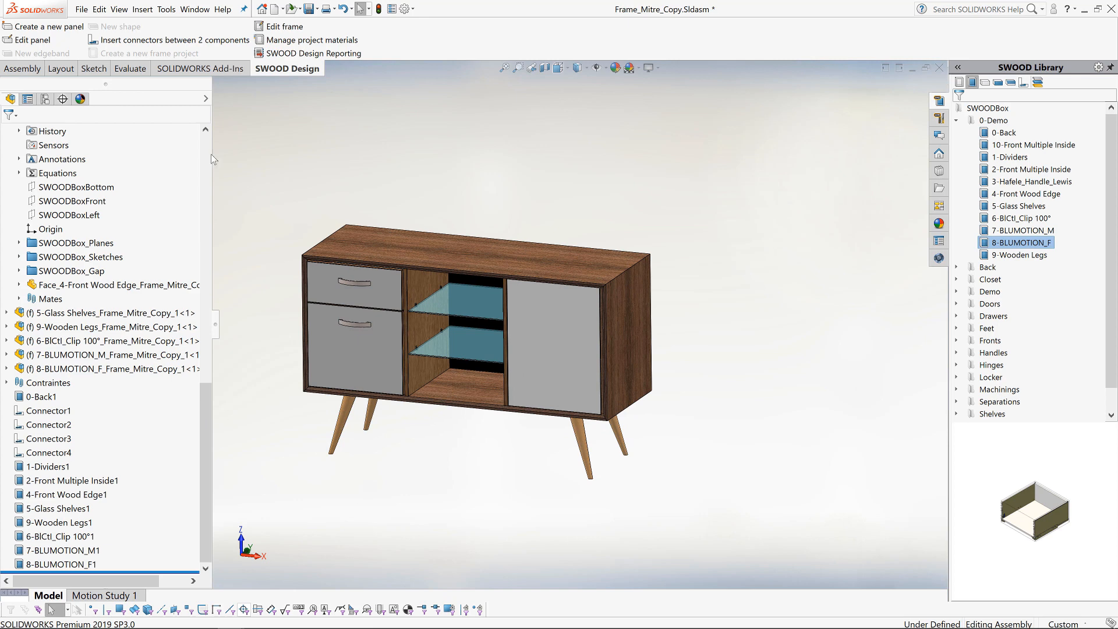
- Generate the SWOOD encoding report, maximize its window and preview the left frame panel
click(312, 53)
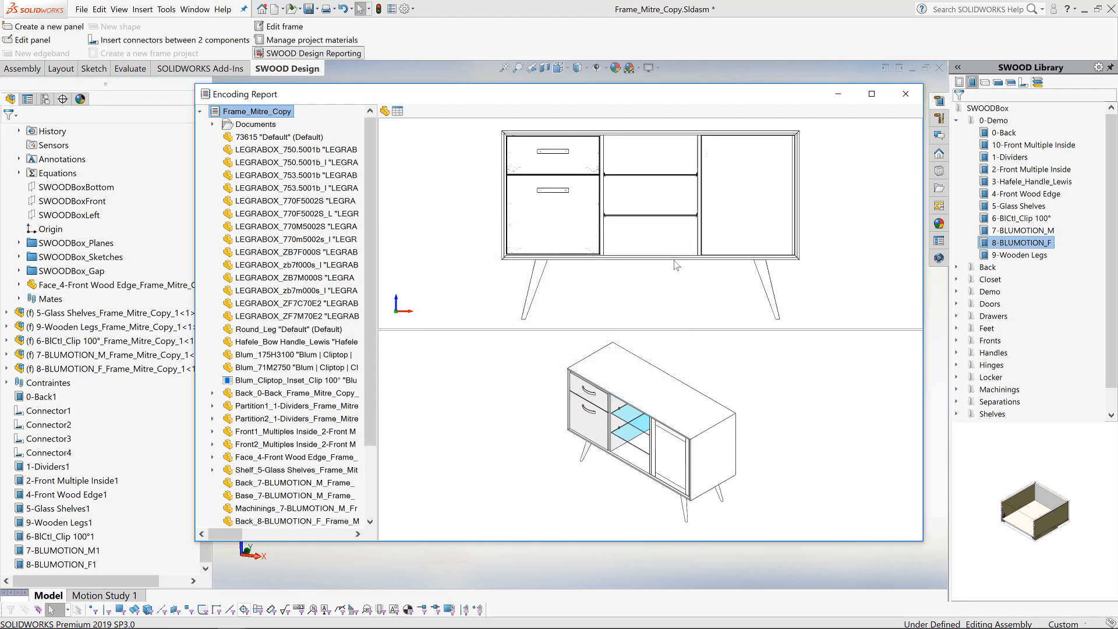
click(871, 93)
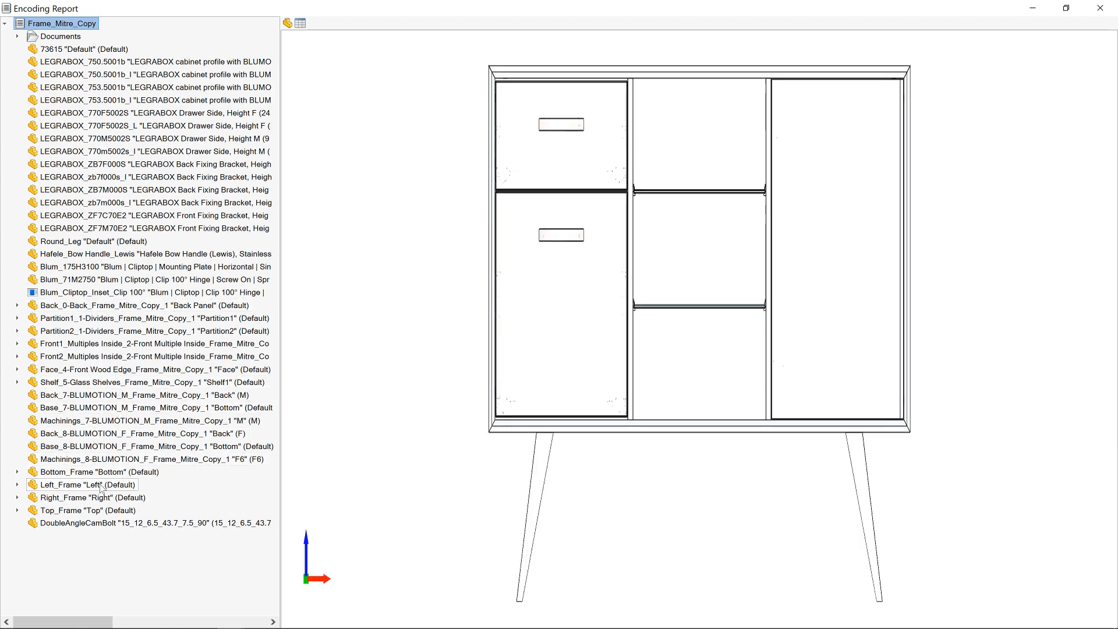
click(87, 484)
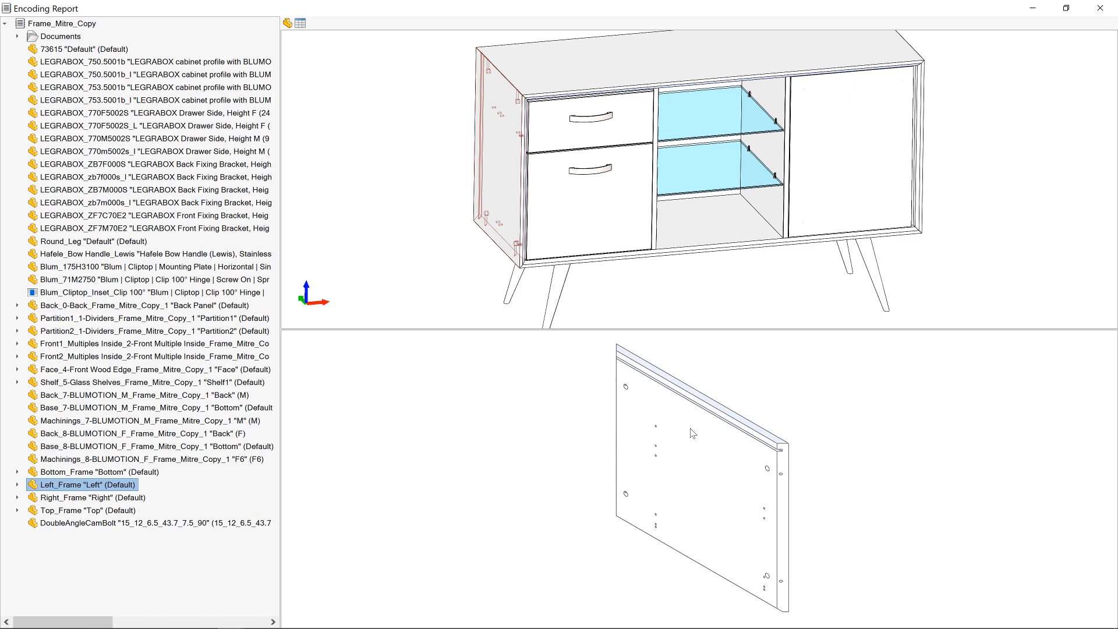
mouse_move(42, 57)
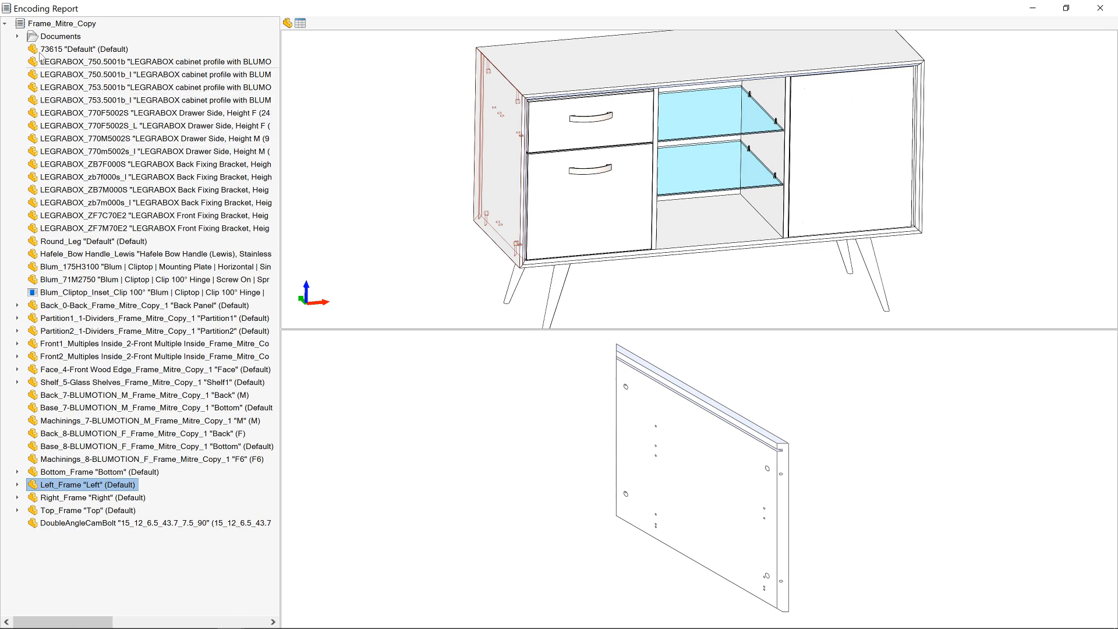
- Expand the Documents node and preview the XLS_ReportLists_to_Excel_PDF hardwares list
click(18, 36)
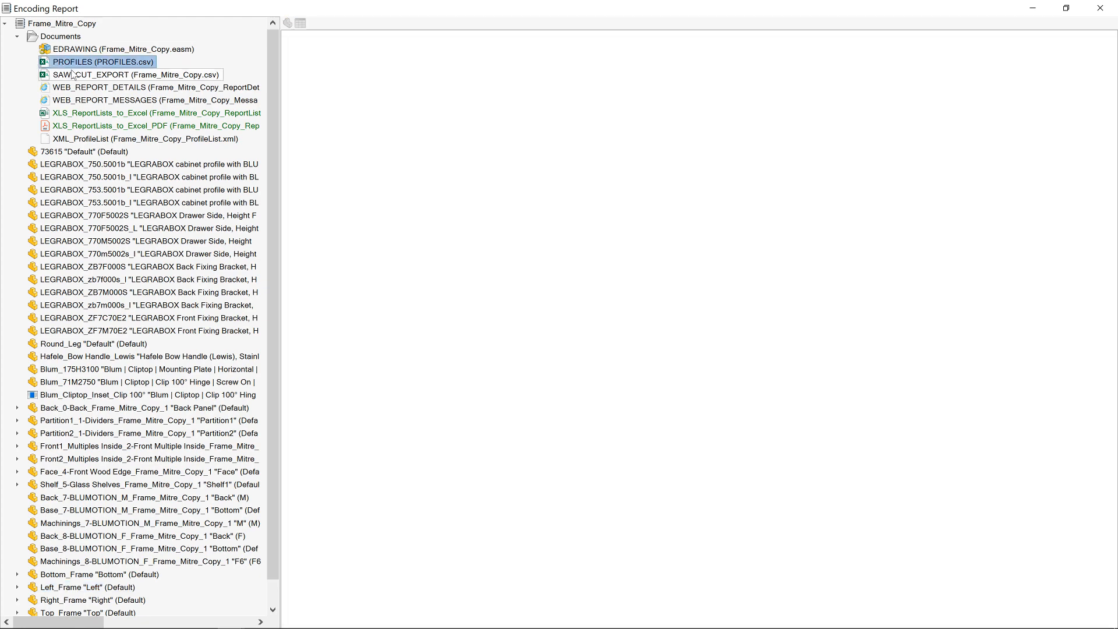
click(138, 74)
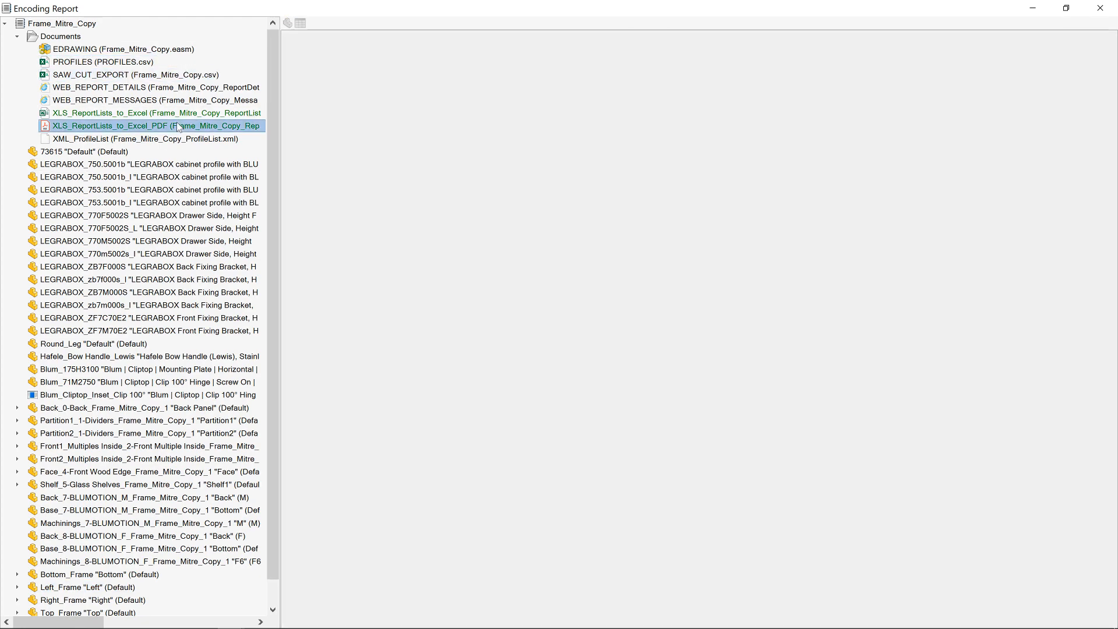
click(142, 126)
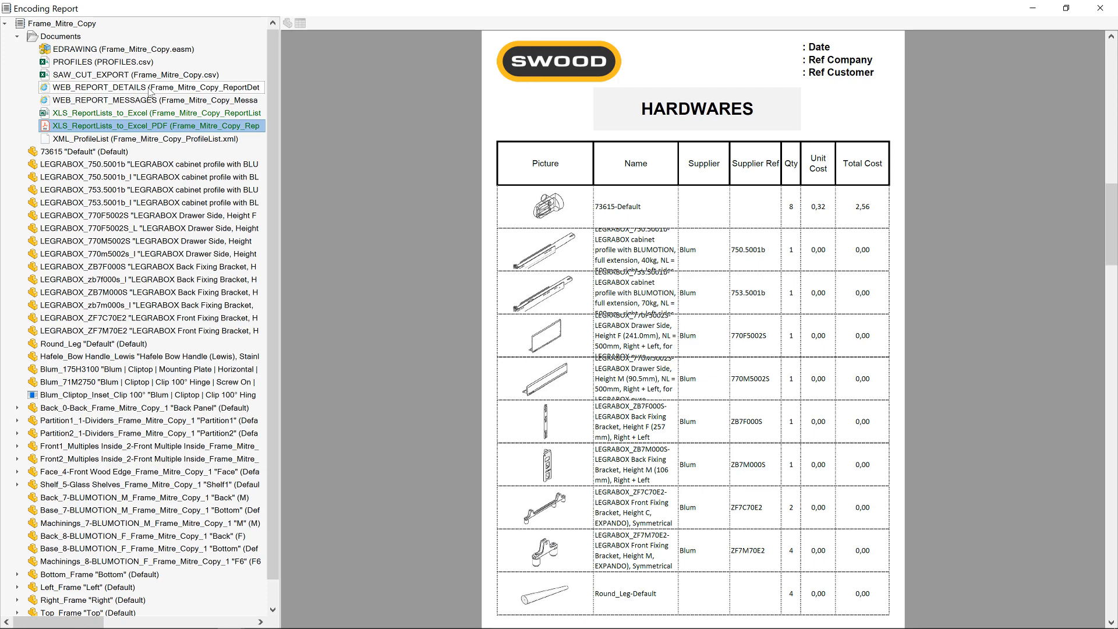
- Show WEB_REPORT_DETAILS in the browser and look through its Views and Stocks pages
click(150, 87)
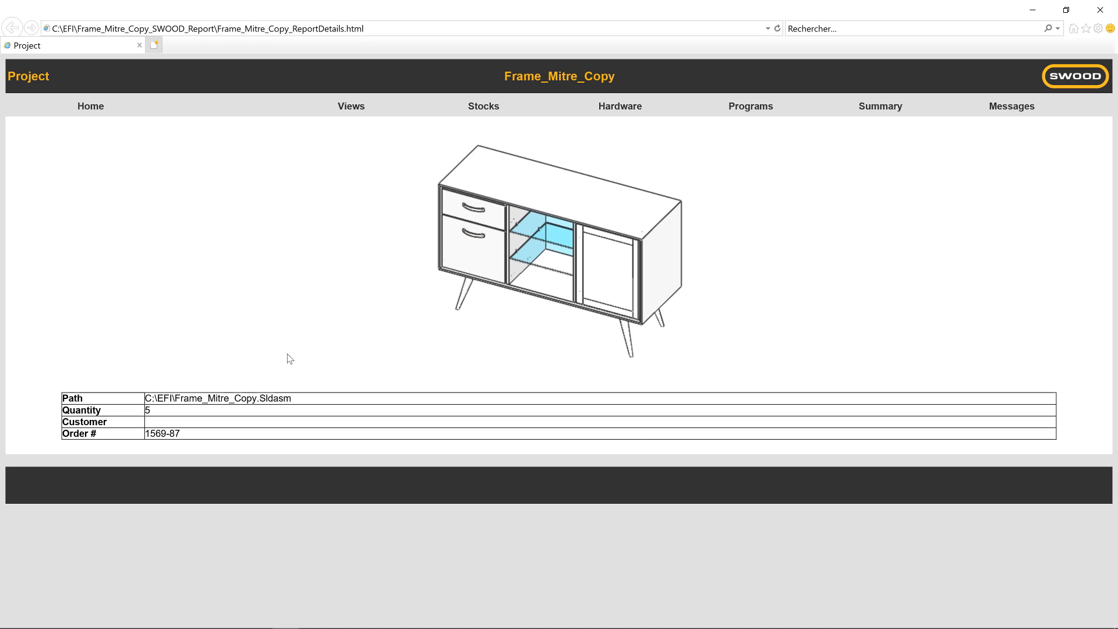
mouse_move(350, 106)
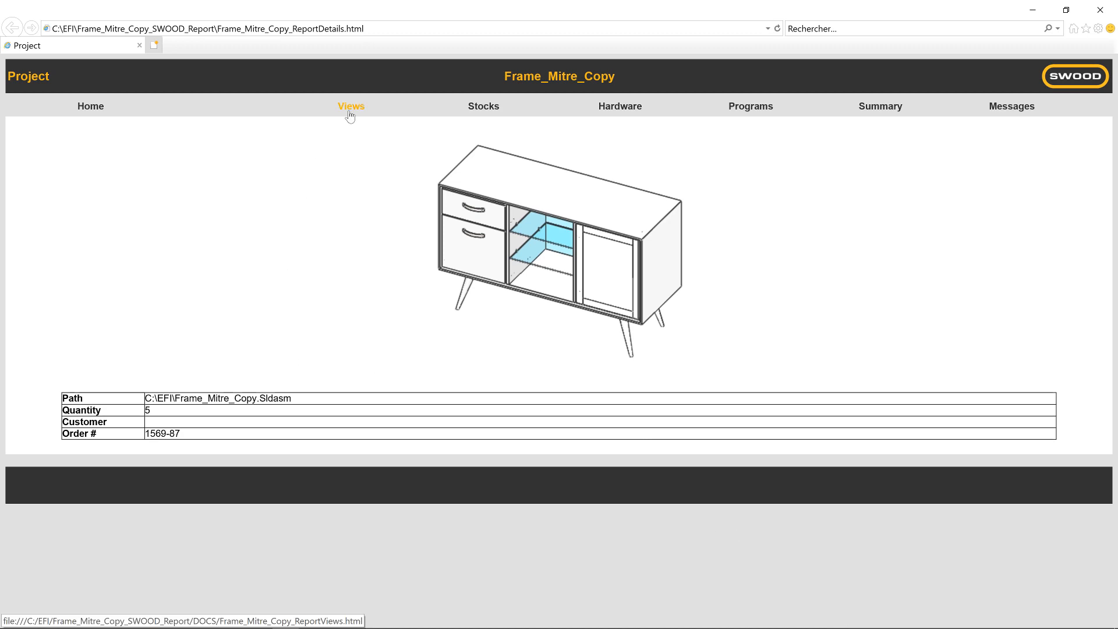
click(351, 105)
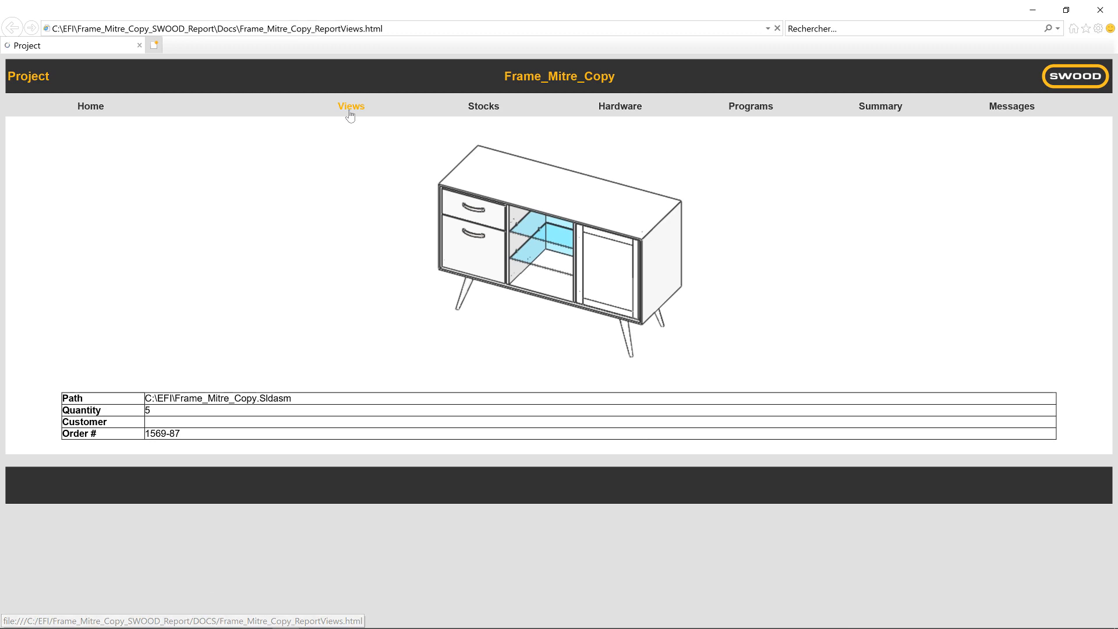
click(351, 106)
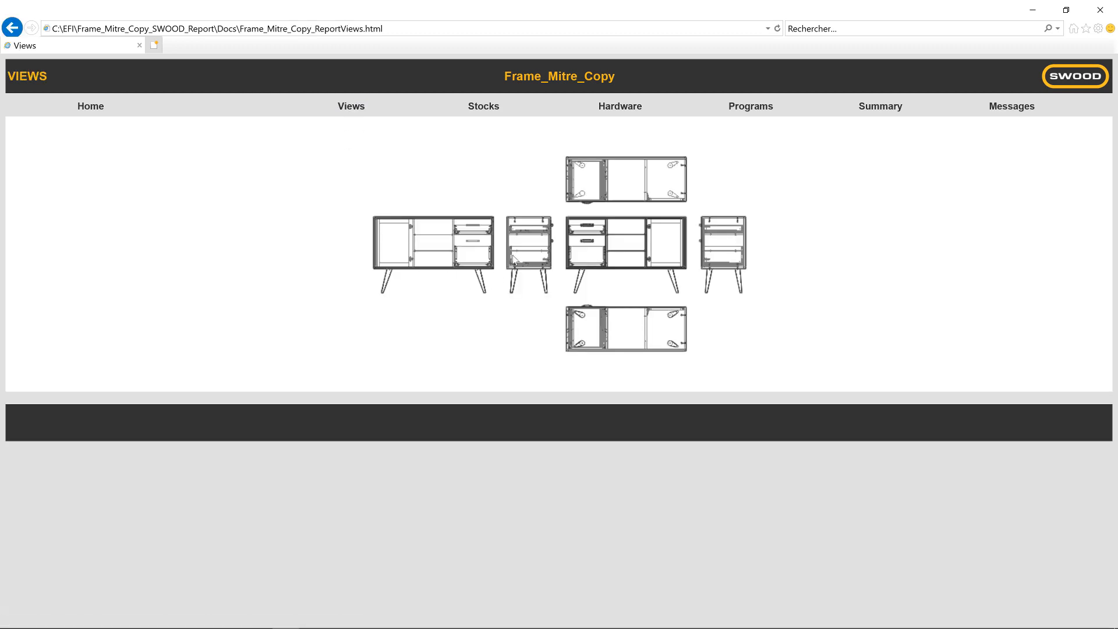
click(483, 106)
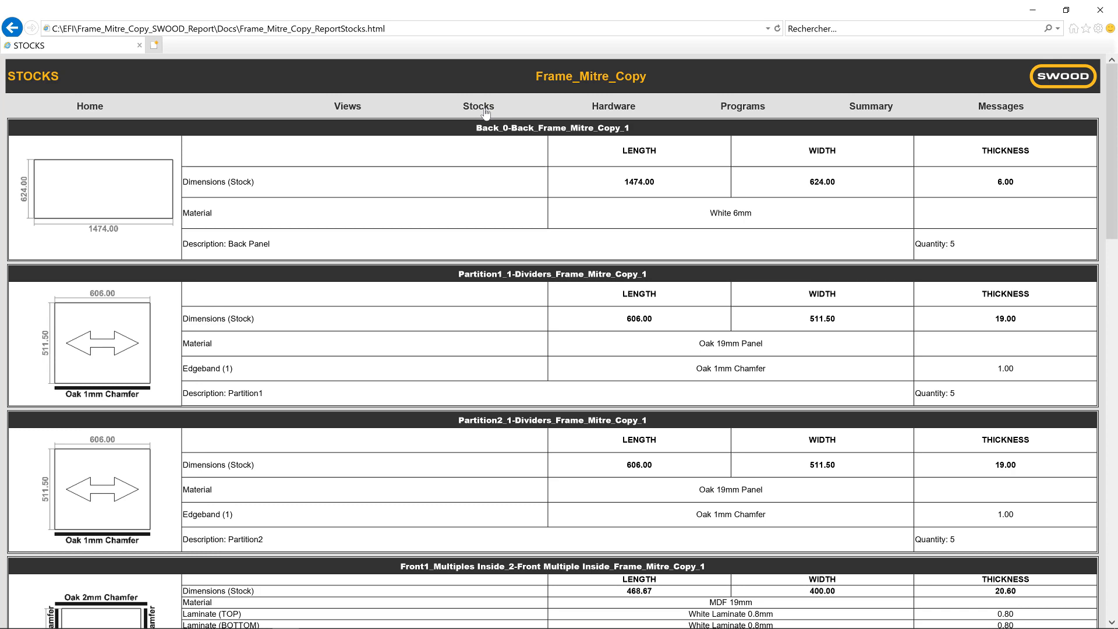
scroll(down, 3)
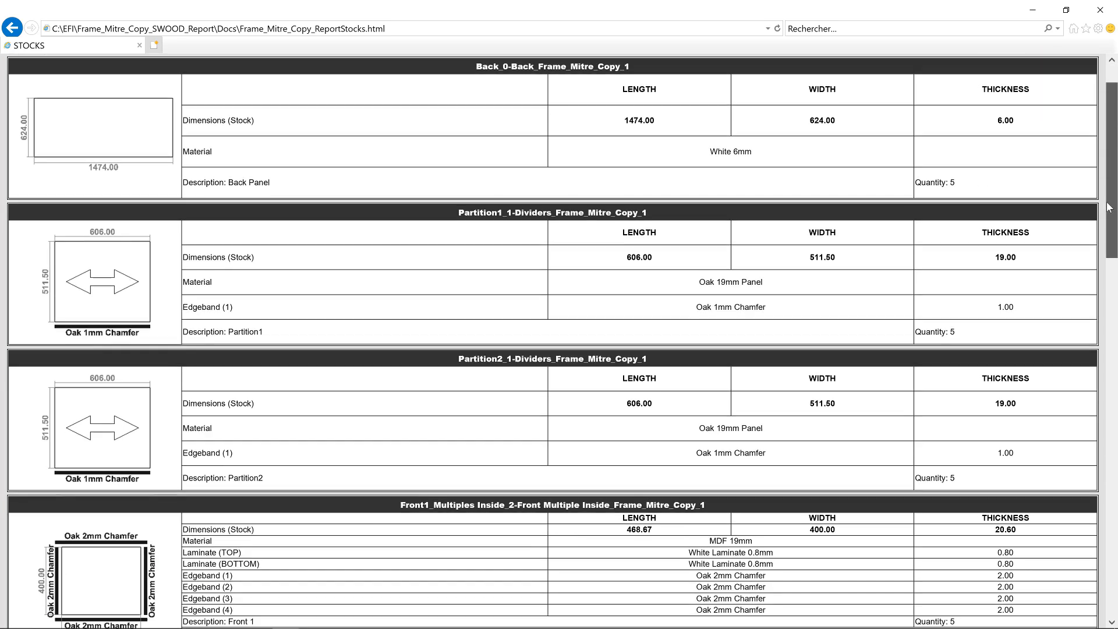
scroll(down, 3)
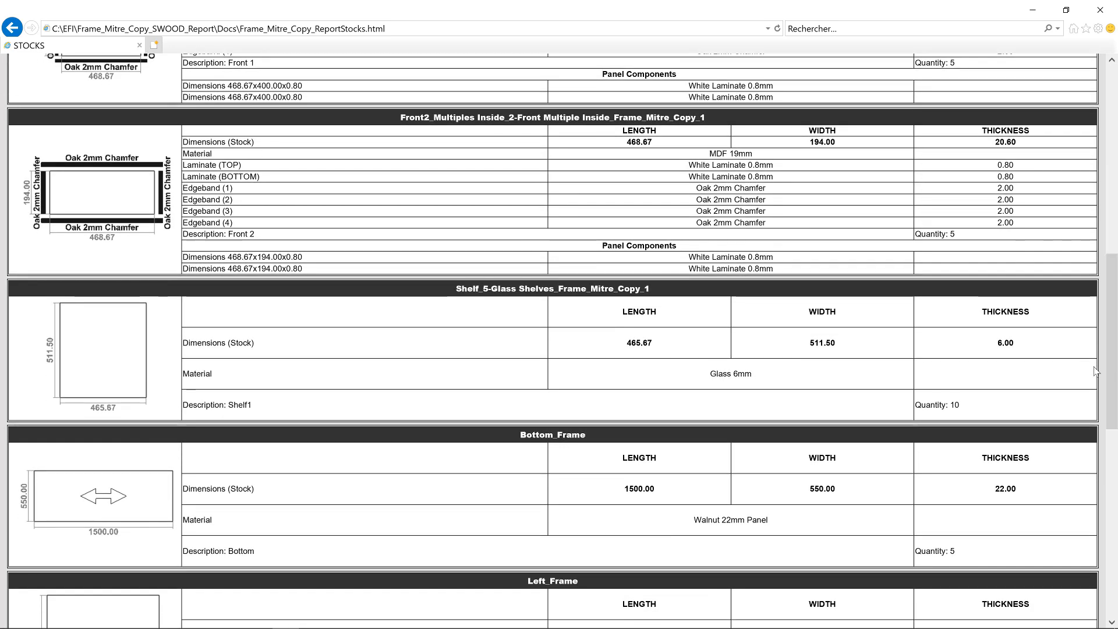
- Review the Front2 panel detail, the Hardware list and the machining Programs page
click(552, 117)
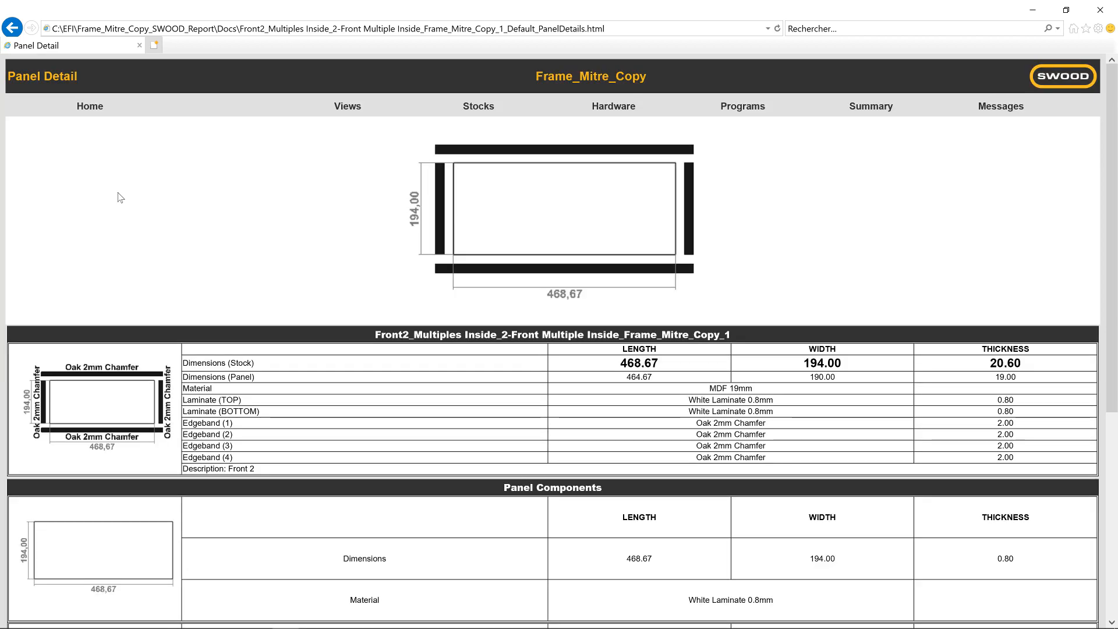
scroll(down, 3)
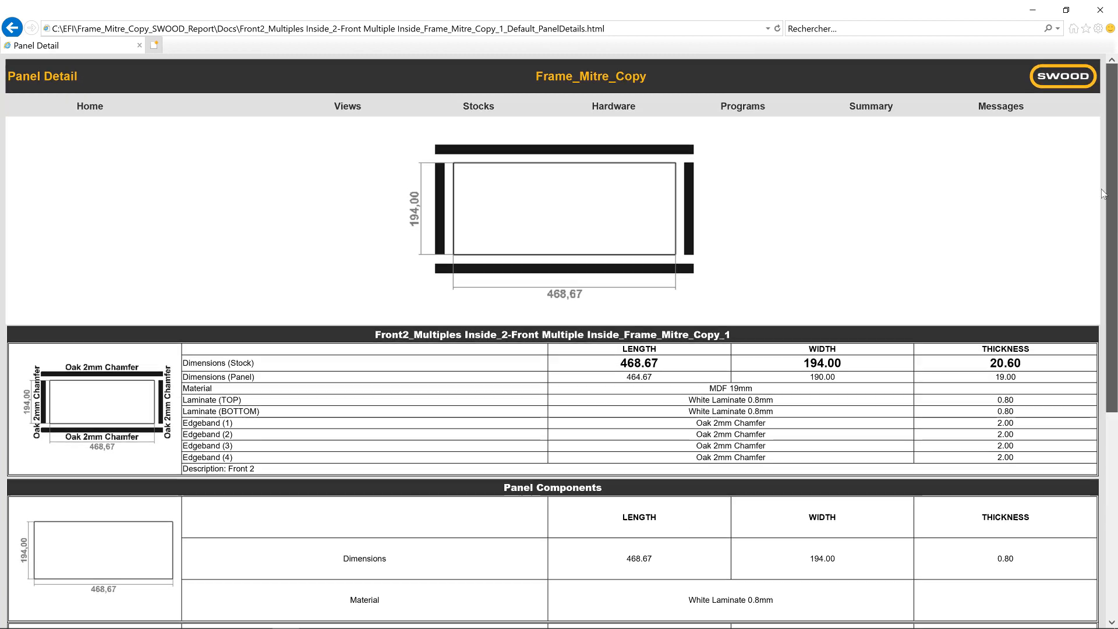
click(611, 105)
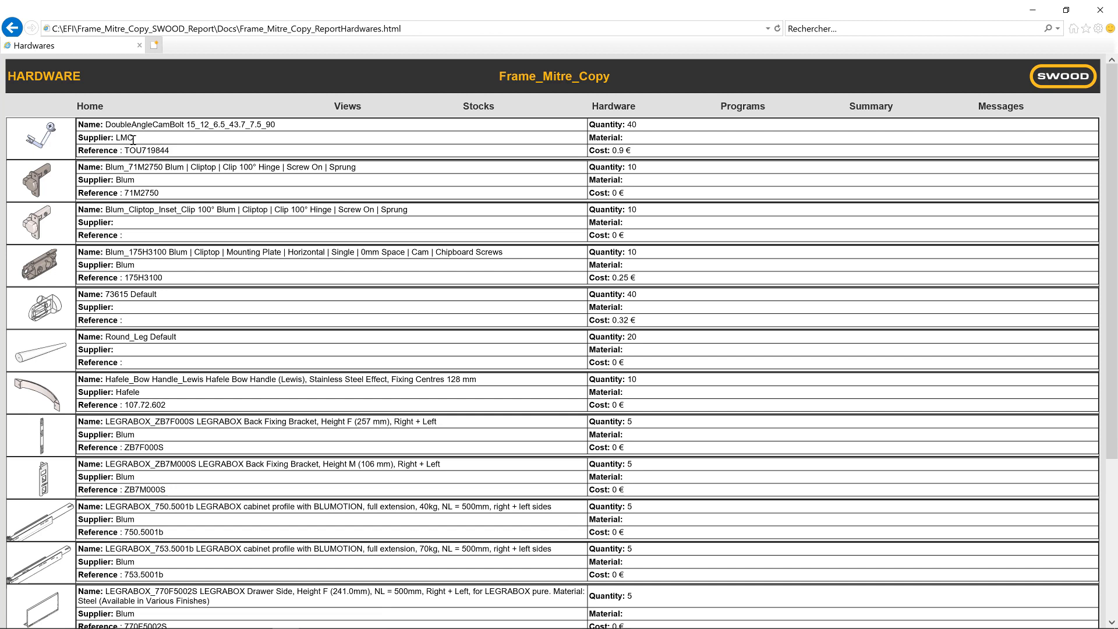
mouse_move(648, 164)
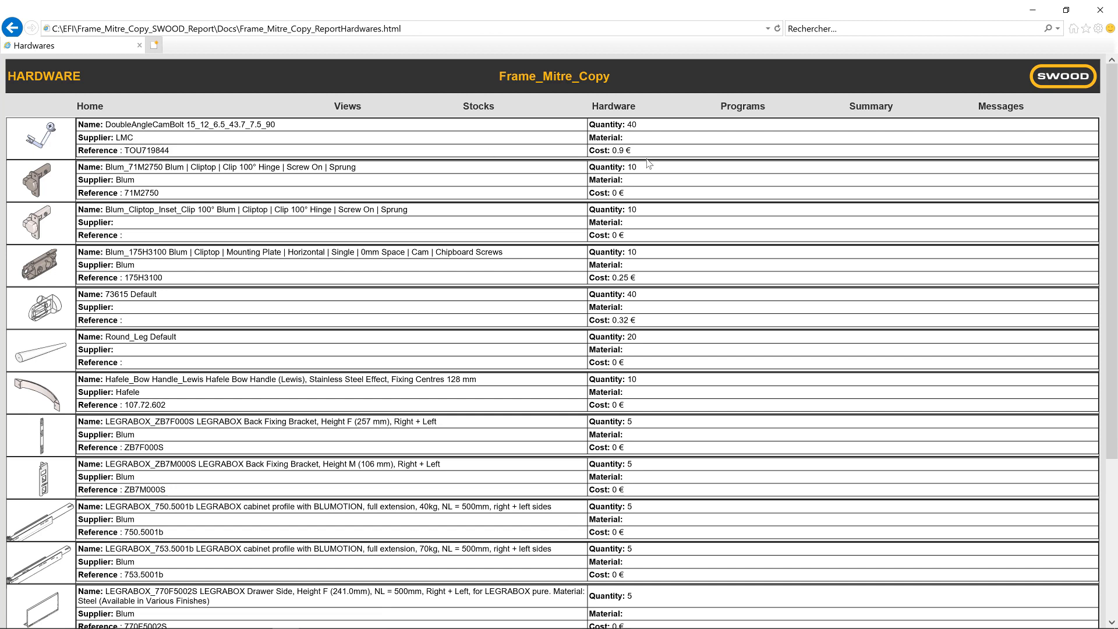
click(741, 106)
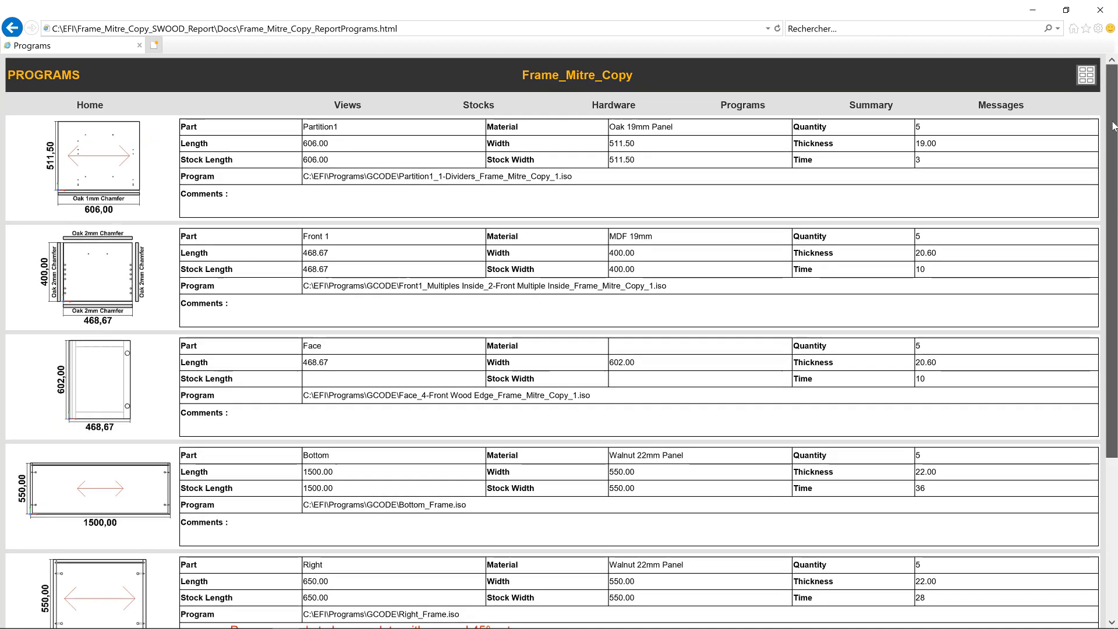
scroll(down, 3)
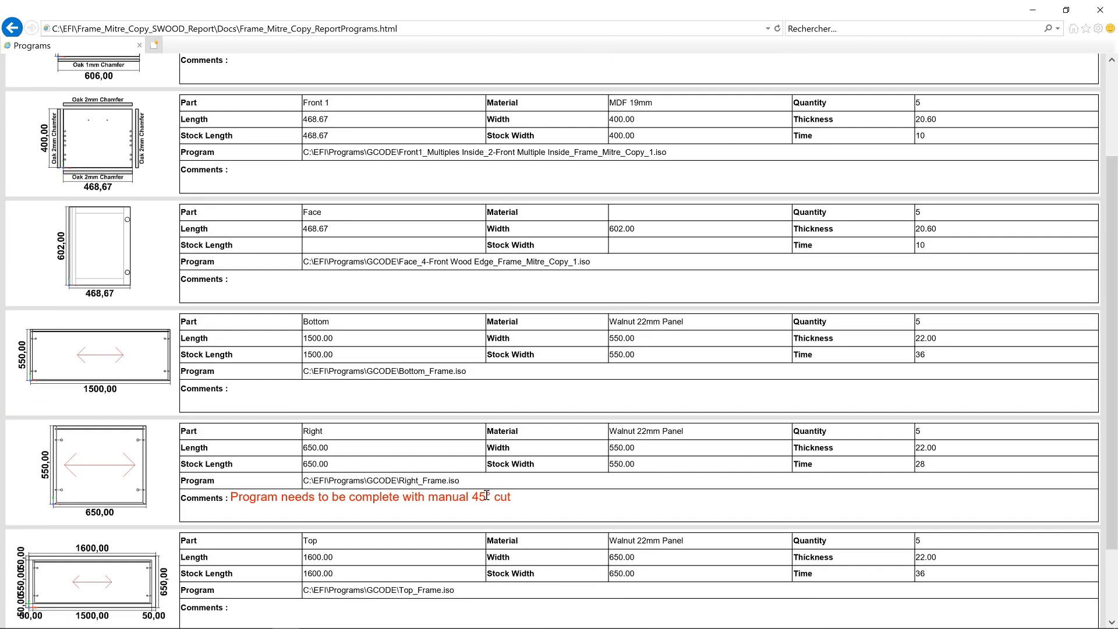
- View the right panel's program detail and decline the text editor's update prompt
click(384, 480)
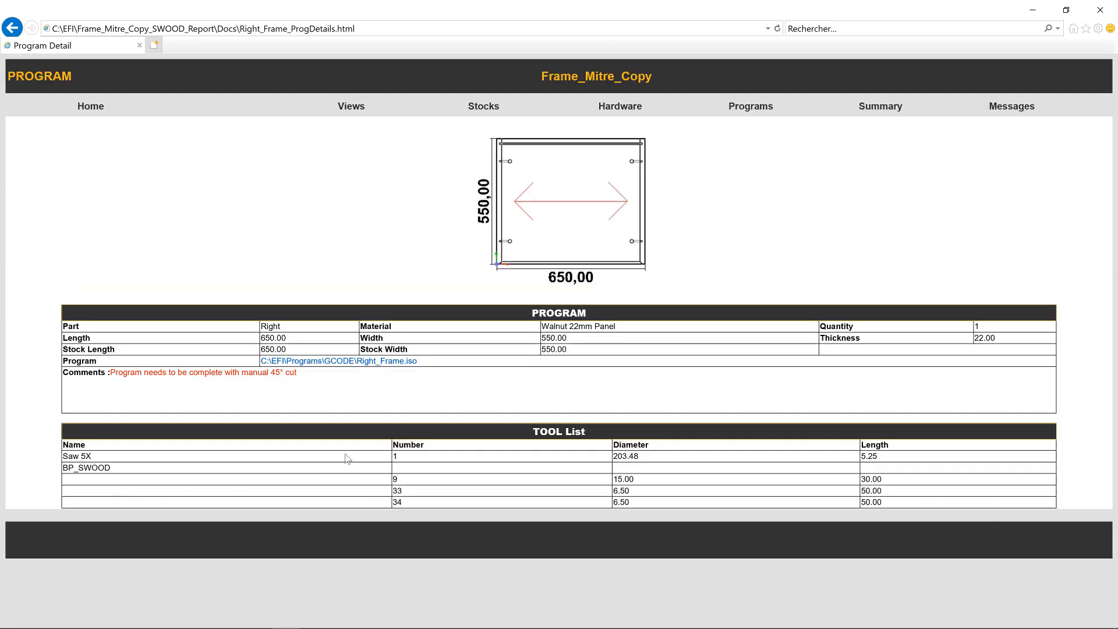
mouse_move(709, 617)
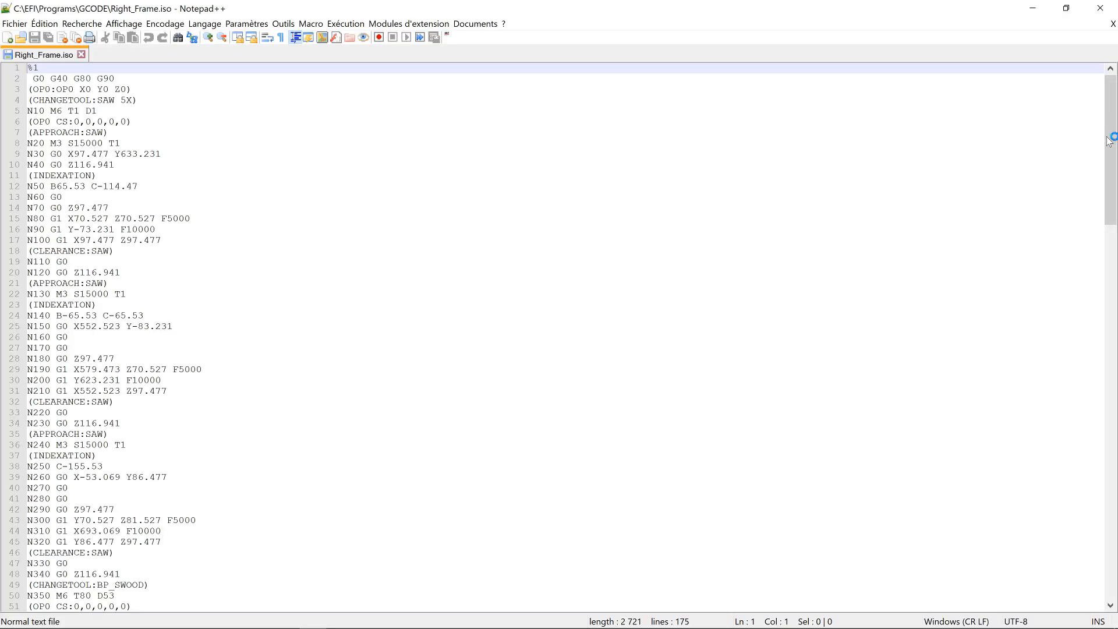
scroll(down, 3)
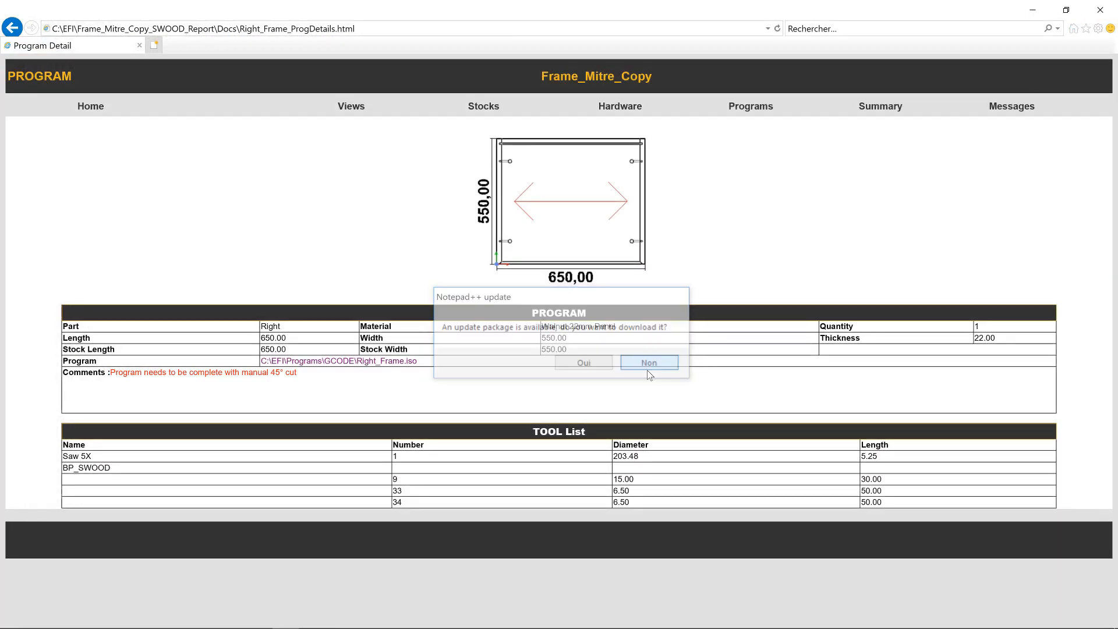
click(648, 363)
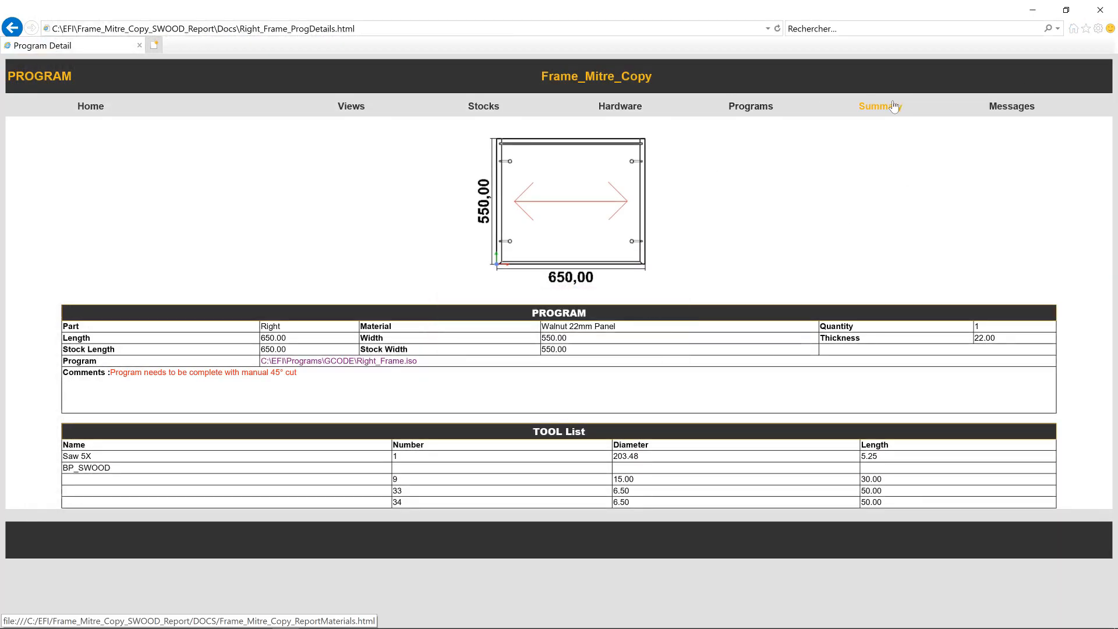
- Read through the report's materials and costs summary page
click(749, 106)
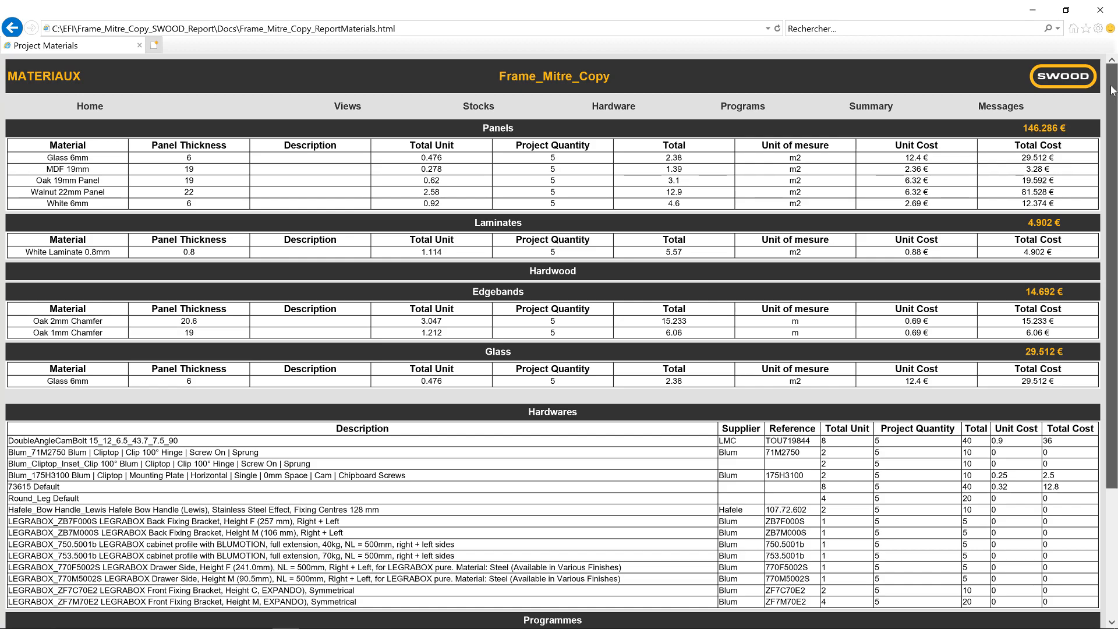
scroll(down, 3)
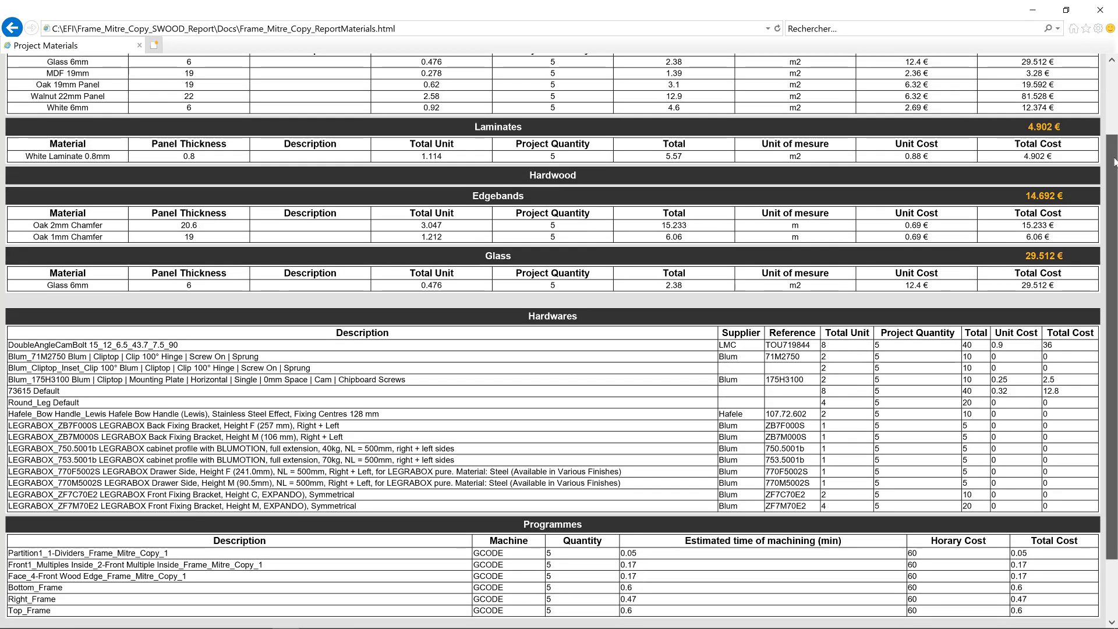
scroll(down, 3)
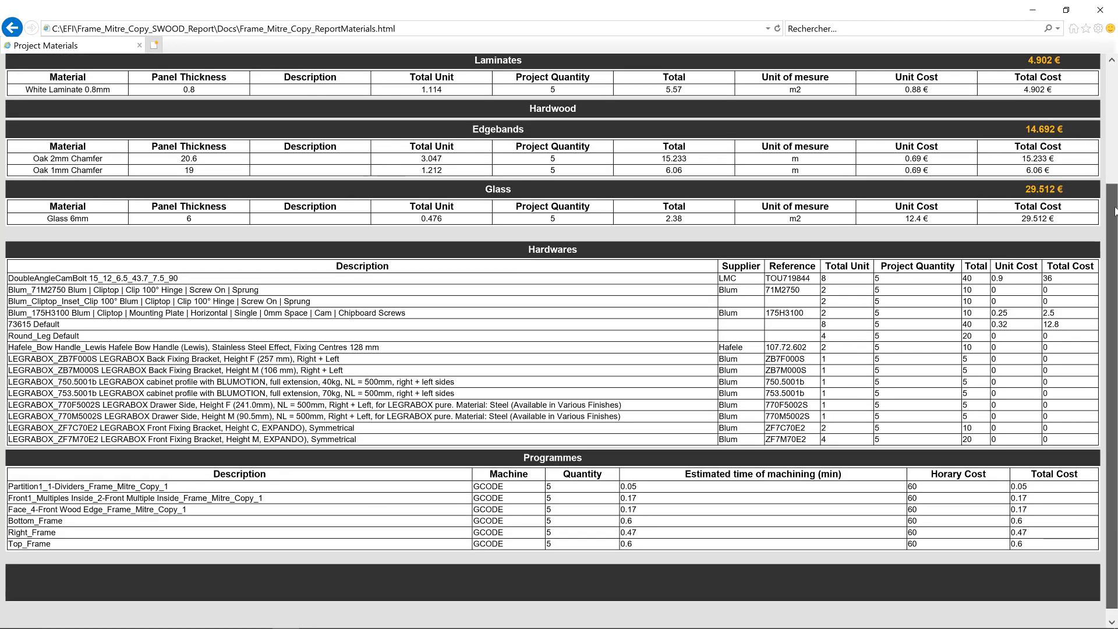
scroll(down, 3)
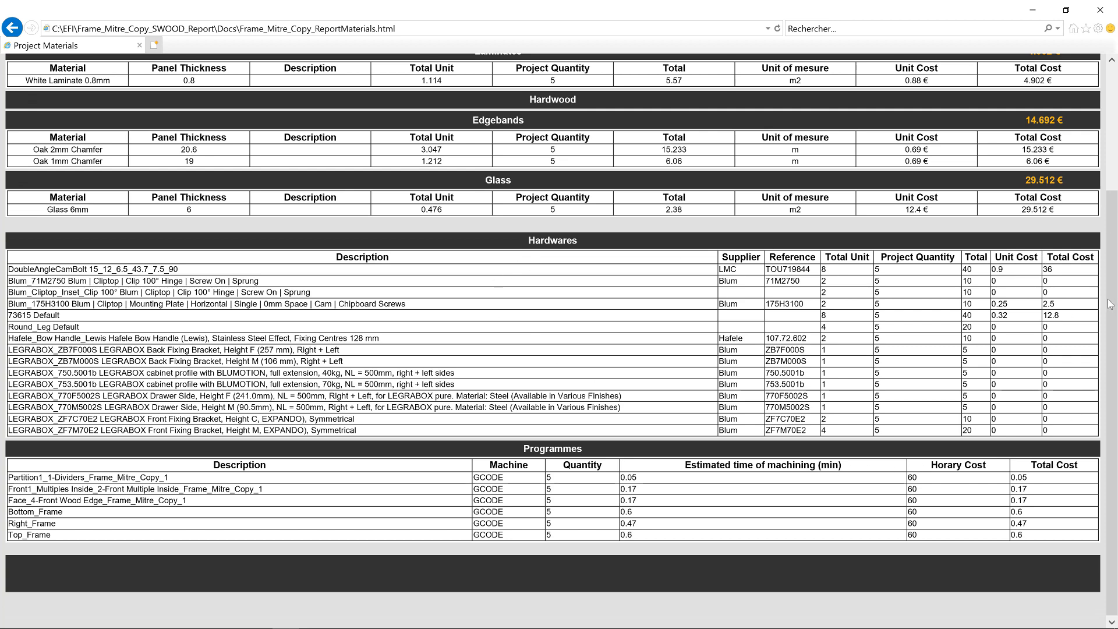
- Check the Messages page with its end-product warning, then close the report window
click(1000, 106)
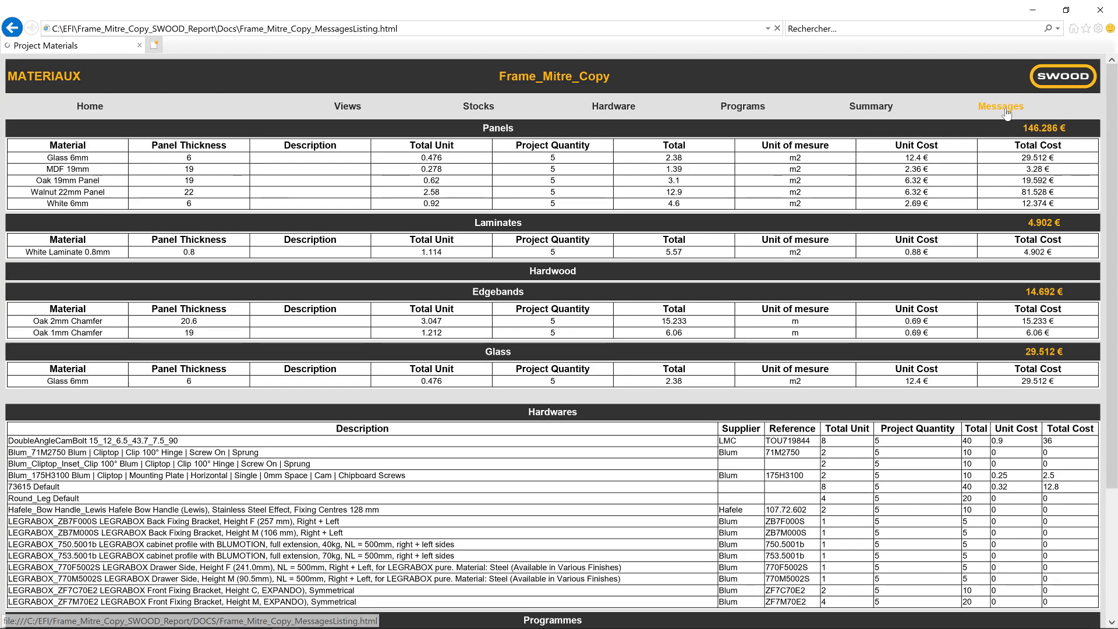
click(999, 106)
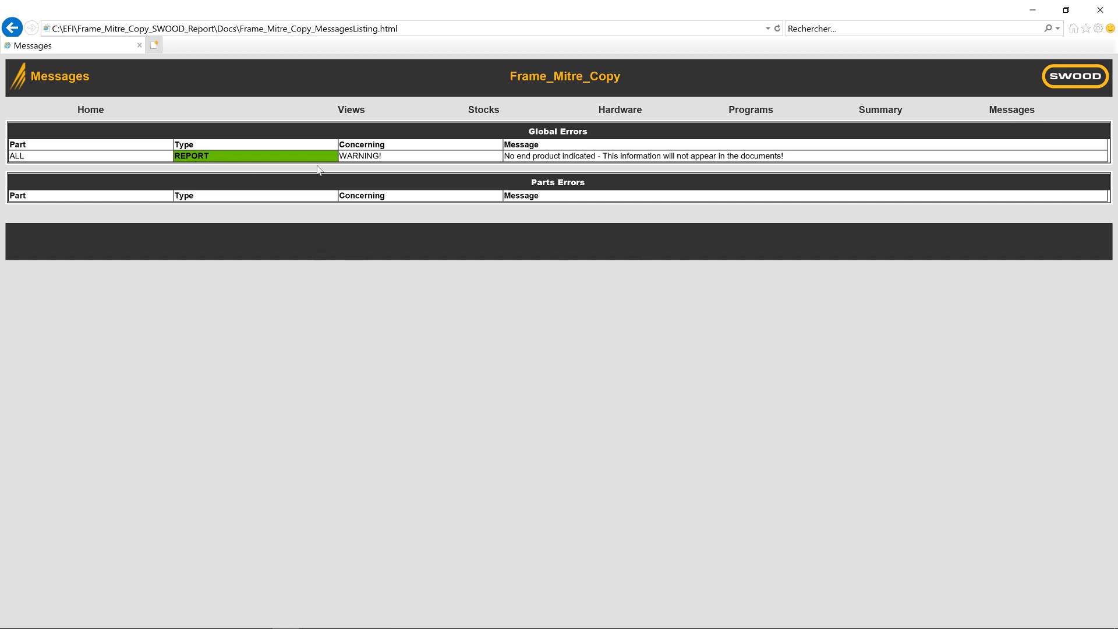
mouse_move(1097, 13)
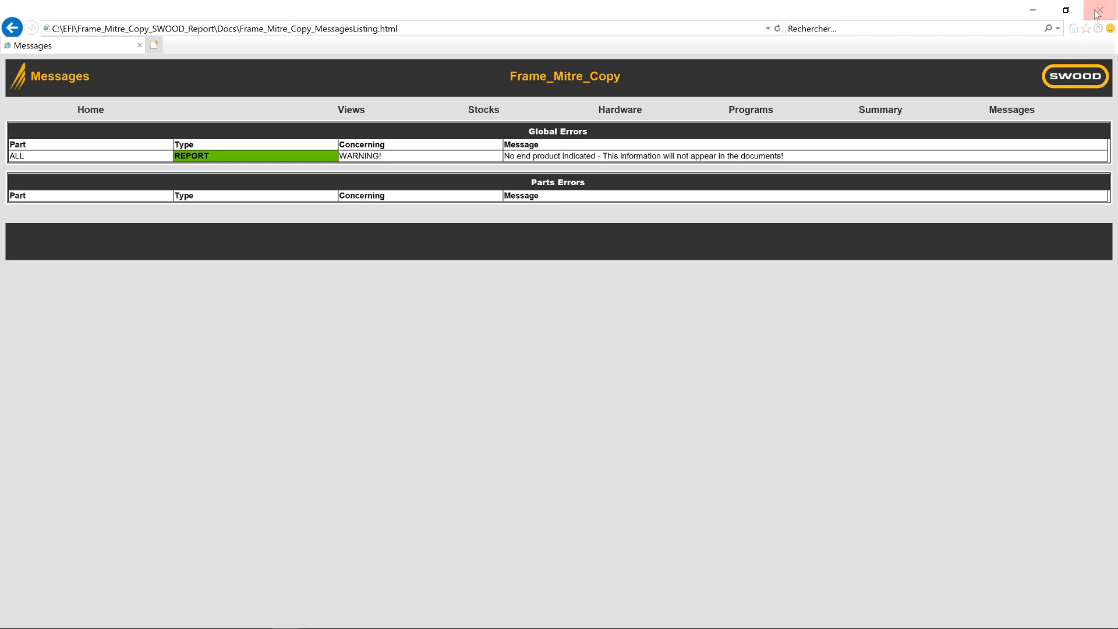
click(1097, 9)
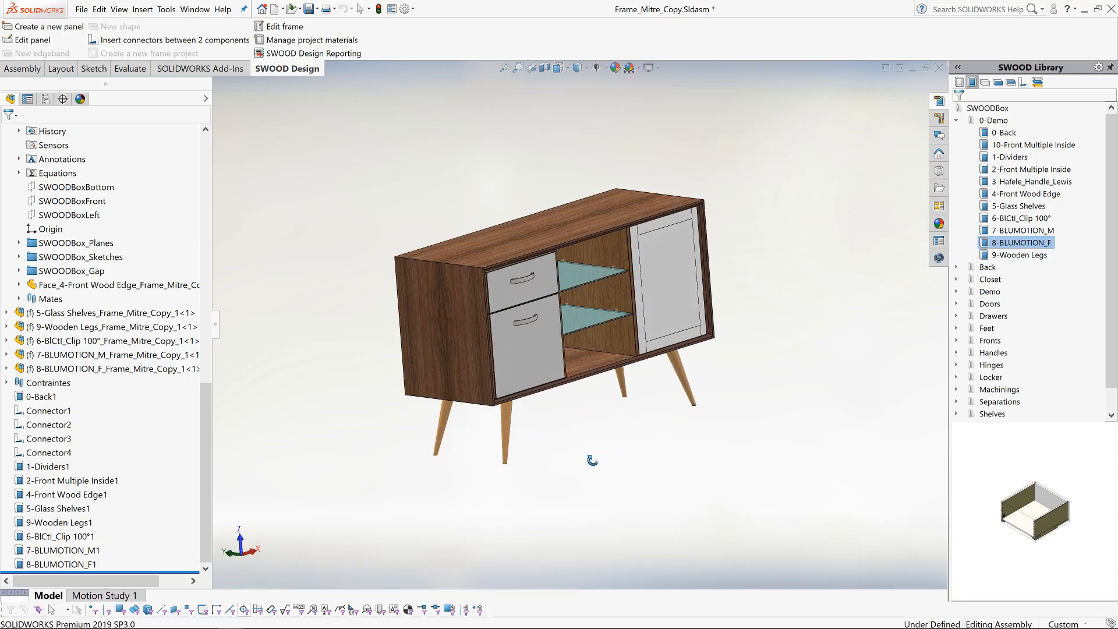
- Create a SWOOD CAM milling program for Left_Frame on the GCODE machine with a vacuum-pod table configuration
click(433, 359)
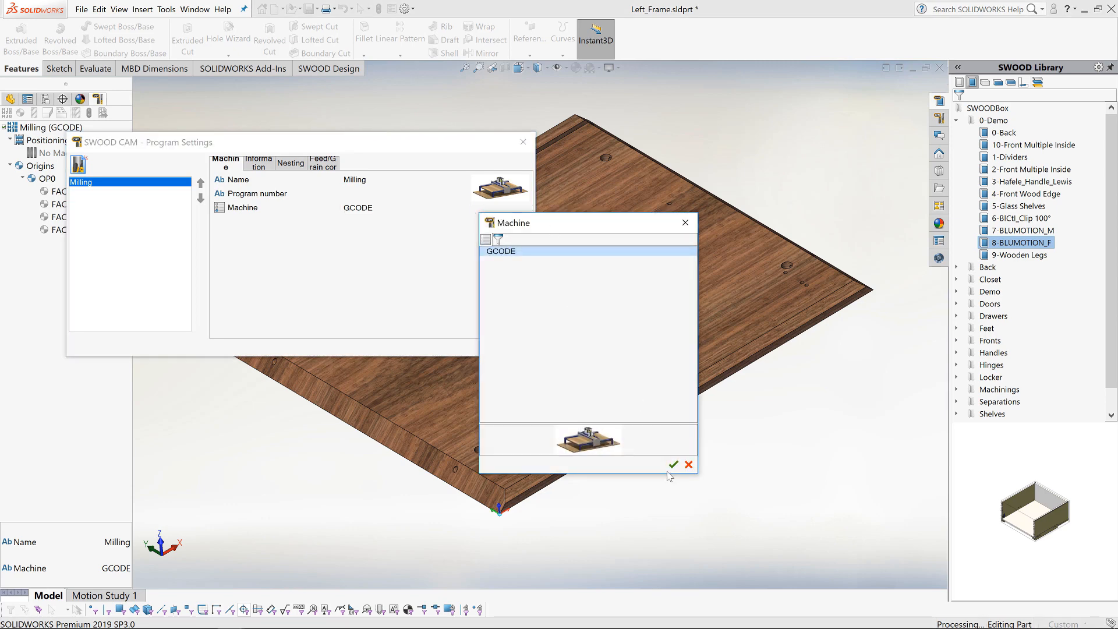
click(672, 465)
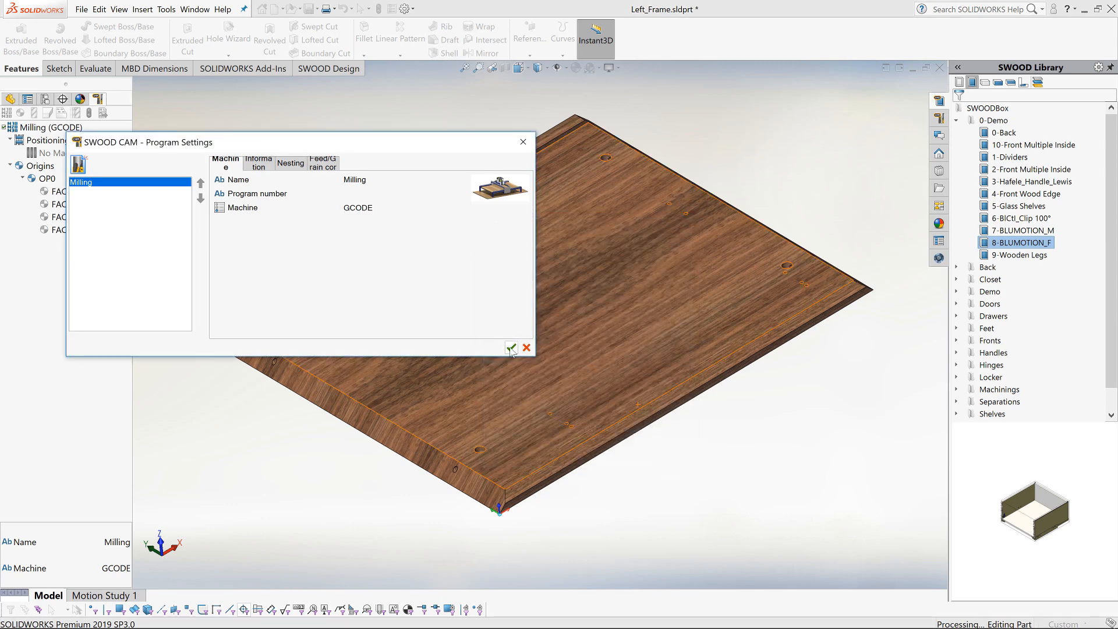
click(510, 348)
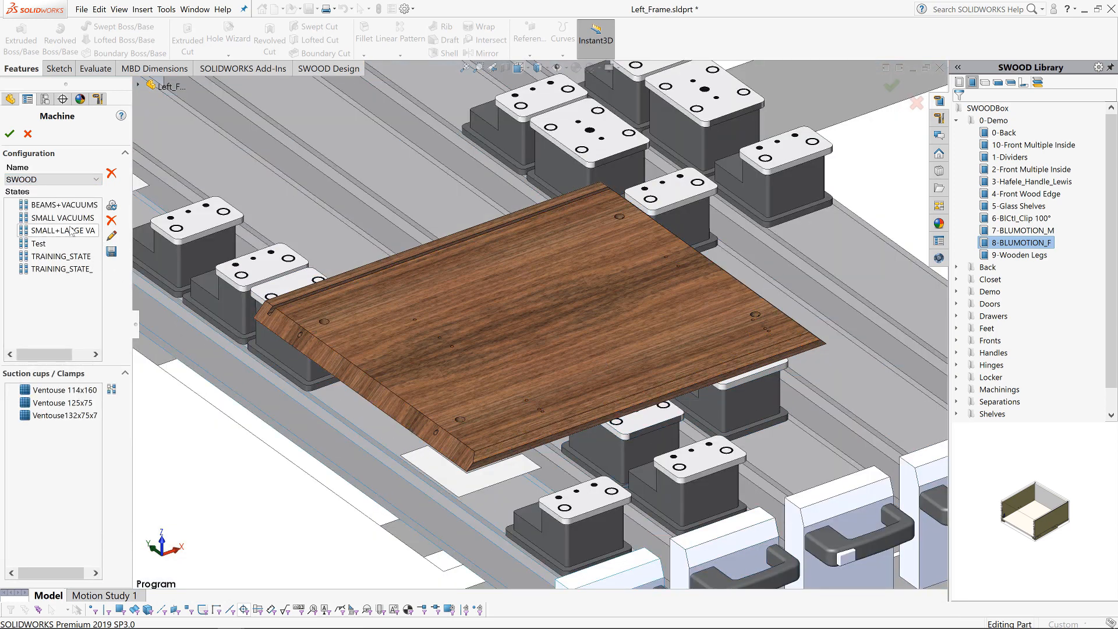
click(62, 218)
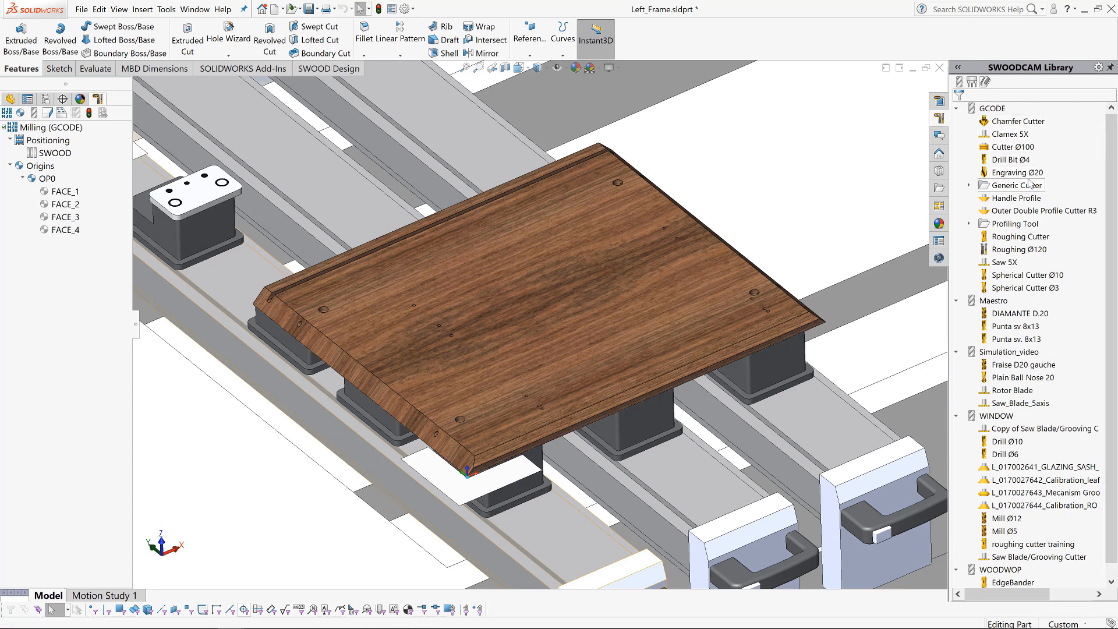
- Add the Roughing Cutter and further tools from the SWOODCAM Library to the program
right_click(1015, 237)
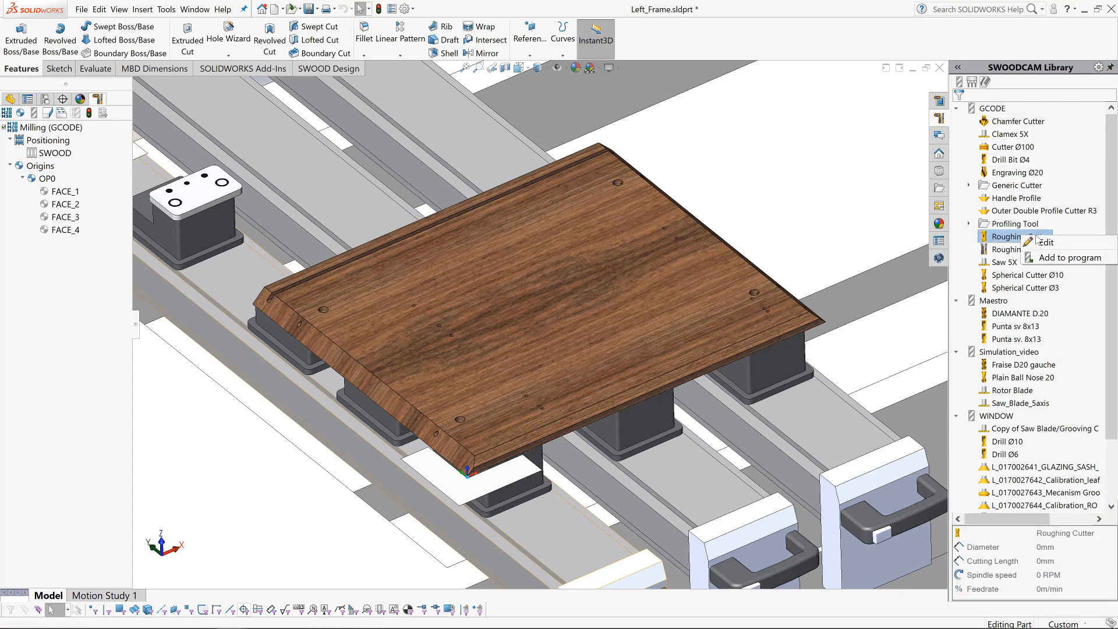
click(1045, 242)
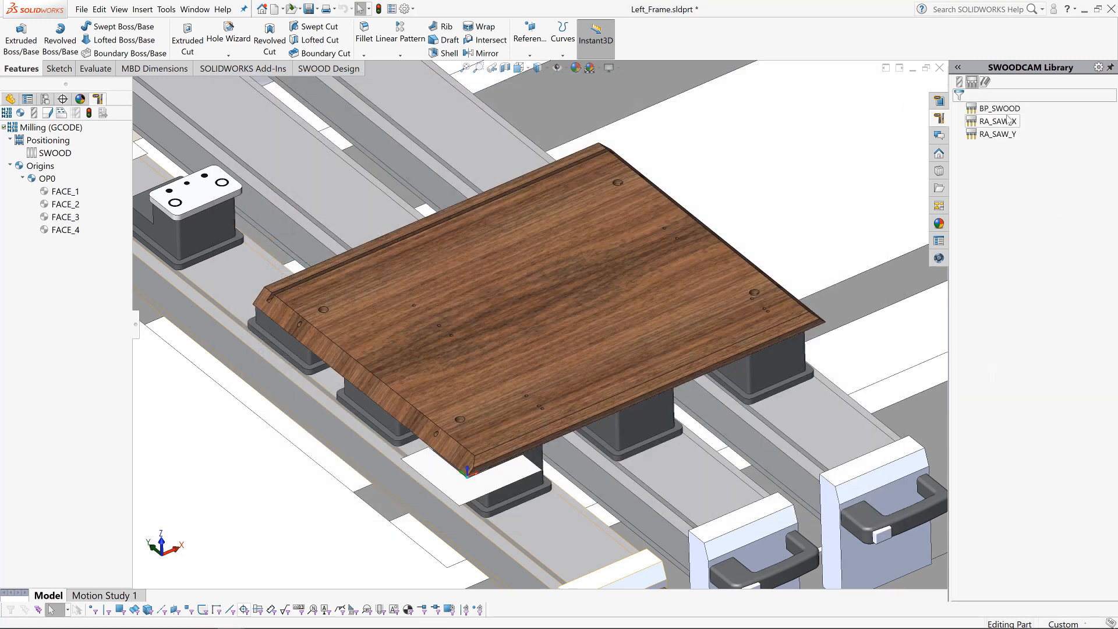
double_click(997, 108)
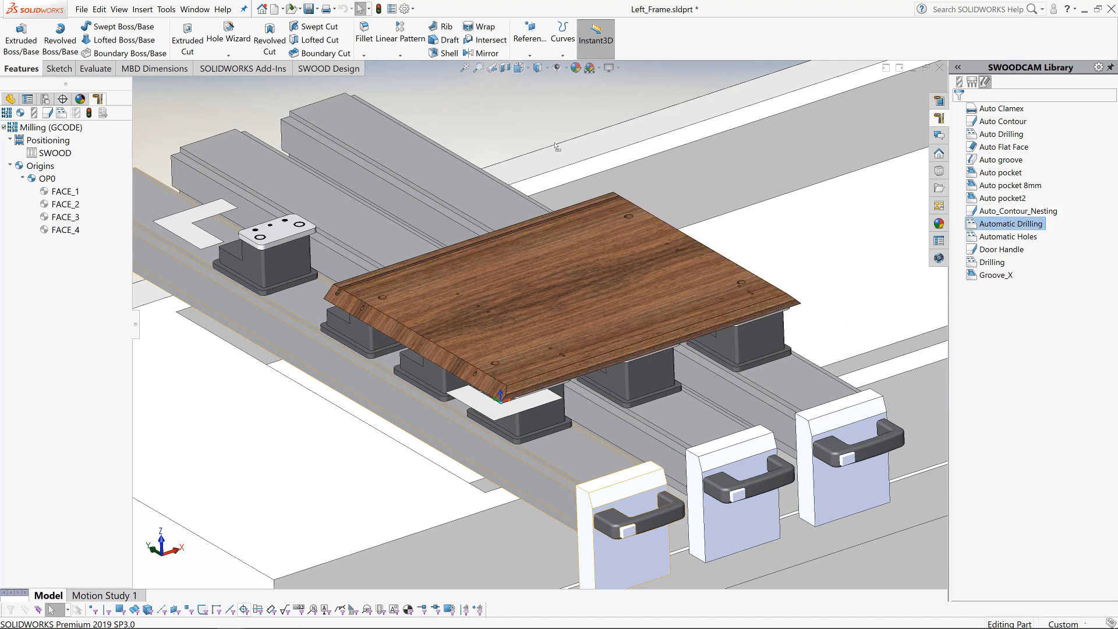
- Add Automatic Drilling, Auto groove and Auto Flat Face machinings and show the drilling toolpaths
double_click(1009, 224)
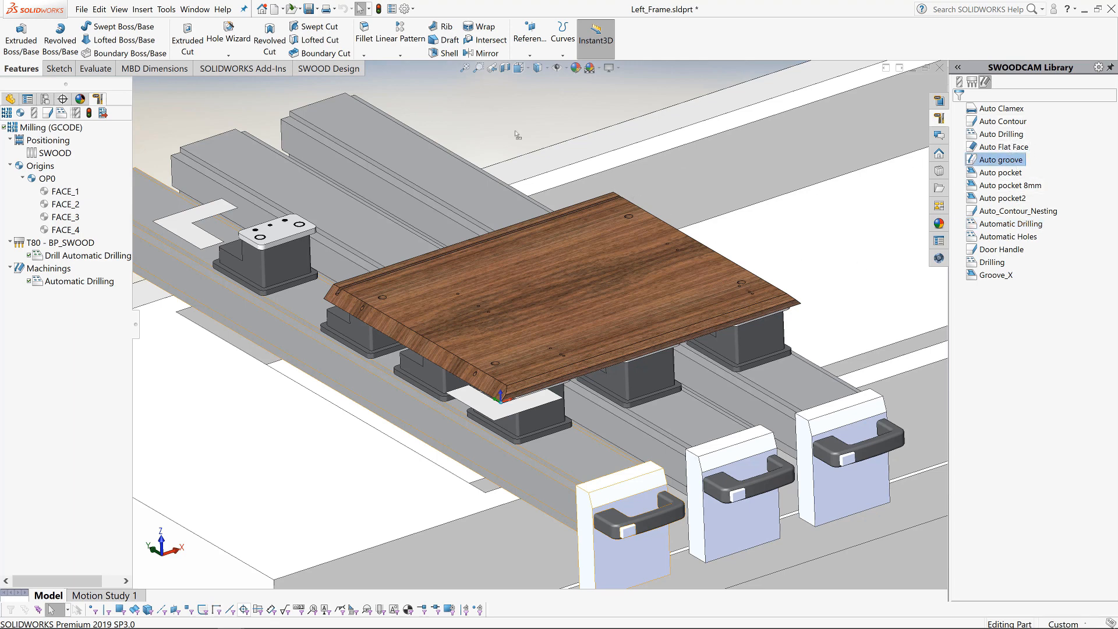
double_click(1002, 160)
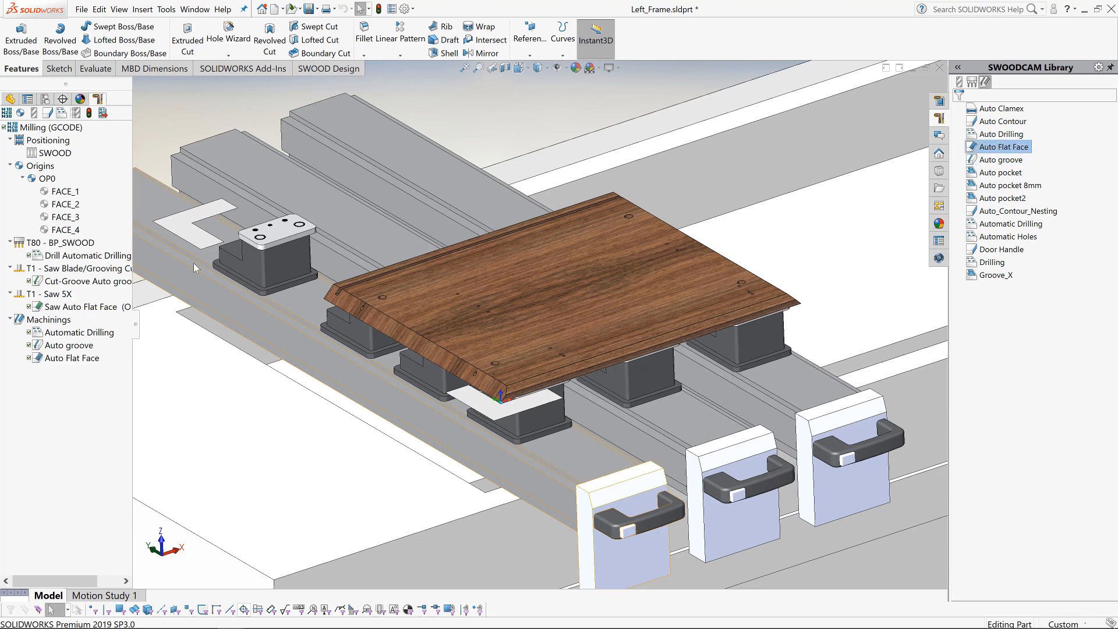
click(75, 332)
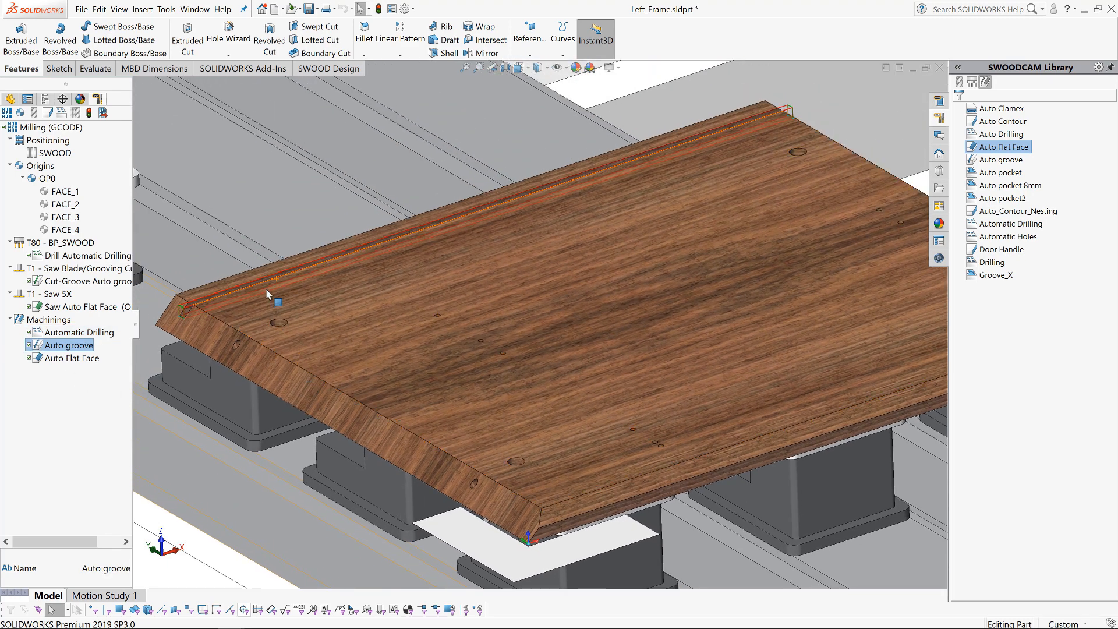
click(71, 358)
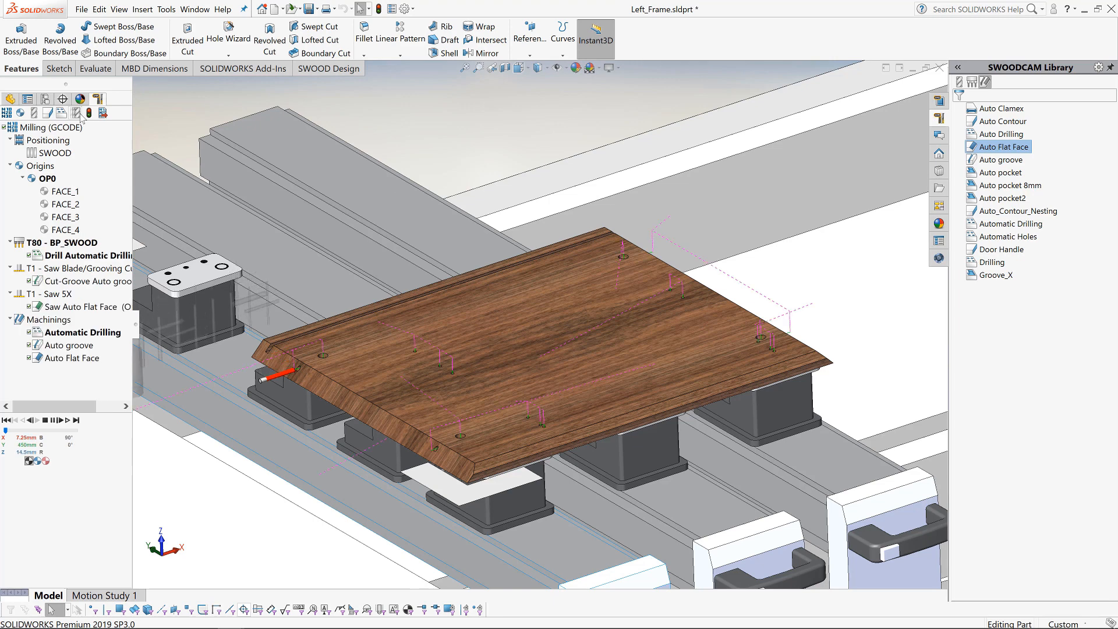
- Post-process the program, scroll through the generated G-code and close the listing
drag(7, 429, 35, 430)
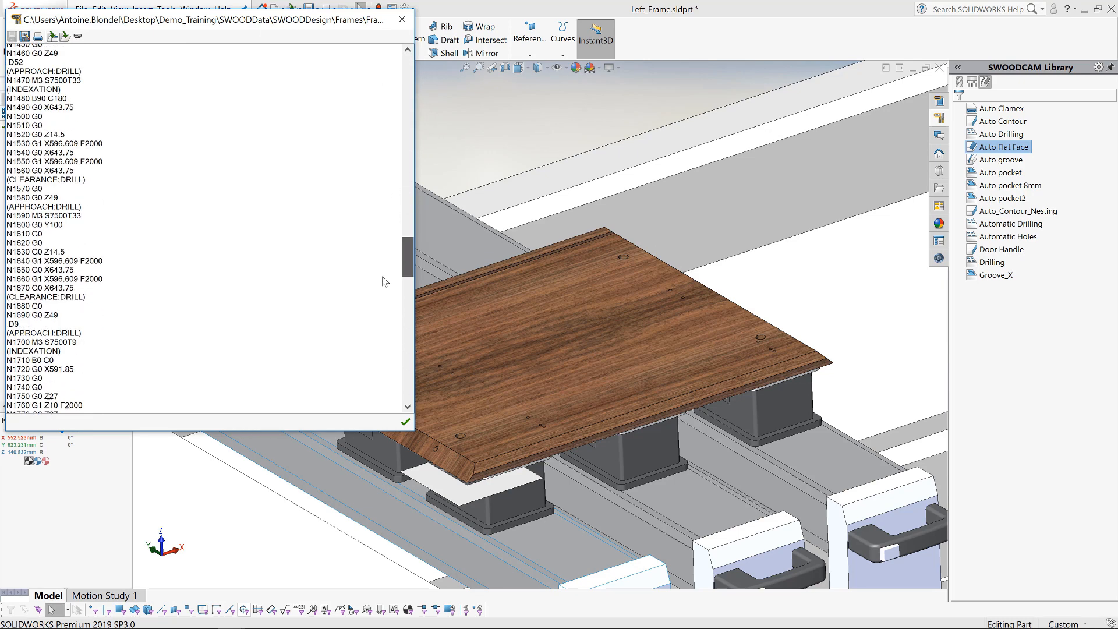
scroll(down, 3)
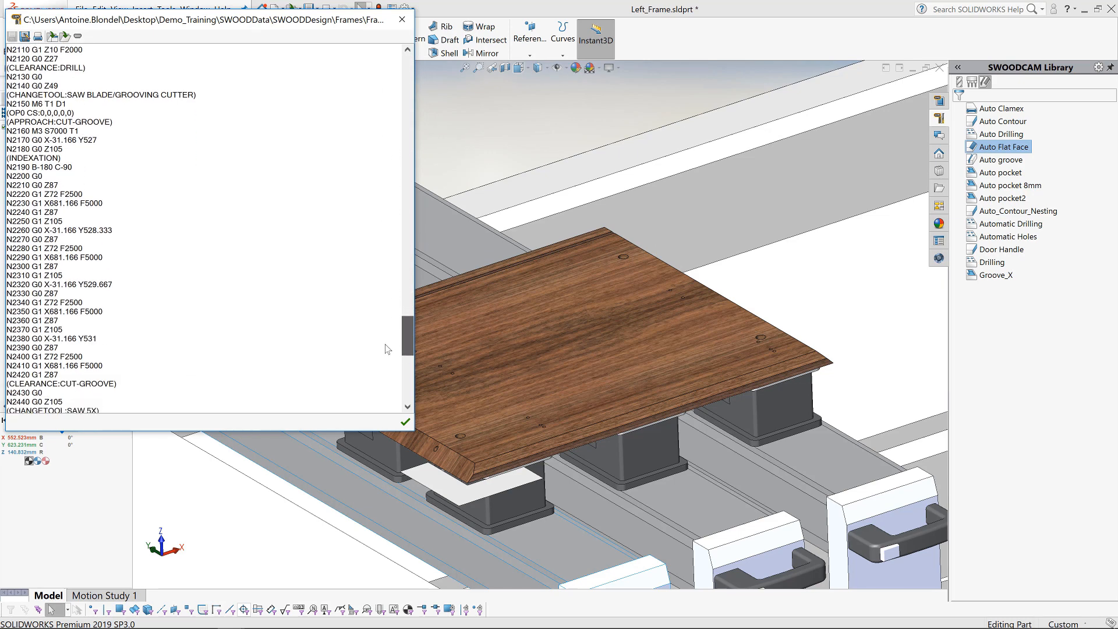
click(401, 20)
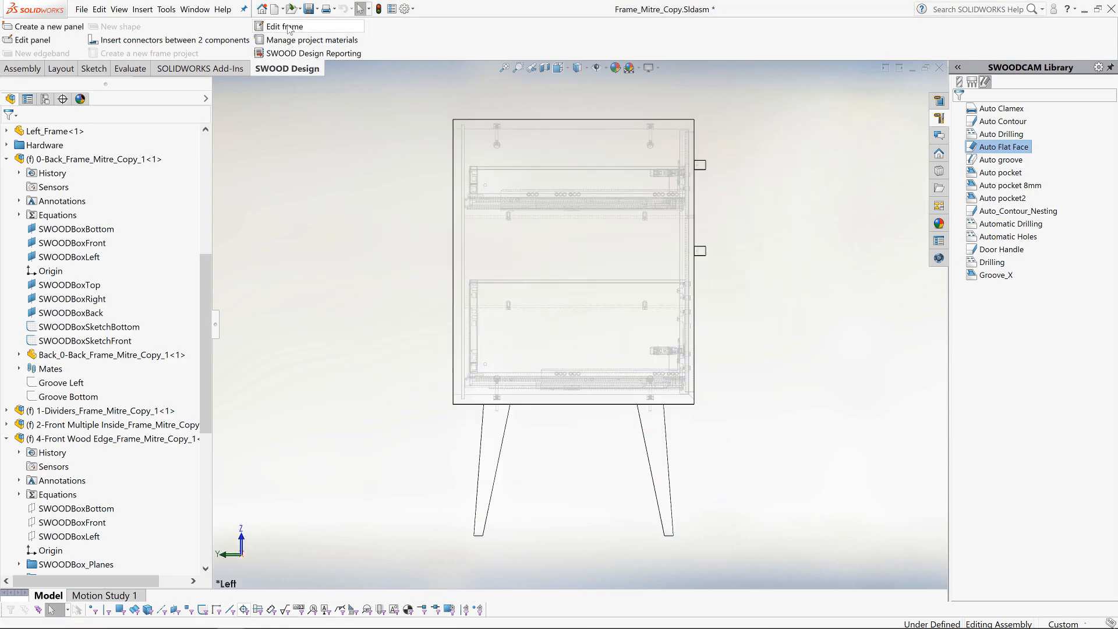
- Start Edit frame on the sideboard and switch to the Left_Frame part window
click(283, 27)
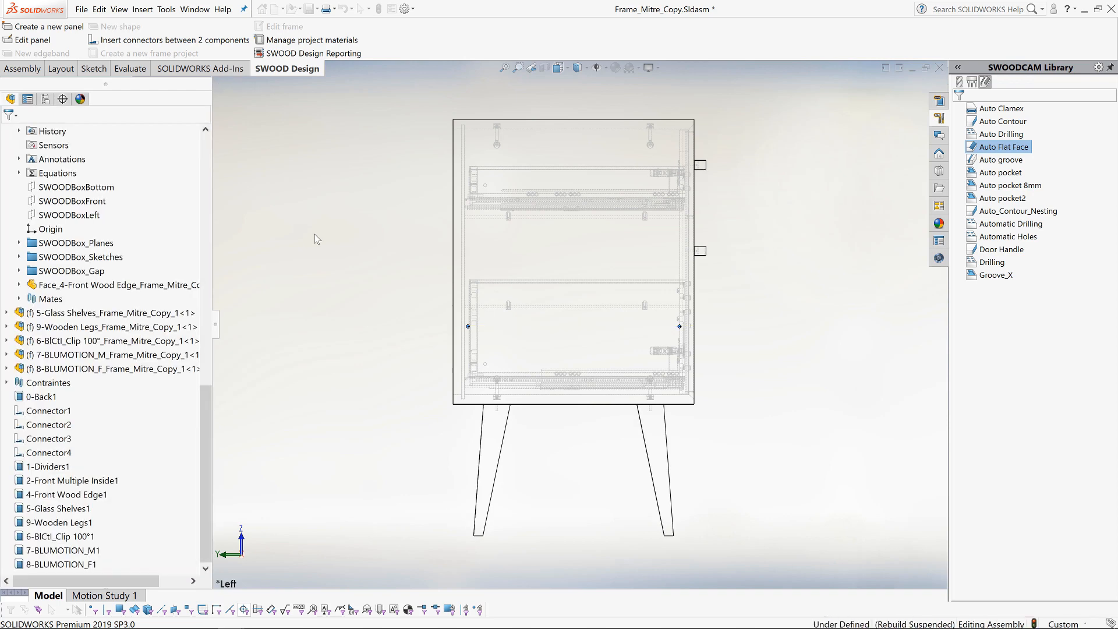
click(47, 452)
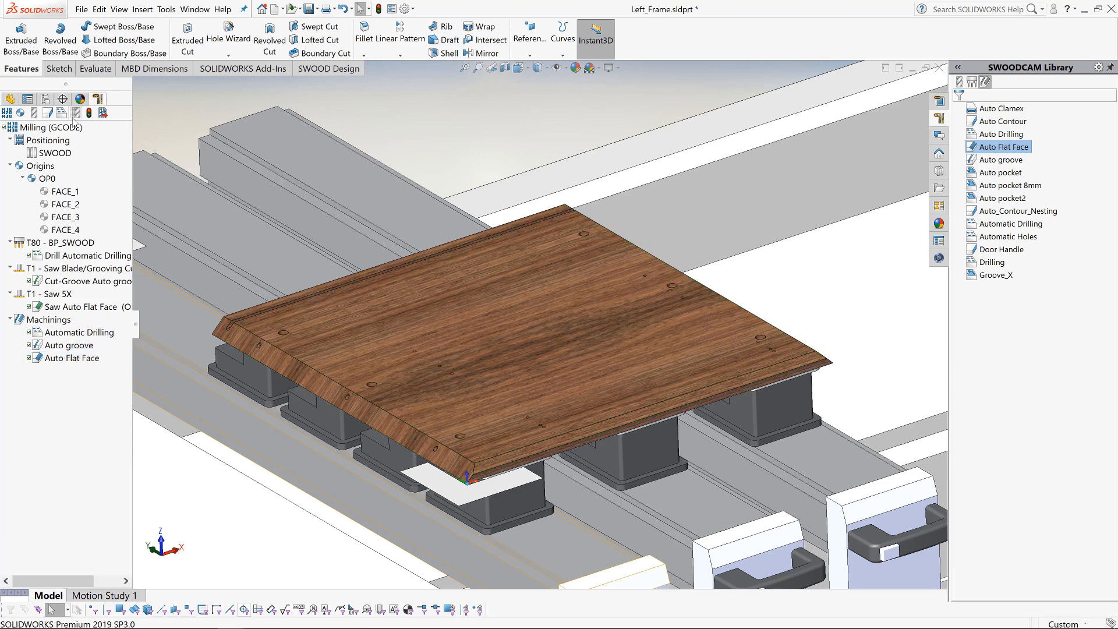
- Simulate the drilling and the saw cutting the mitred face on the left panel
click(77, 332)
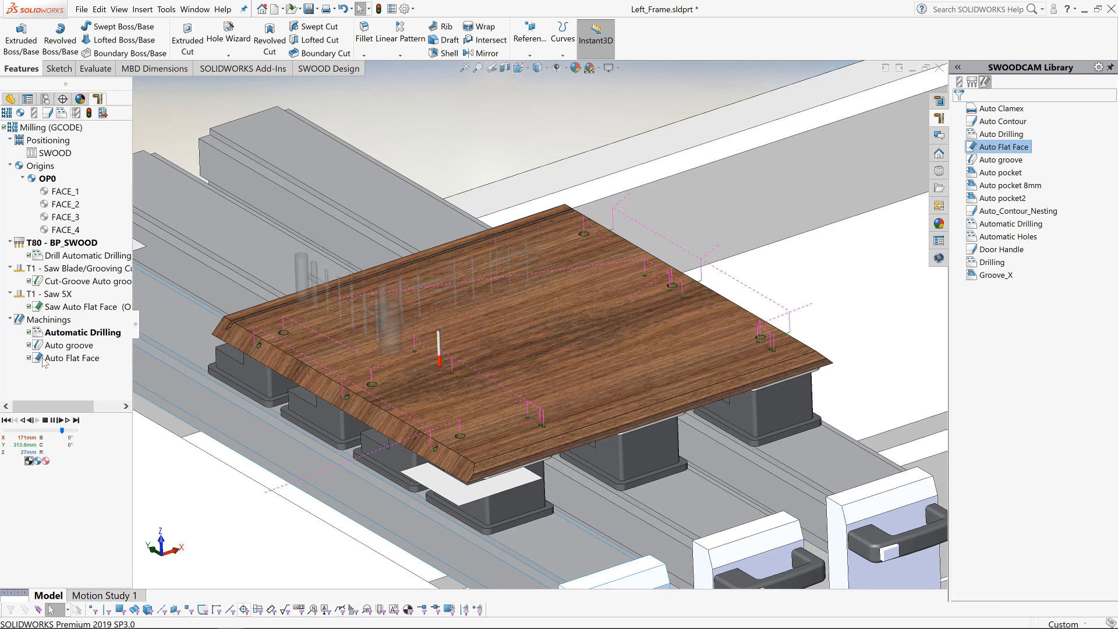
click(67, 420)
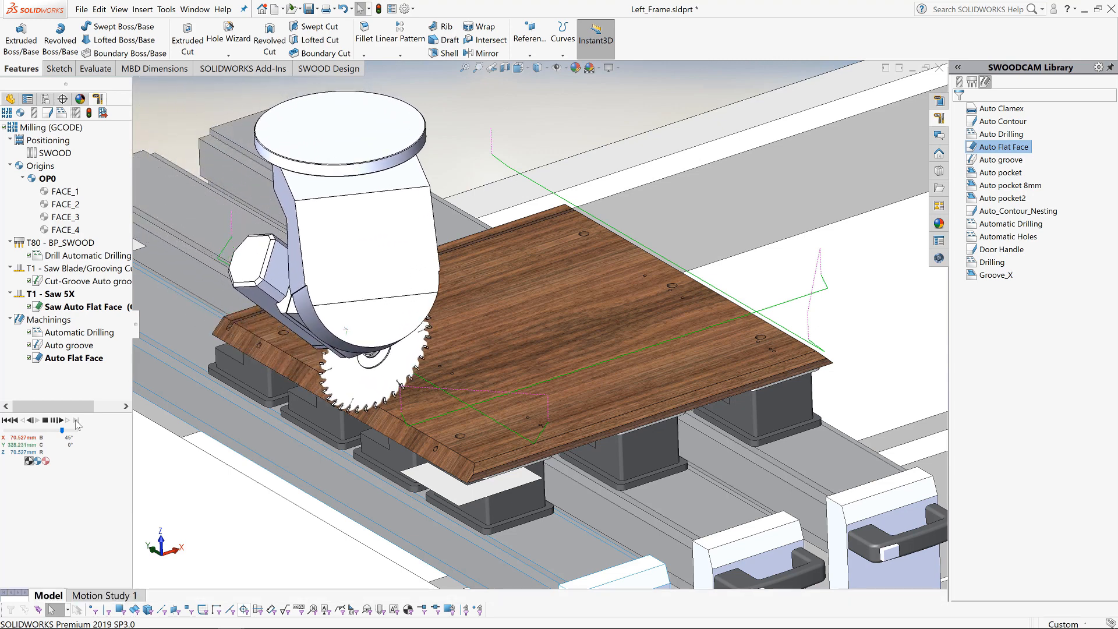
click(52, 420)
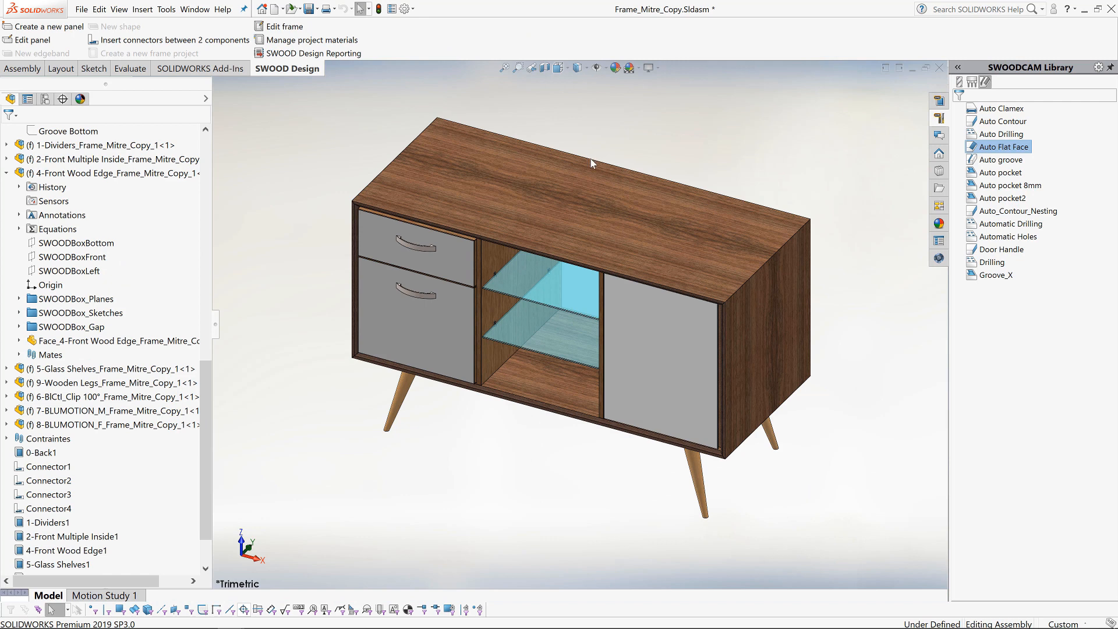
mouse_move(591, 170)
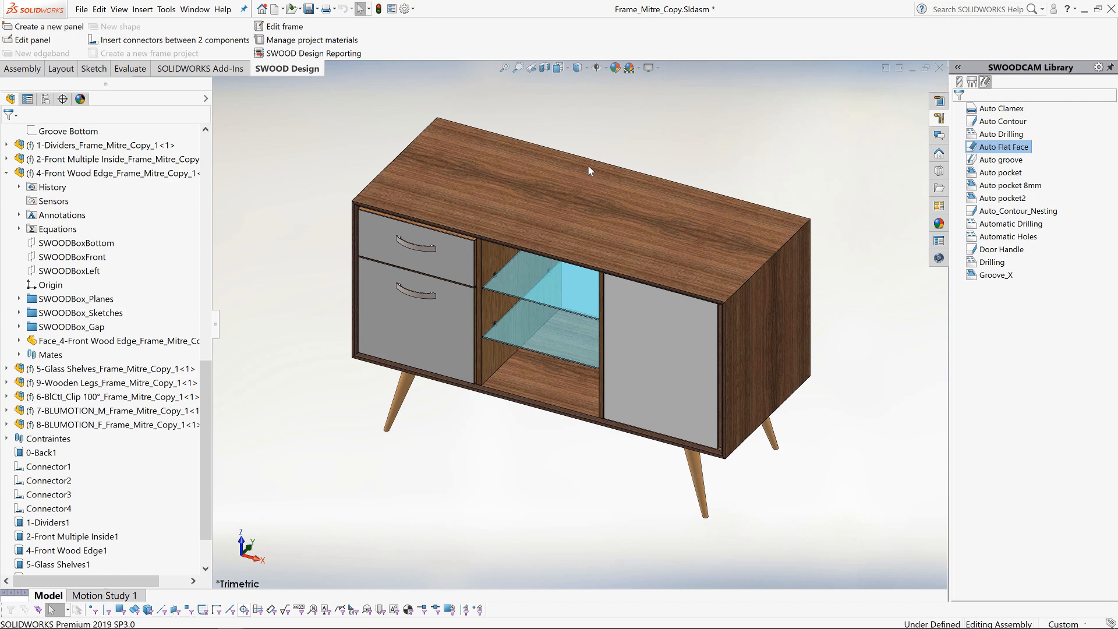
mouse_move(596, 148)
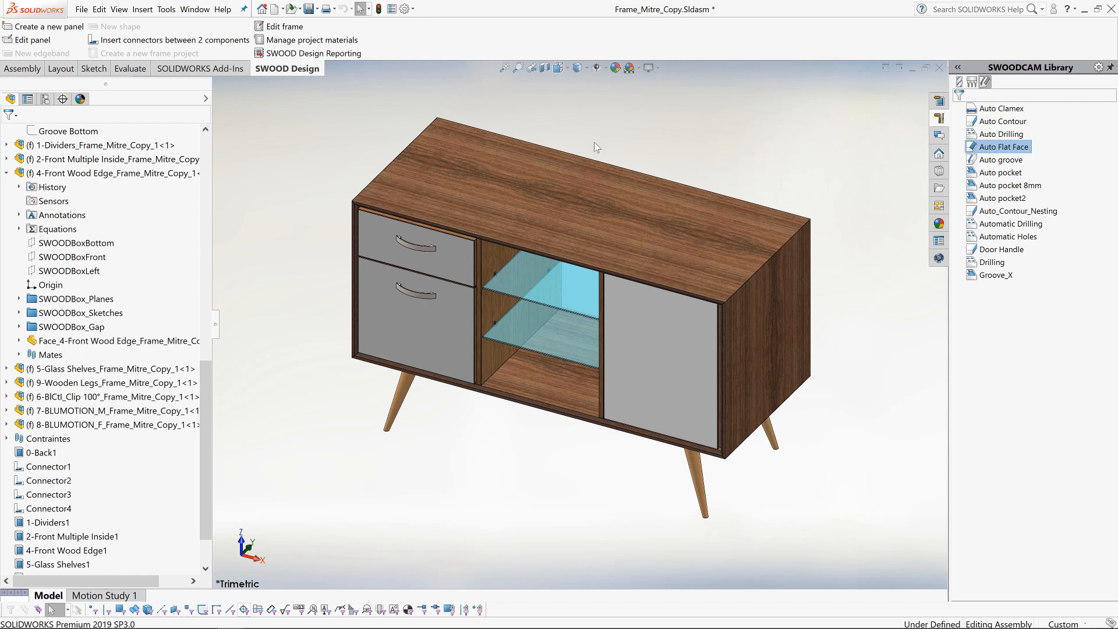